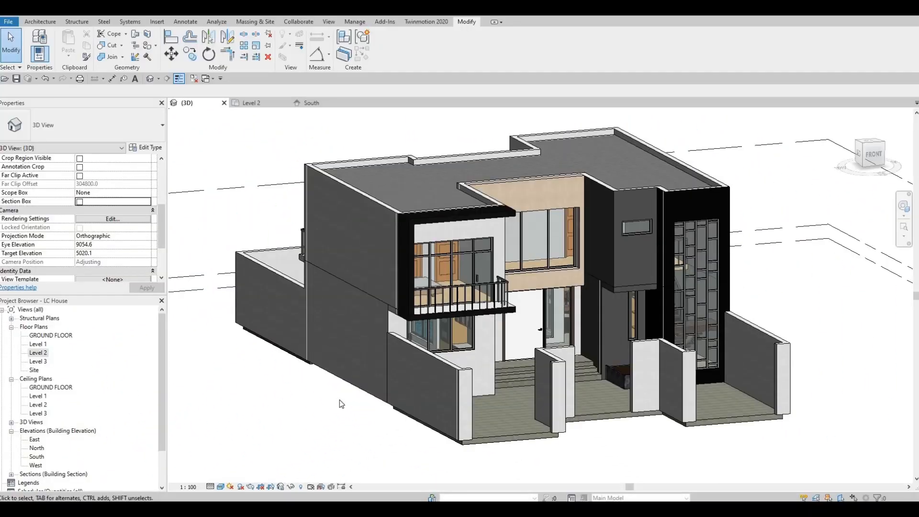
{"action": "mouse_move", "coordinate": [554, 254]}
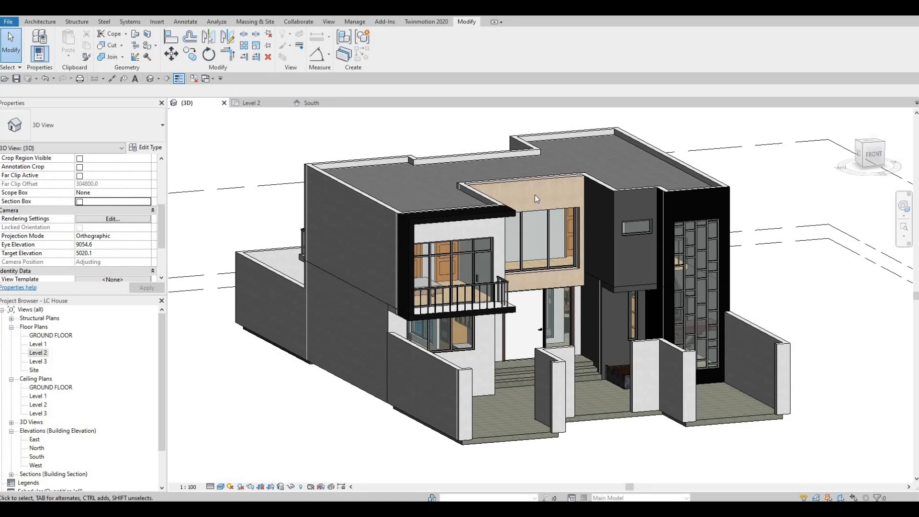
{"action": "mouse_move", "coordinate": [529, 206]}
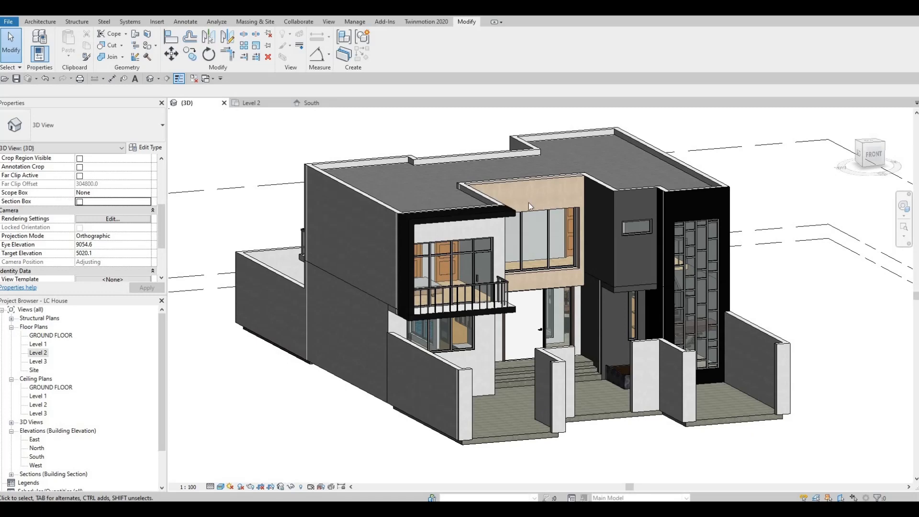
{"action": "mouse_move", "coordinate": [510, 216]}
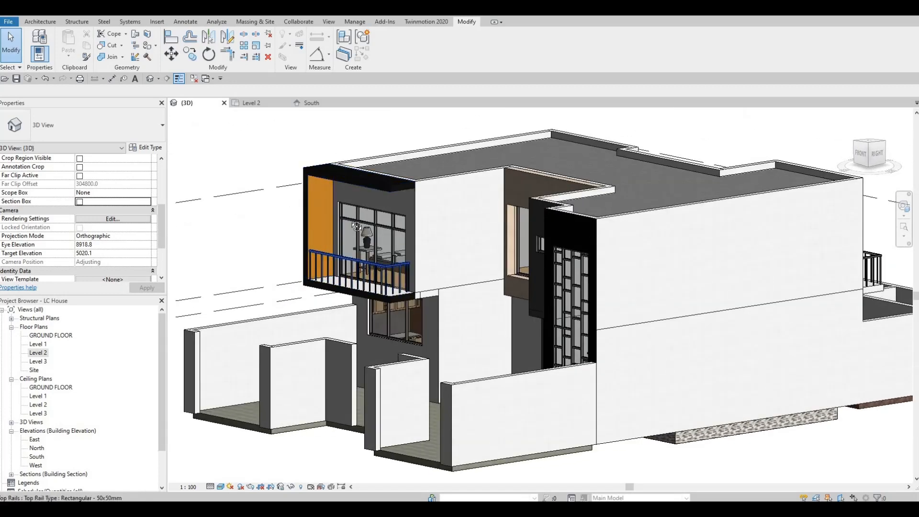
Copy the existing rear balcony frame's material name and orbit to the rear facade
{"action": "left_click", "coordinate": [356, 227]}
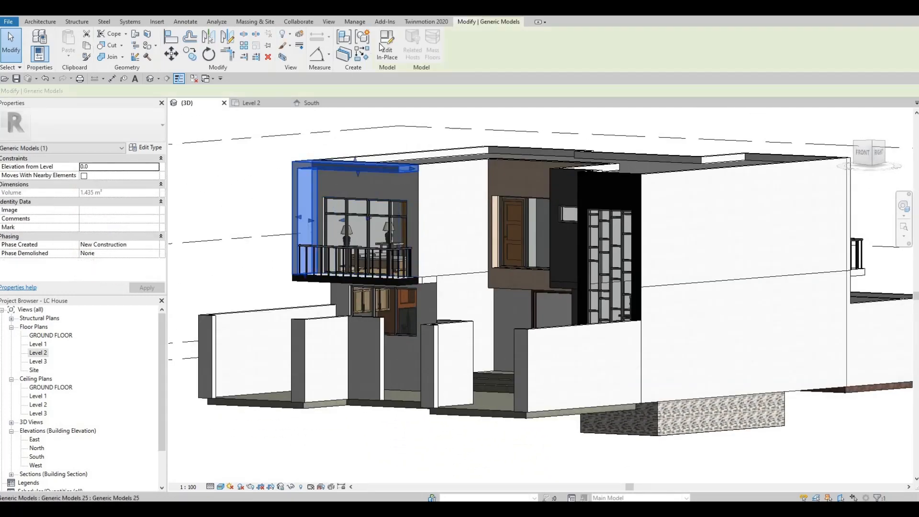
{"action": "left_click", "coordinate": [386, 43]}
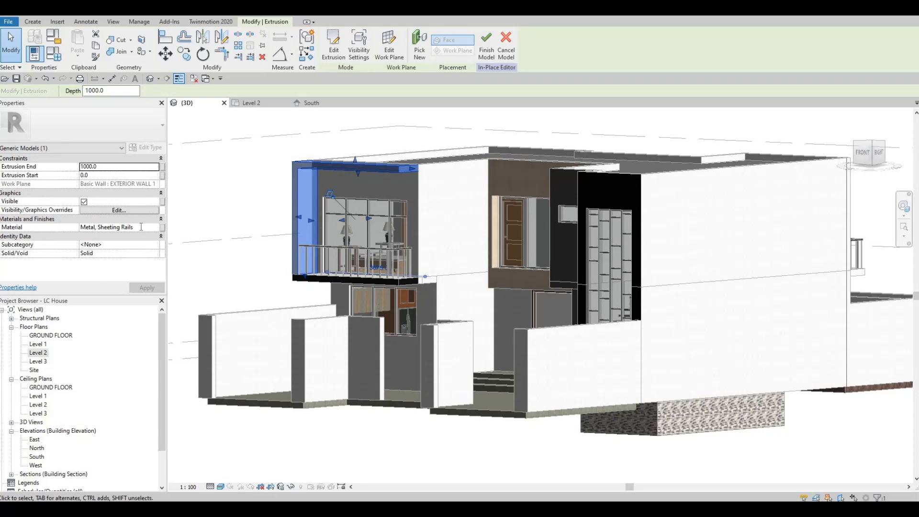
{"action": "key", "text": "Ctrl+C"}
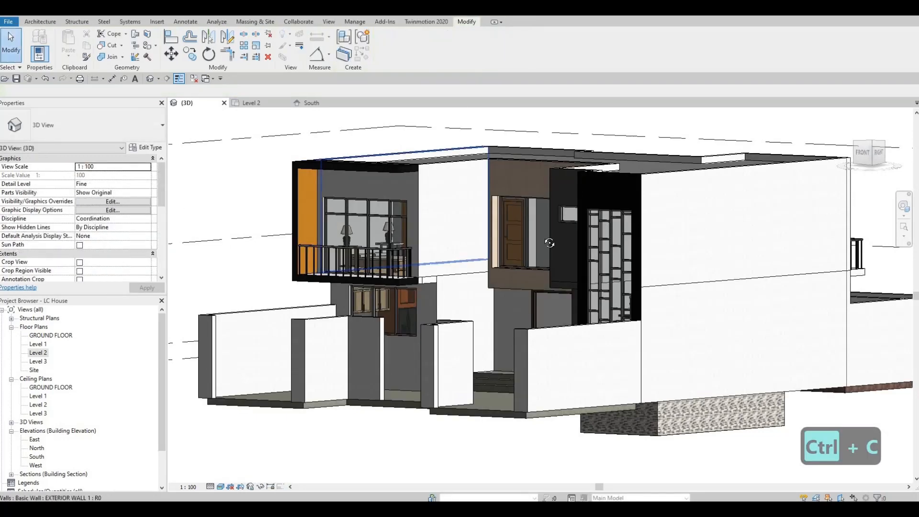
{"action": "left_click_drag", "start_coordinate": [549, 242], "coordinate": [712, 229]}
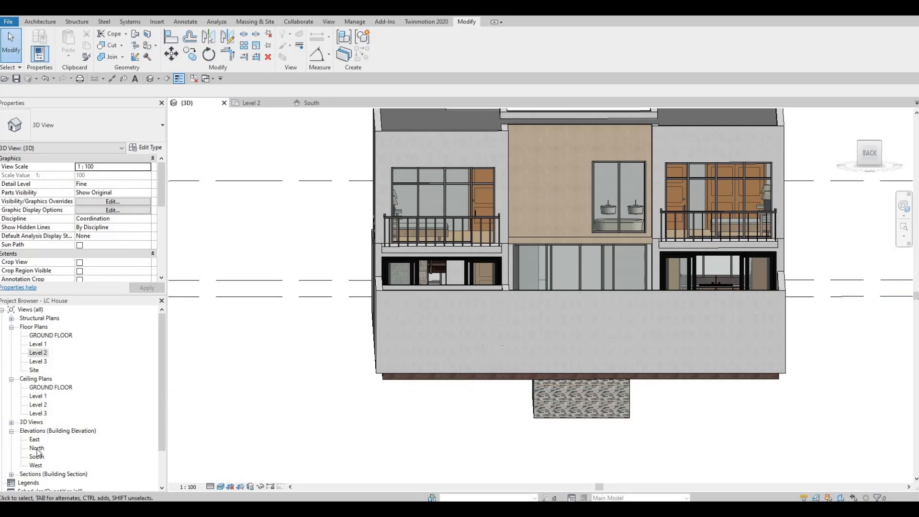
Start a Generic Models in-place component in the North elevation
{"action": "double_click", "coordinate": [36, 447]}
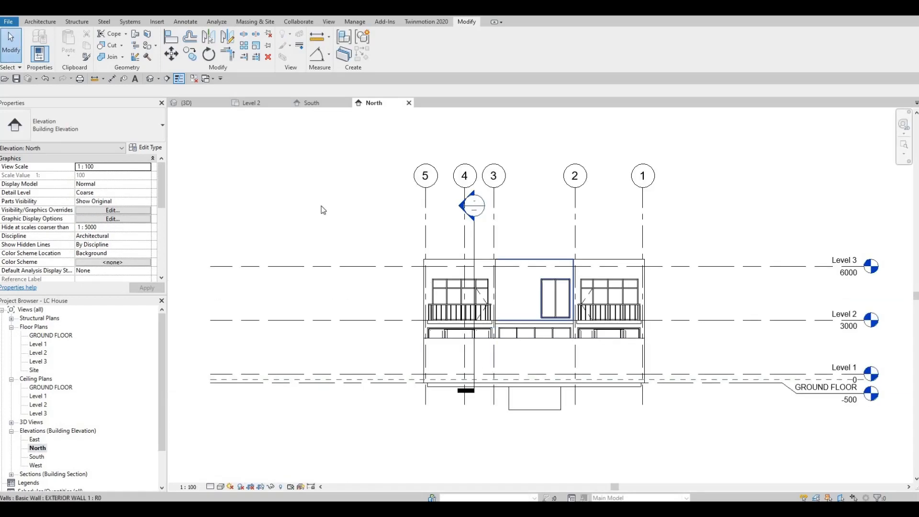
{"action": "left_click", "coordinate": [39, 21]}
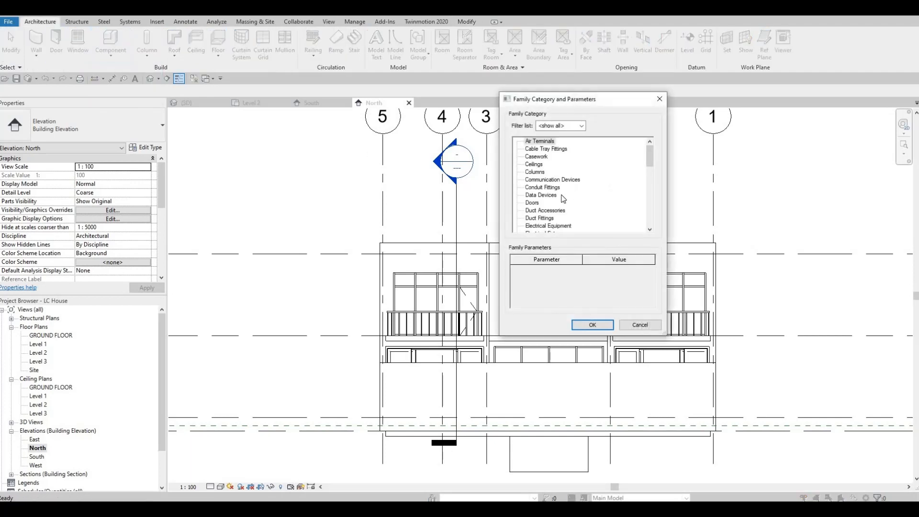
{"action": "left_click", "coordinate": [542, 195]}
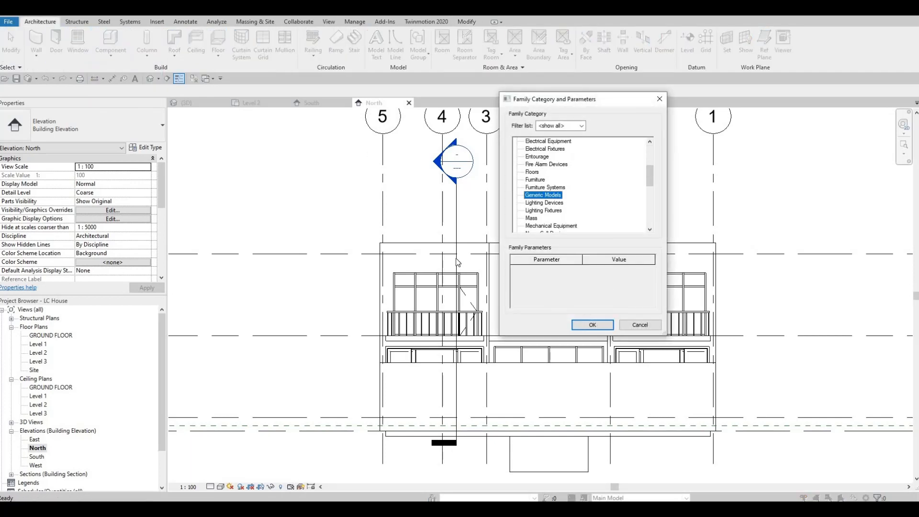
{"action": "left_click", "coordinate": [592, 324]}
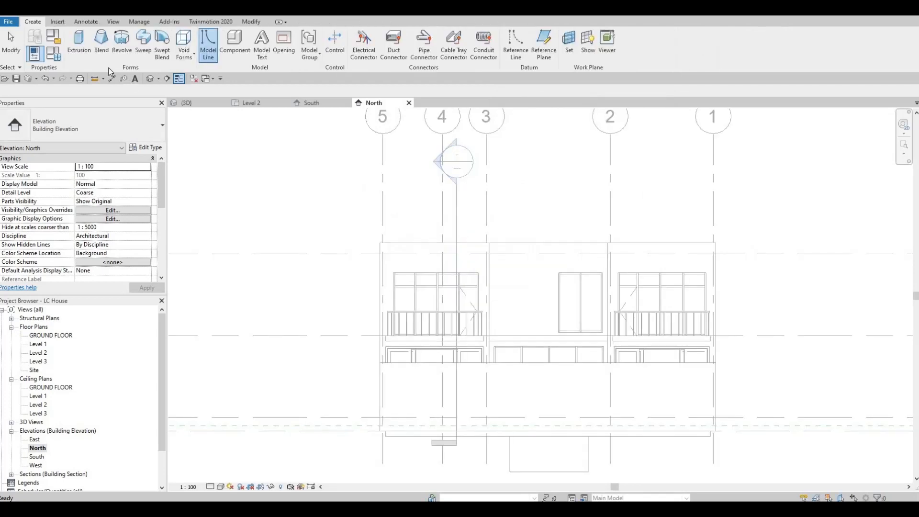
Sketch an extrusion on the wall face around the left balcony with 200 thickness
{"action": "left_click", "coordinate": [78, 39]}
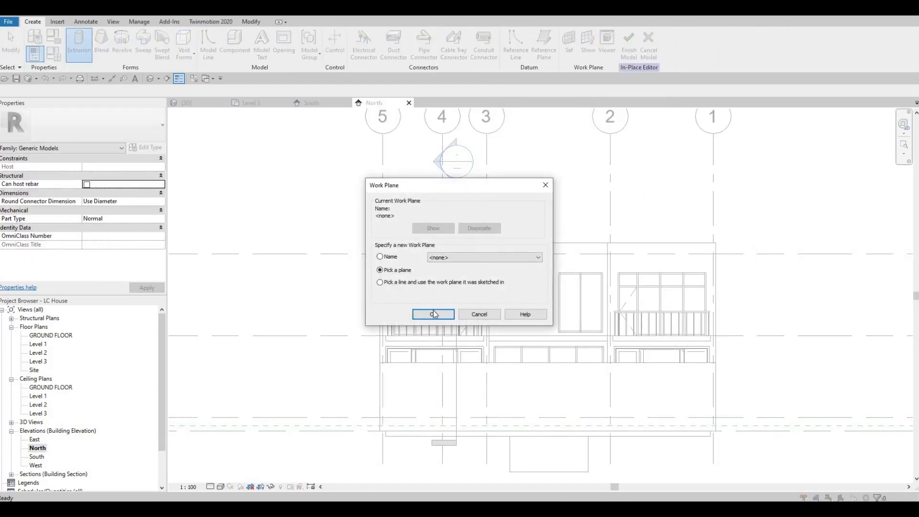
{"action": "left_click", "coordinate": [433, 314]}
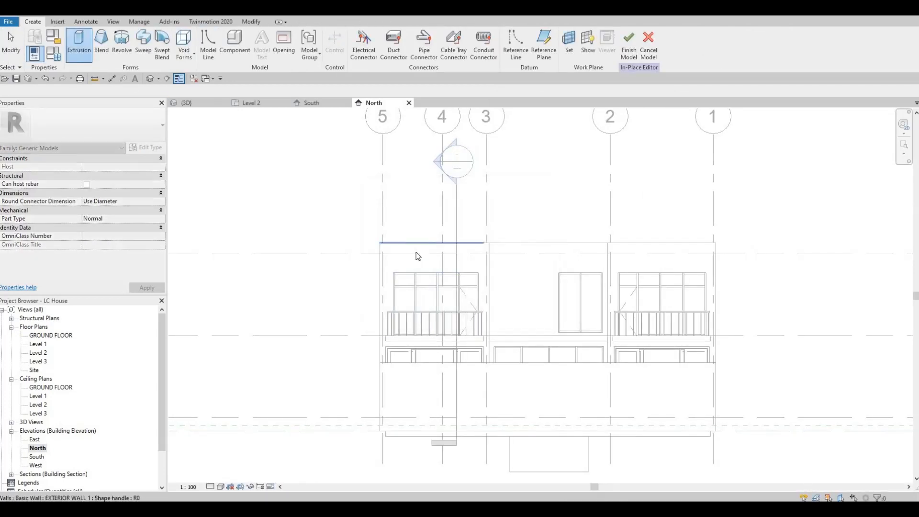
{"action": "left_click", "coordinate": [78, 38]}
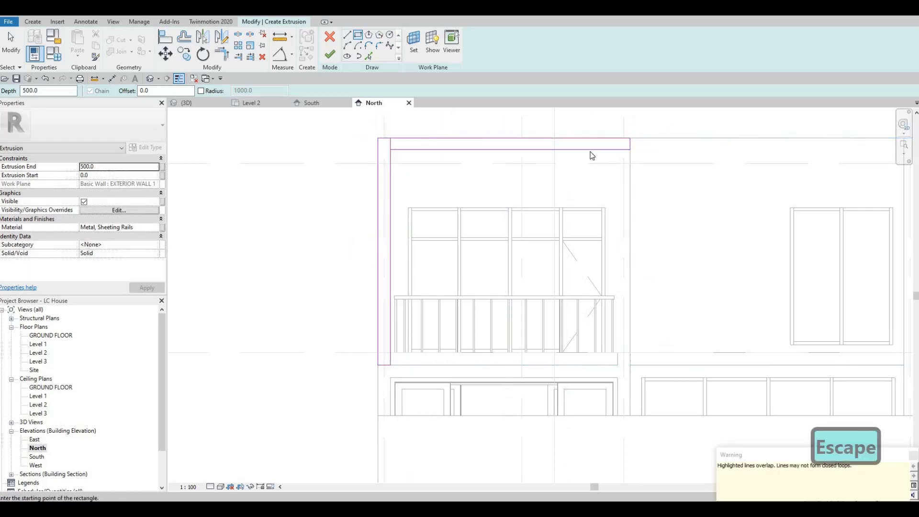
{"action": "key", "text": "Escape"}
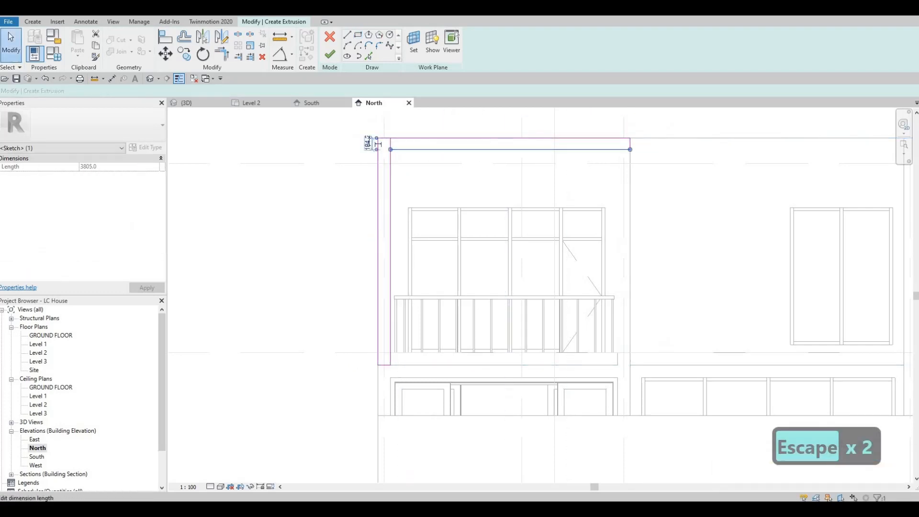
{"action": "type", "text": "200.0"}
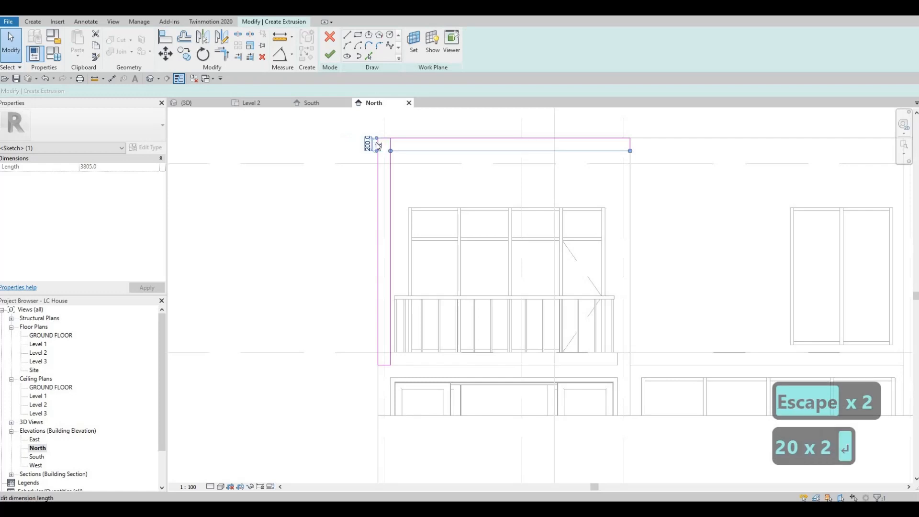
{"action": "key", "text": "Escape"}
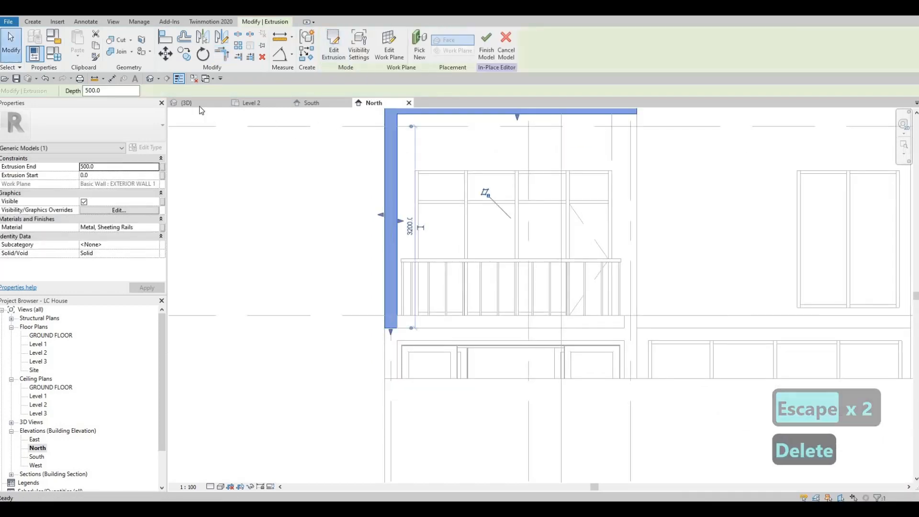
In 3D, paint the new frame's side face with the Wood material
{"action": "left_click", "coordinate": [186, 102]}
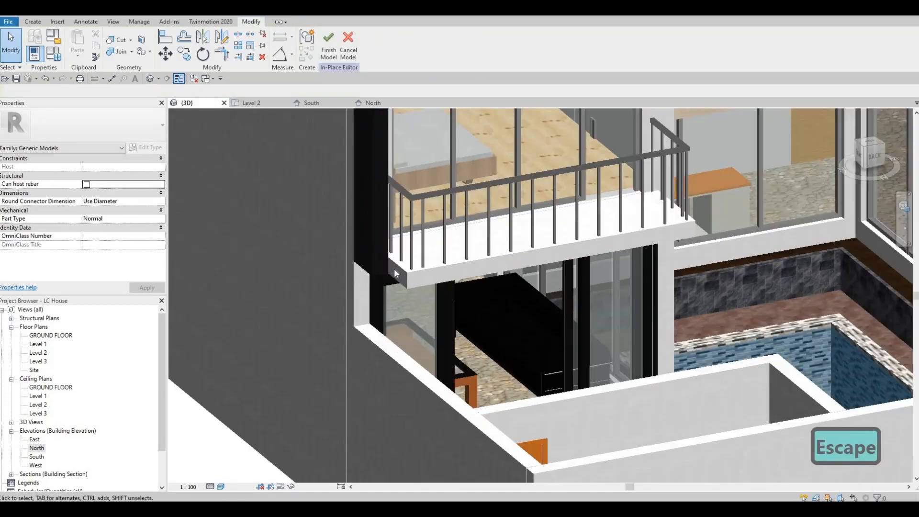
{"action": "key", "text": "Escape"}
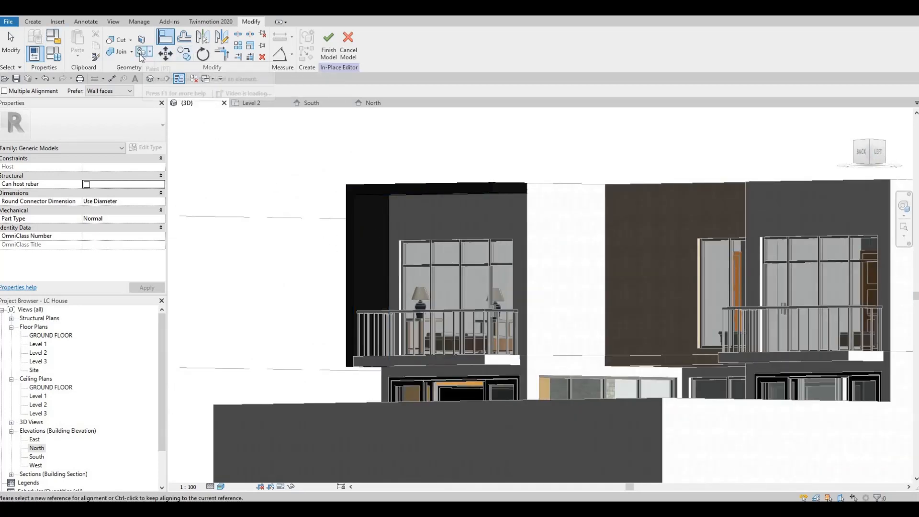
{"action": "left_click", "coordinate": [138, 51]}
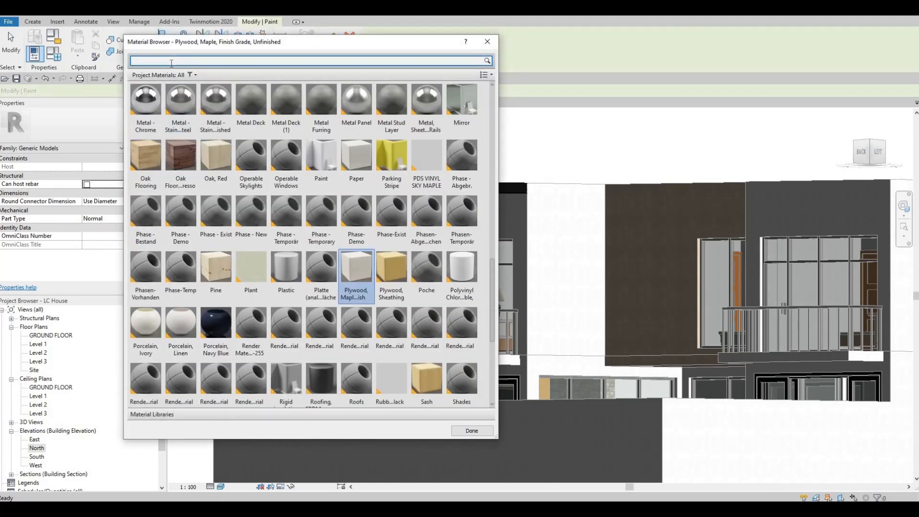
{"action": "type", "text": "wood"}
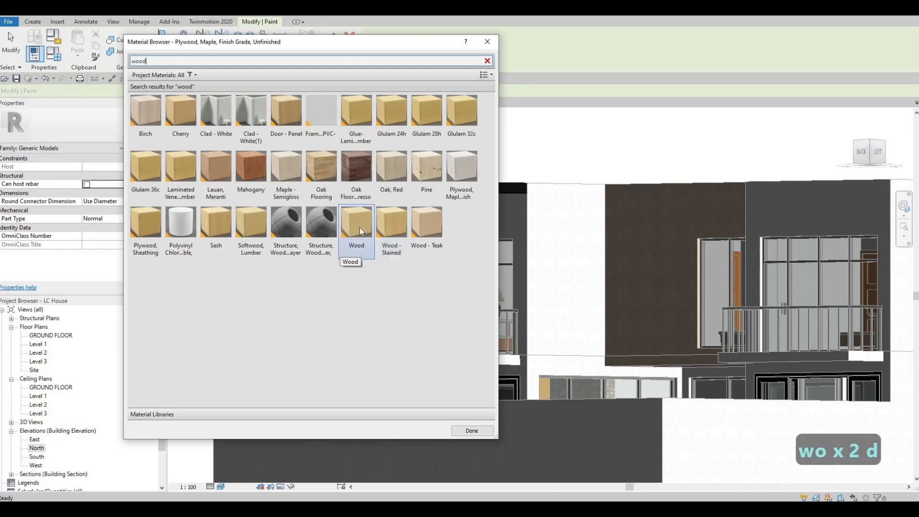
{"action": "left_click", "coordinate": [356, 223]}
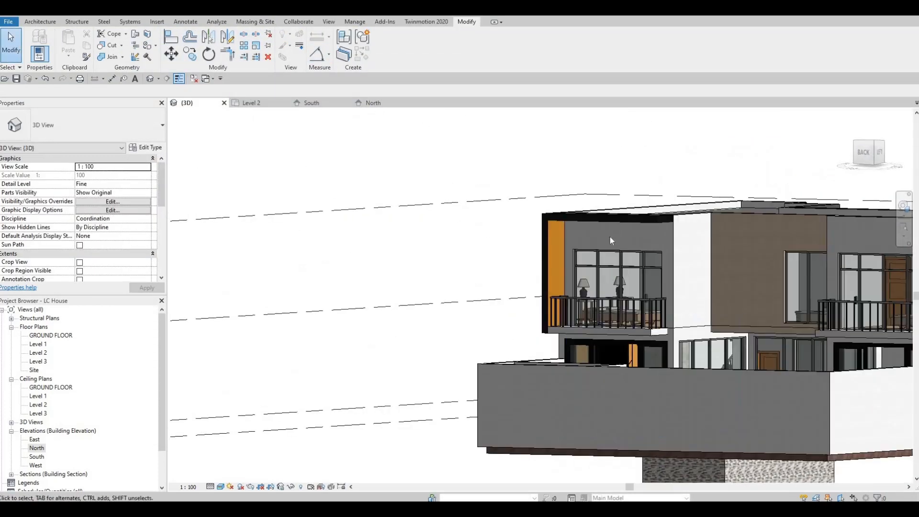
Paint the frame's remaining outer faces with Metal, Sheeting Rails
{"action": "left_click", "coordinate": [604, 328]}
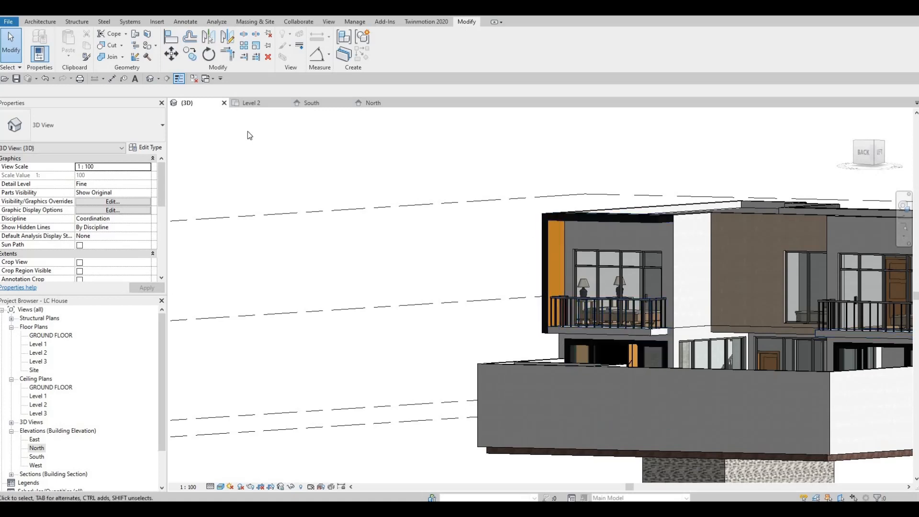
{"action": "mouse_move", "coordinate": [148, 86]}
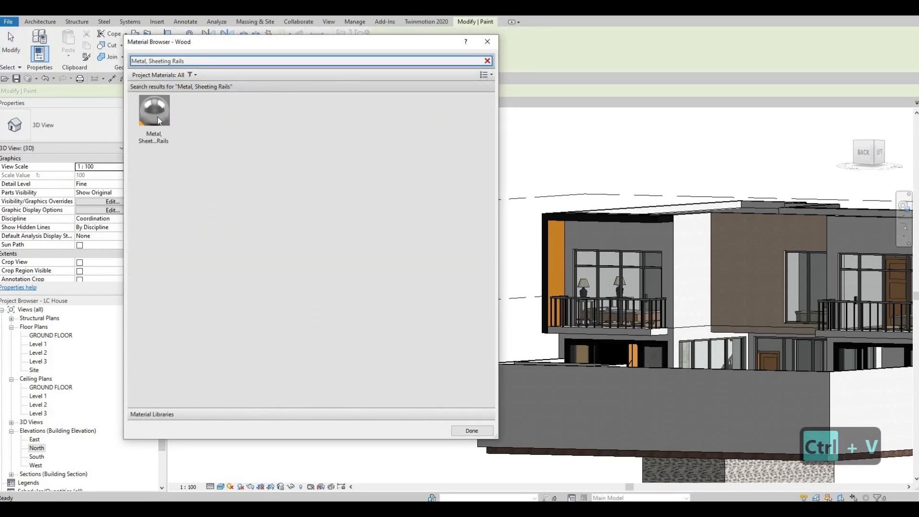
{"action": "left_click", "coordinate": [154, 111]}
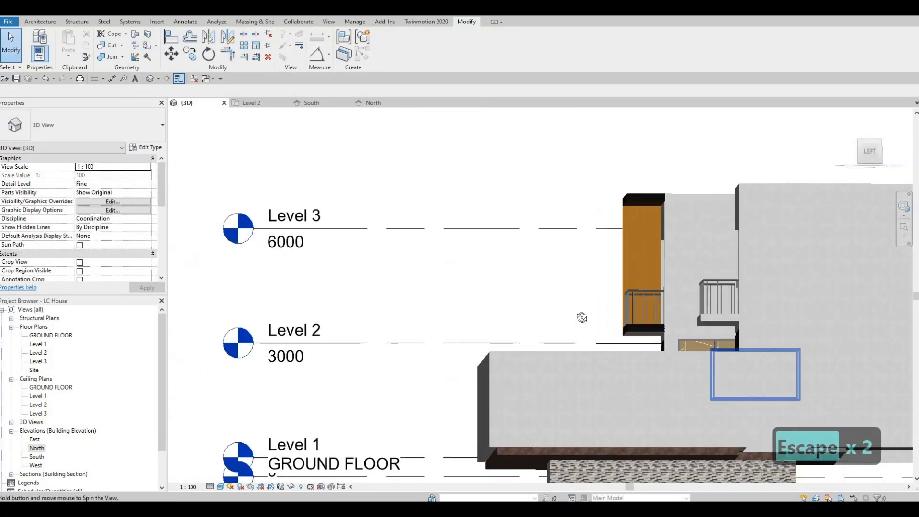
{"action": "left_click_drag", "start_coordinate": [582, 316], "coordinate": [778, 305]}
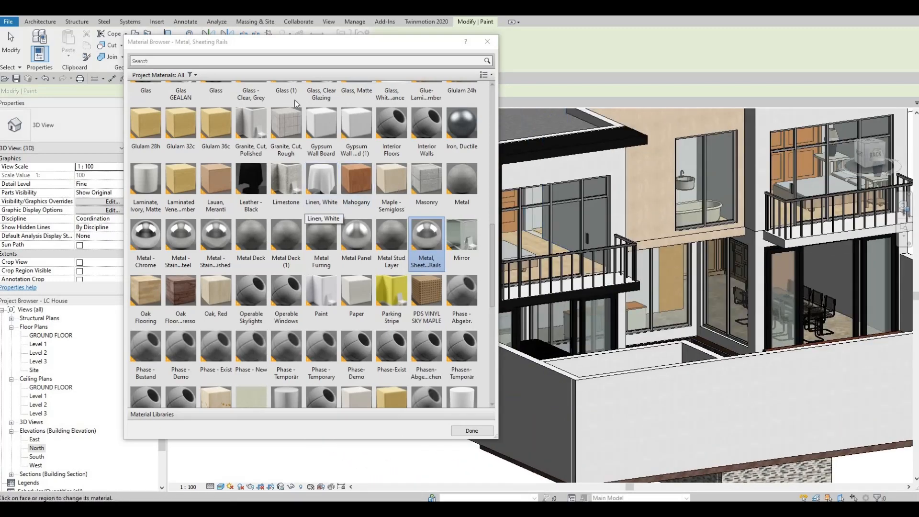
{"action": "scroll", "scroll_direction": "down", "scroll_amount": 3}
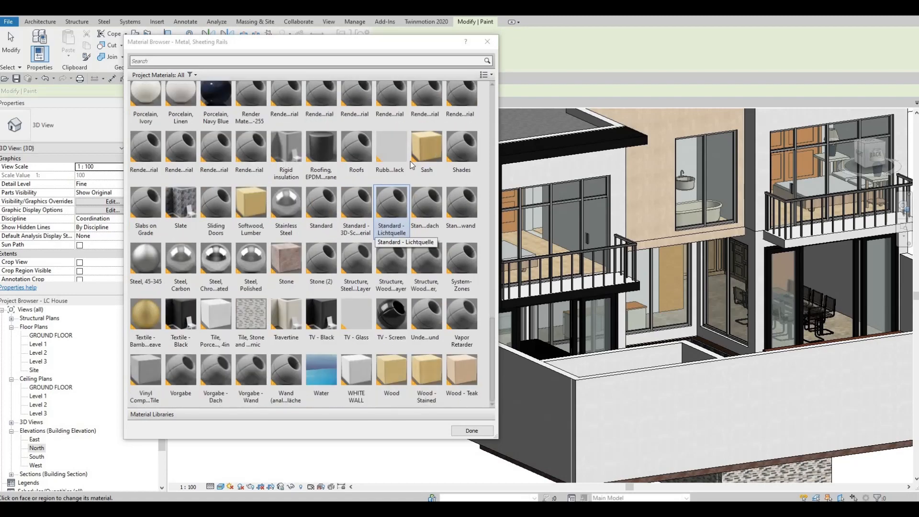
{"action": "key", "text": "Escape"}
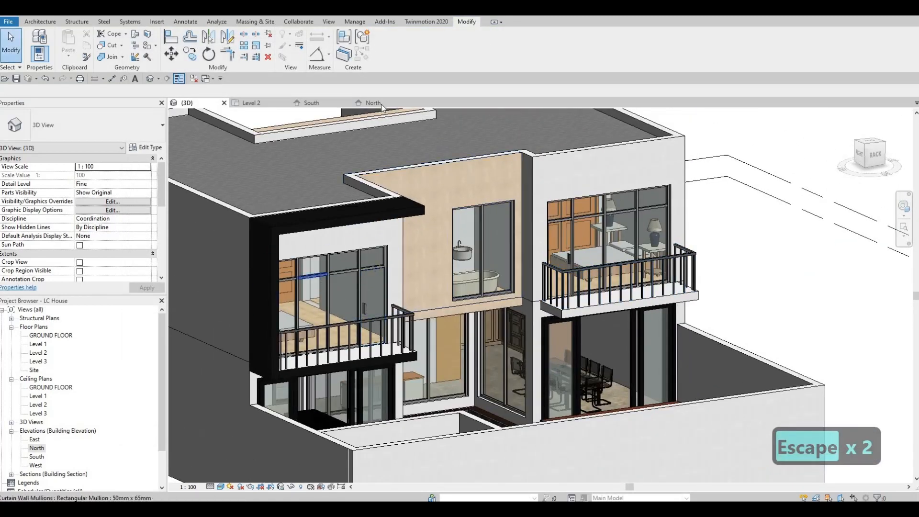
Sketch a default-named Generic Models extrusion around the upper balcony in North elevation, then check in 3D
{"action": "left_click", "coordinate": [373, 103]}
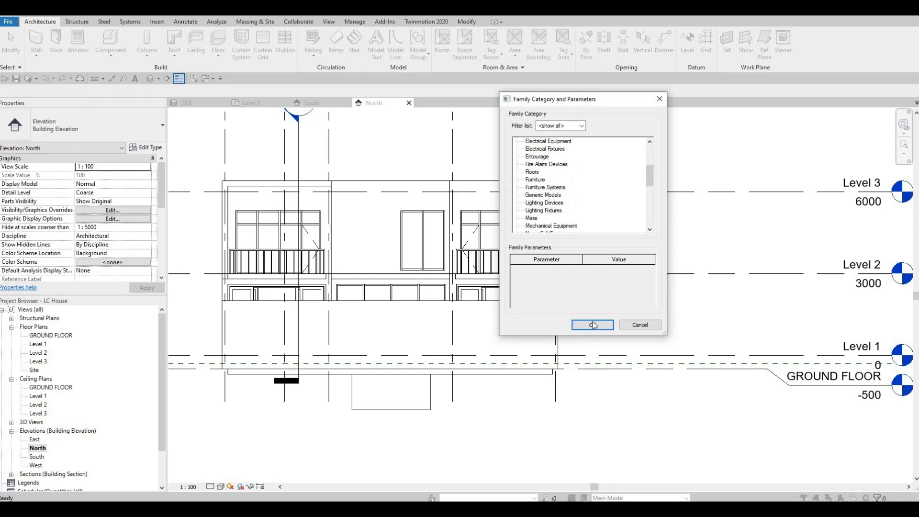
{"action": "left_click", "coordinate": [592, 325]}
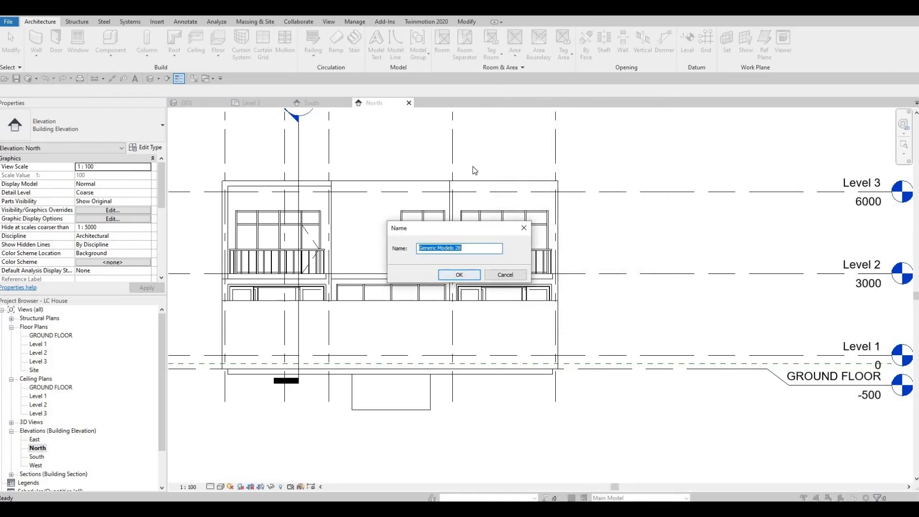
{"action": "left_click", "coordinate": [459, 275]}
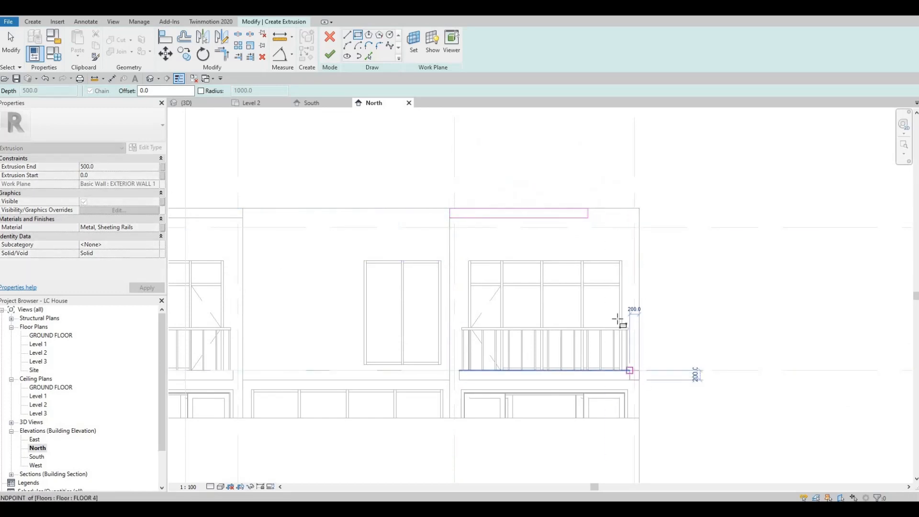
{"action": "key", "text": "Escape"}
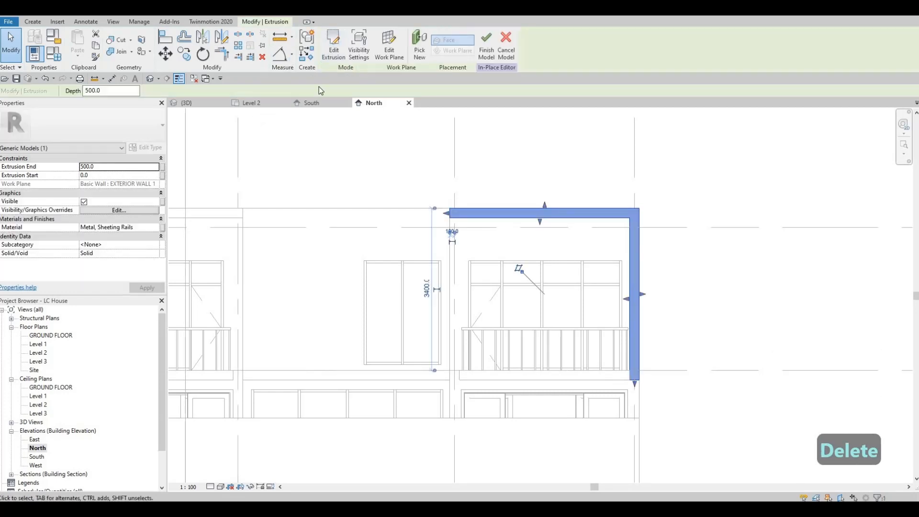
{"action": "left_click", "coordinate": [185, 103]}
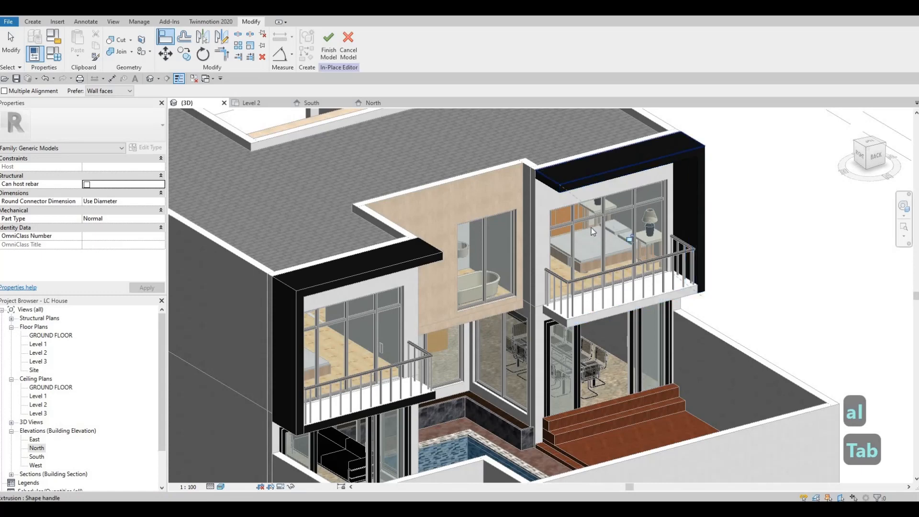
Apply the wood material search, finish the upper frame model, and pan along the balcony
{"action": "key", "text": "Escape"}
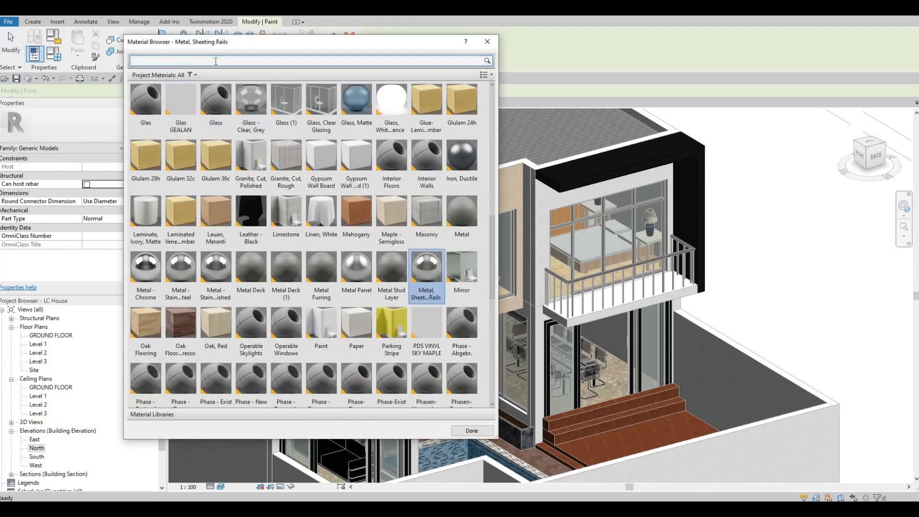
{"action": "type", "text": "wood"}
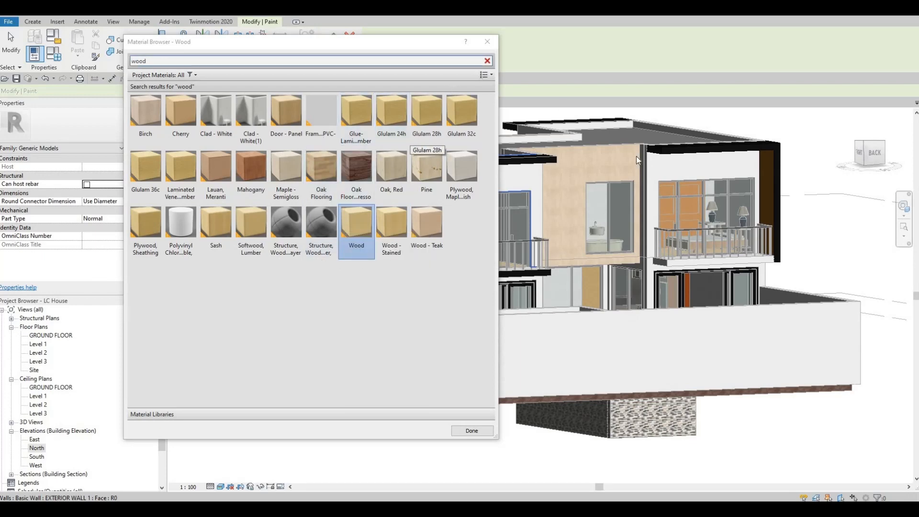
{"action": "left_click", "coordinate": [472, 430]}
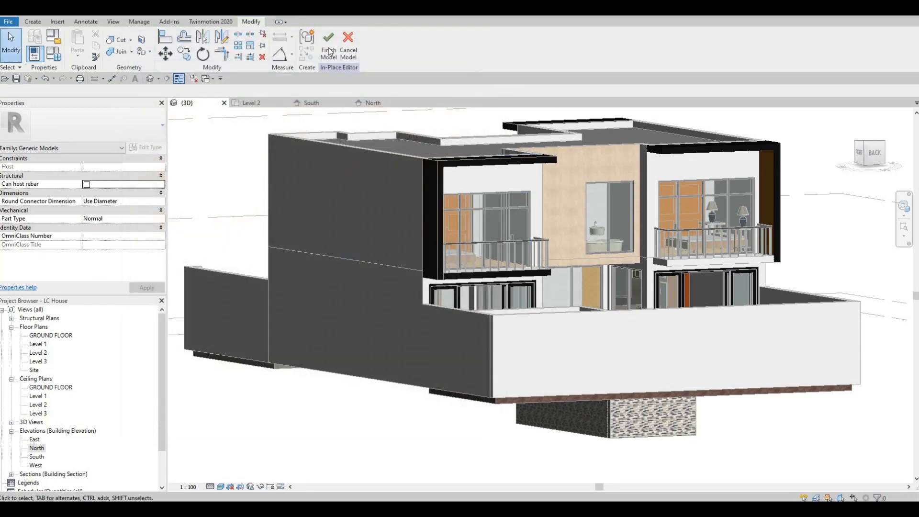
{"action": "left_click", "coordinate": [328, 41]}
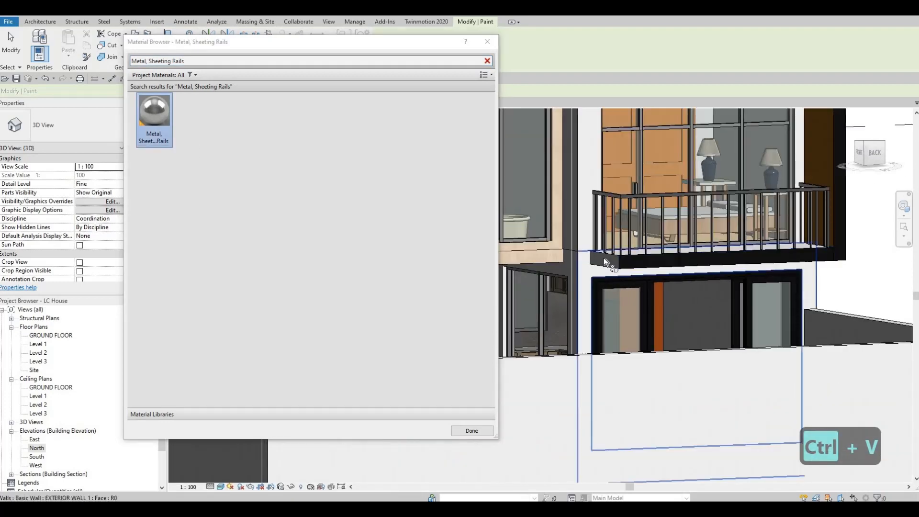
{"action": "left_click_drag", "start_coordinate": [607, 262], "coordinate": [630, 315]}
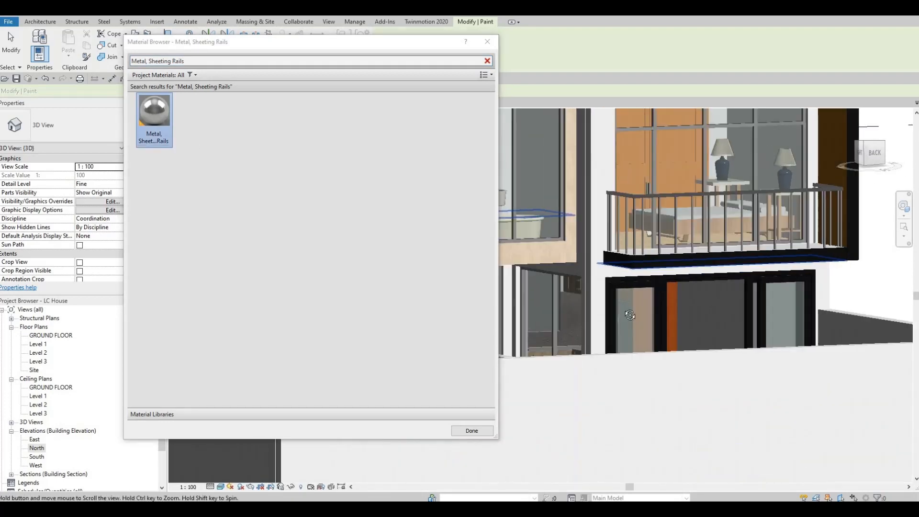
{"action": "left_click_drag", "start_coordinate": [630, 315], "coordinate": [703, 300]}
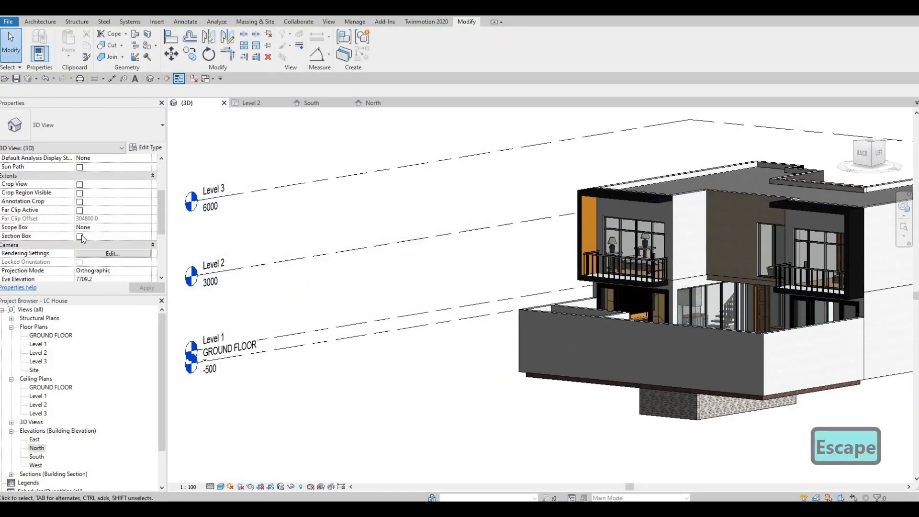
Turn on the 3D view's section box to reach the slab underside
{"action": "left_click", "coordinate": [79, 236]}
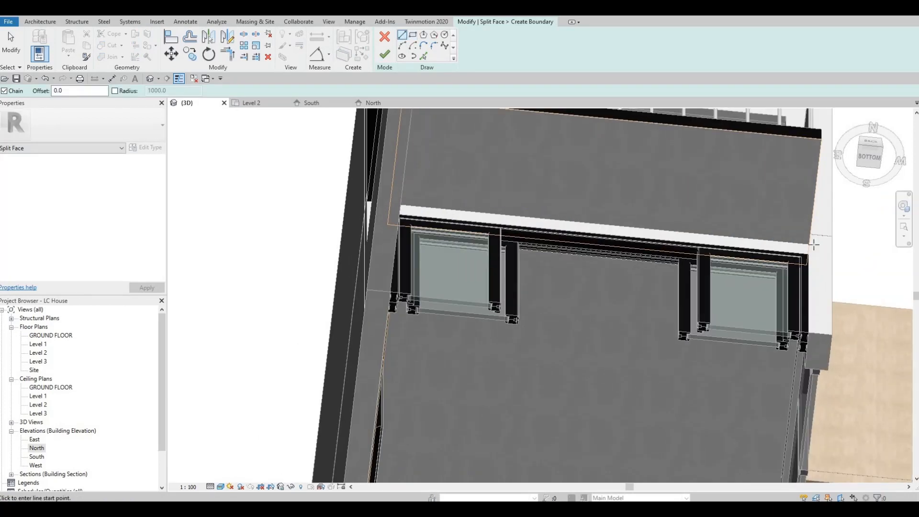
Draw the split line on the slab underside and finish edit mode
{"action": "left_click", "coordinate": [386, 198]}
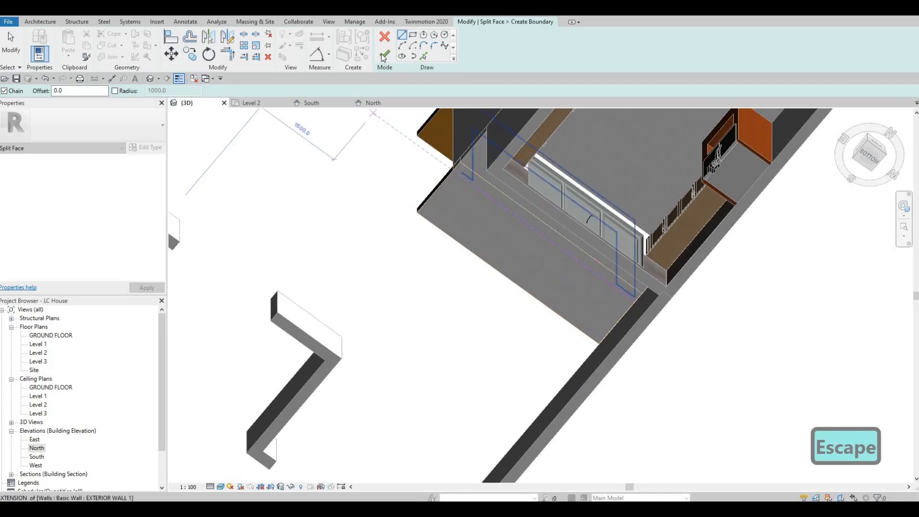
{"action": "left_click", "coordinate": [386, 46]}
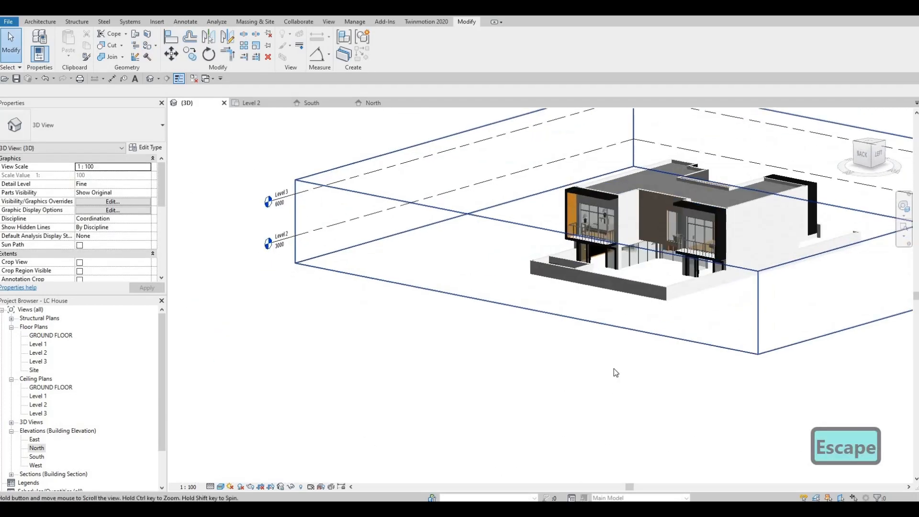
{"action": "left_click_drag", "start_coordinate": [615, 373], "coordinate": [591, 323]}
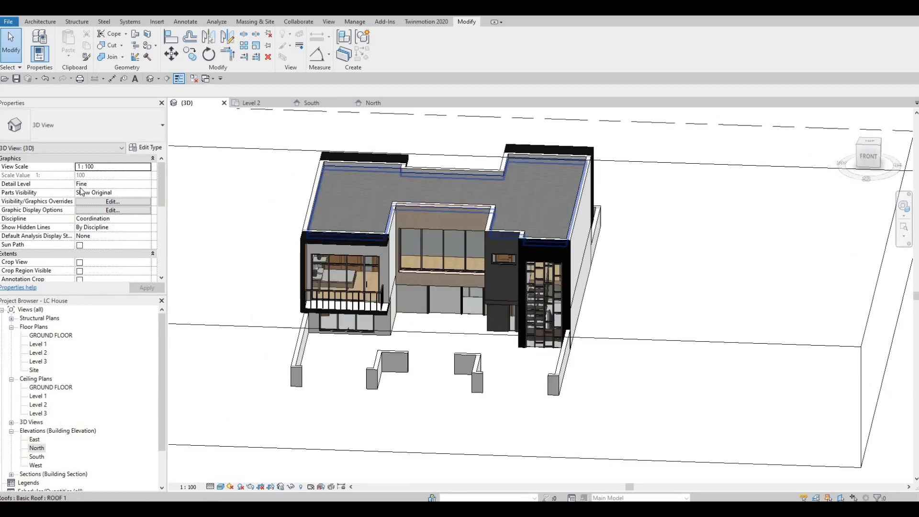
Uncheck Section Box in Properties to show the whole house
{"action": "left_click", "coordinate": [80, 158]}
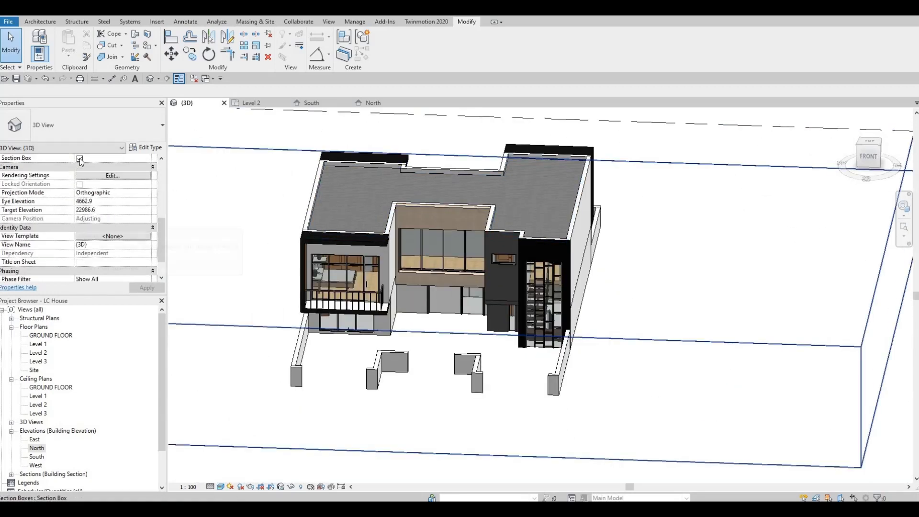
{"action": "left_click", "coordinate": [81, 157]}
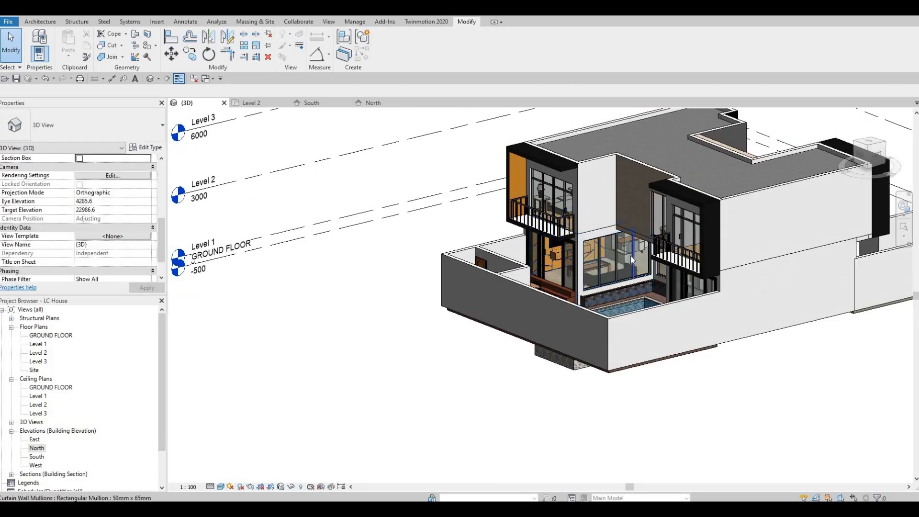
{"action": "mouse_move", "coordinate": [632, 259]}
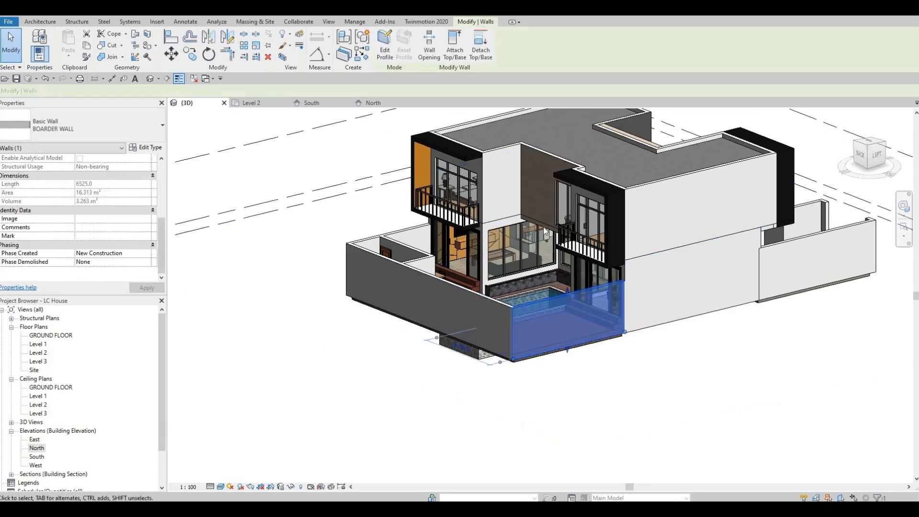
Draw a horizontal split line across the lower wall face right of the pool and finish
{"action": "left_click", "coordinate": [150, 147]}
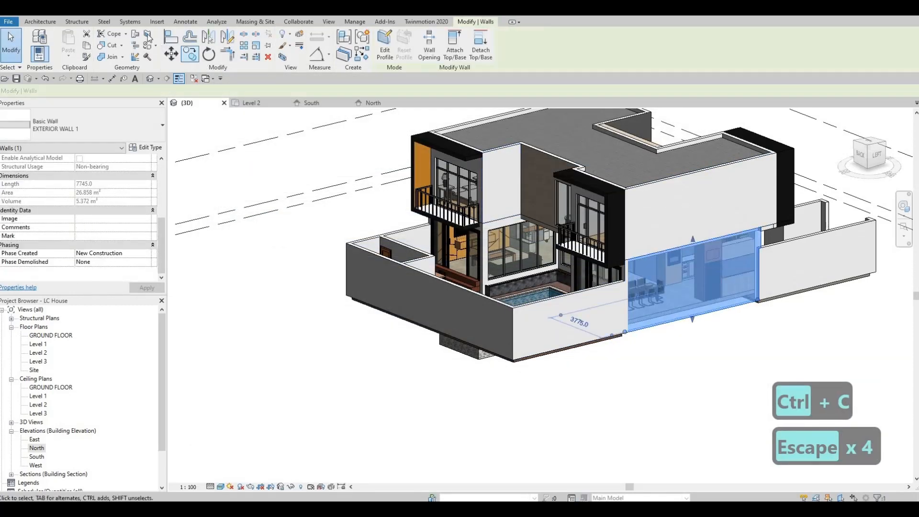
{"action": "key", "text": "Escape"}
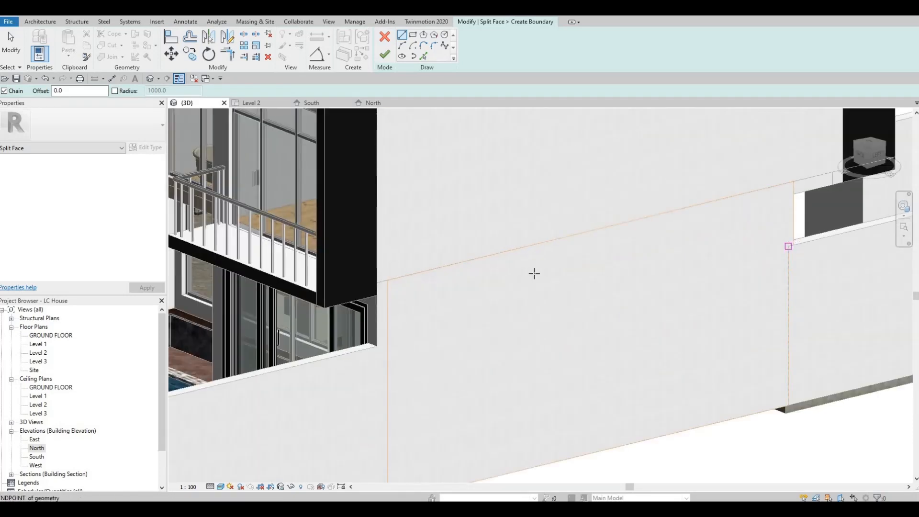
{"action": "left_click", "coordinate": [385, 350]}
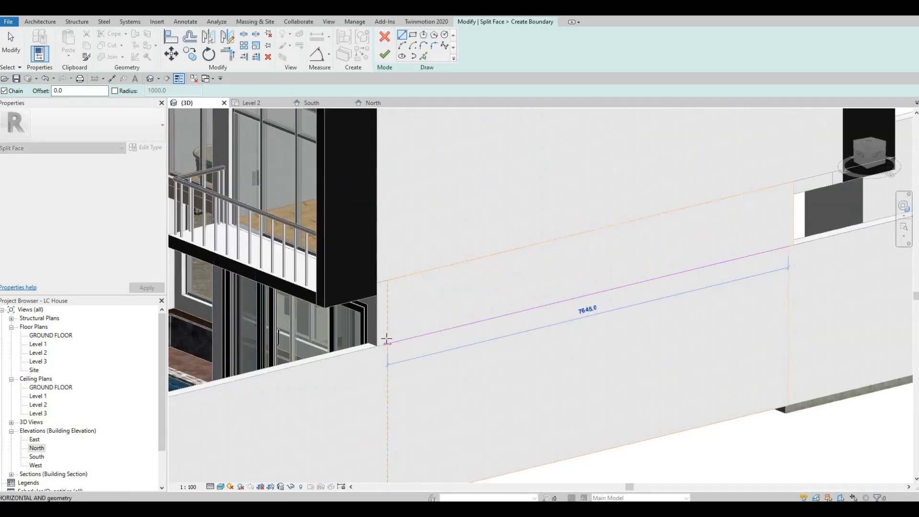
{"action": "key", "text": "Escape"}
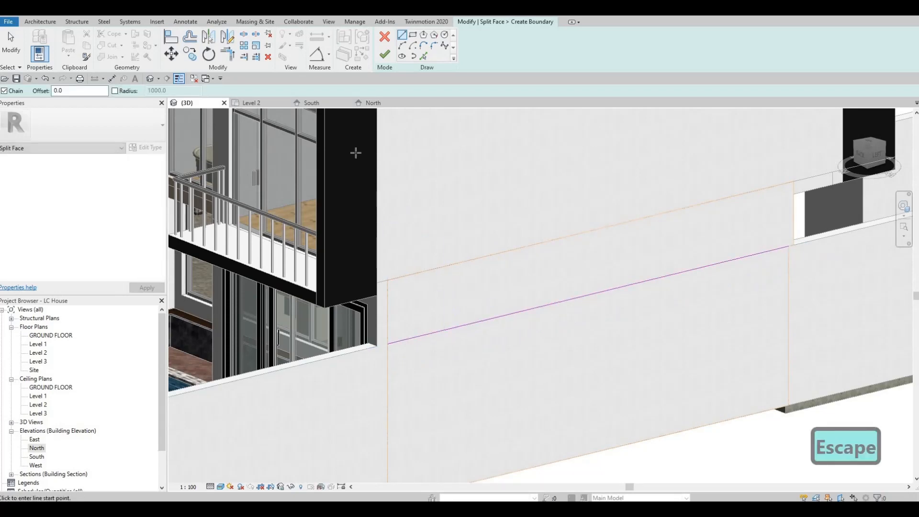
{"action": "mouse_move", "coordinate": [385, 54]}
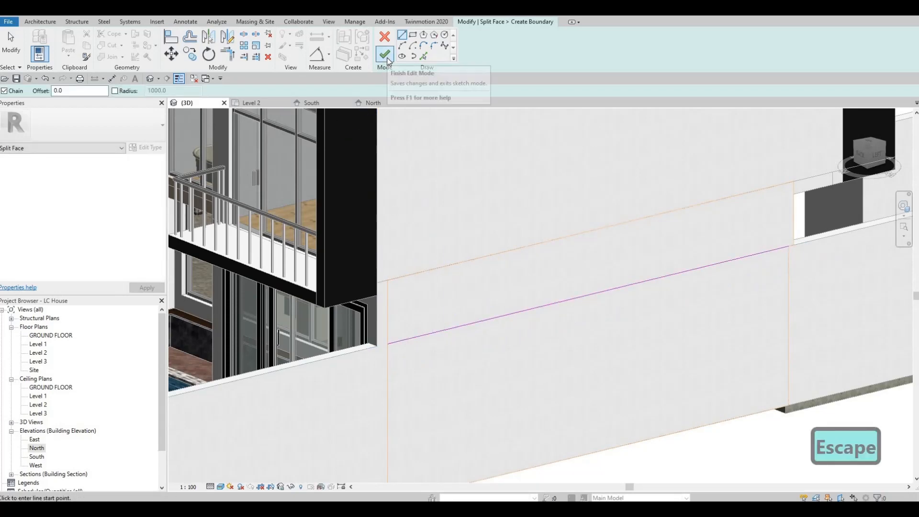
{"action": "left_click", "coordinate": [386, 53]}
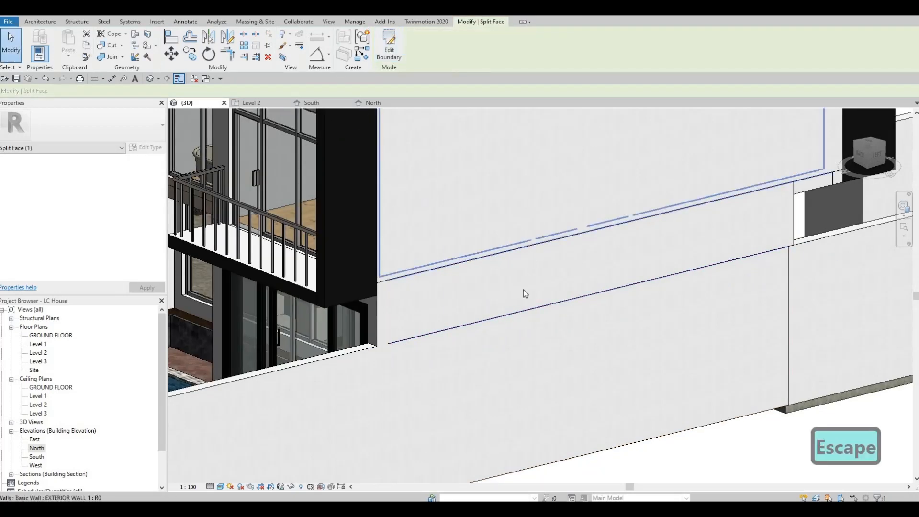
{"action": "key", "text": "Escape"}
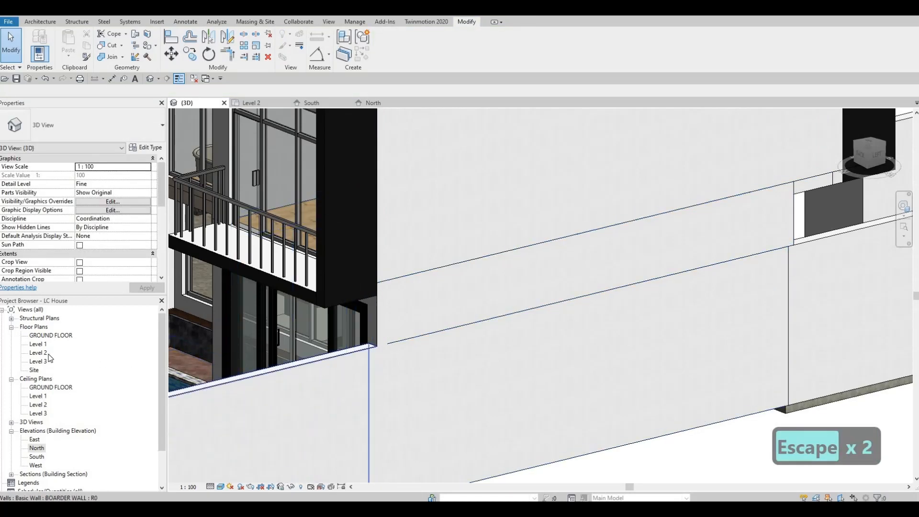
{"action": "double_click", "coordinate": [38, 344]}
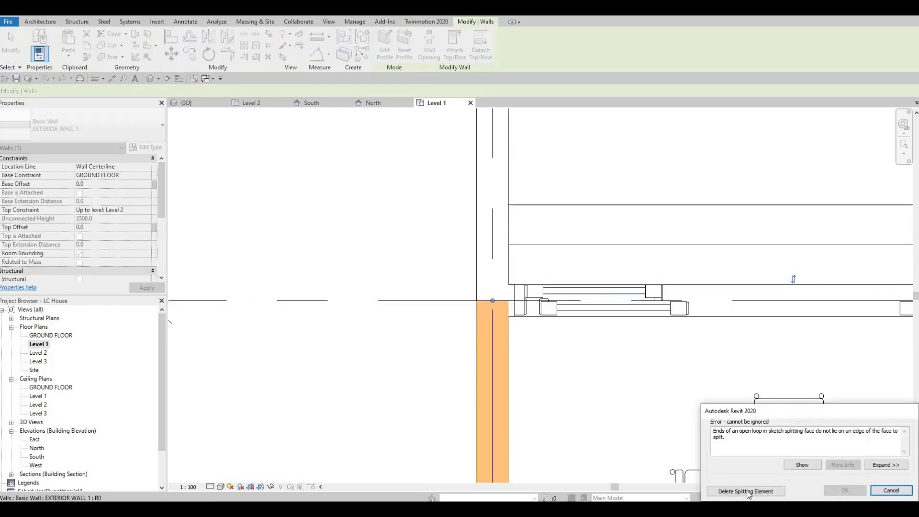
Remove the invalid split element and check the right-corner exterior wall in Level 1
{"action": "left_click", "coordinate": [745, 491]}
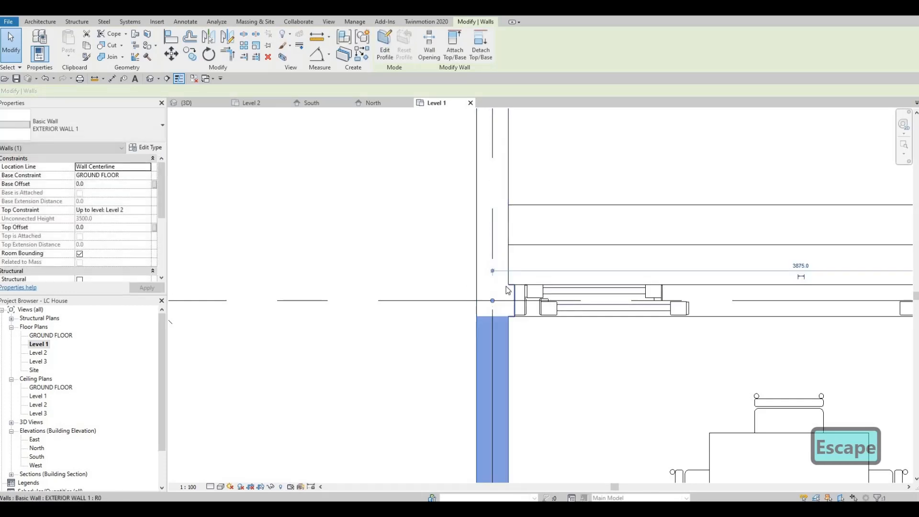
{"action": "mouse_move", "coordinate": [483, 296]}
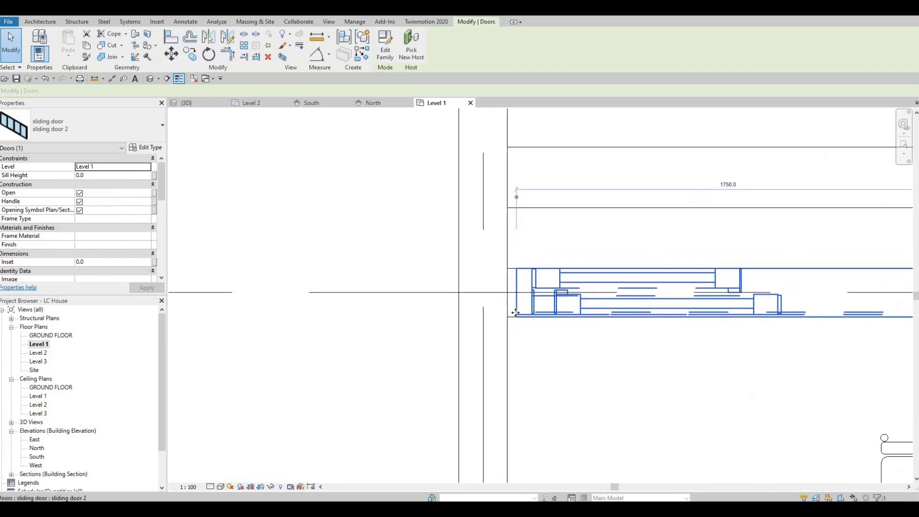
{"action": "key", "text": "Escape"}
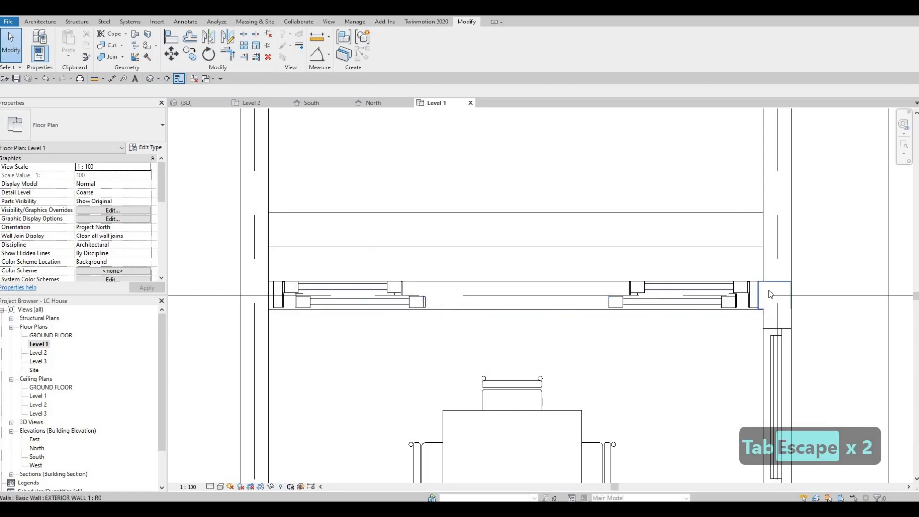
{"action": "left_click", "coordinate": [773, 295]}
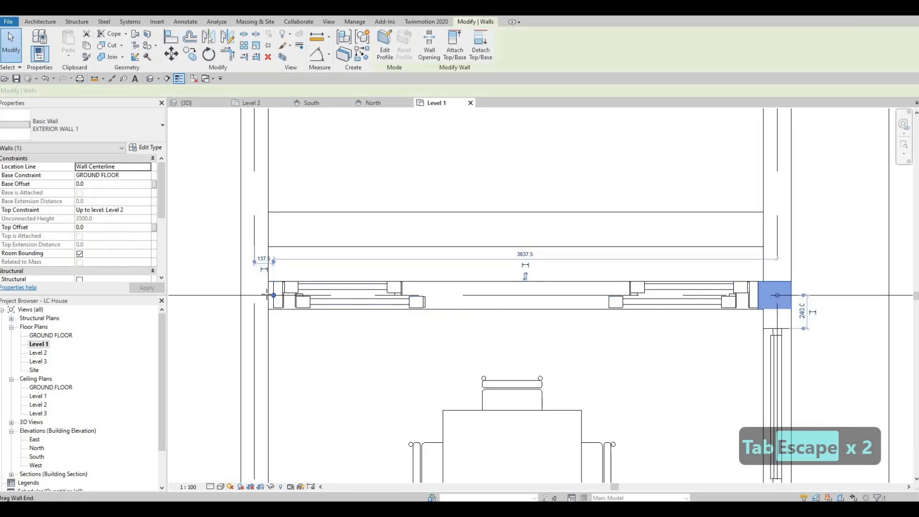
{"action": "key", "text": "Escape"}
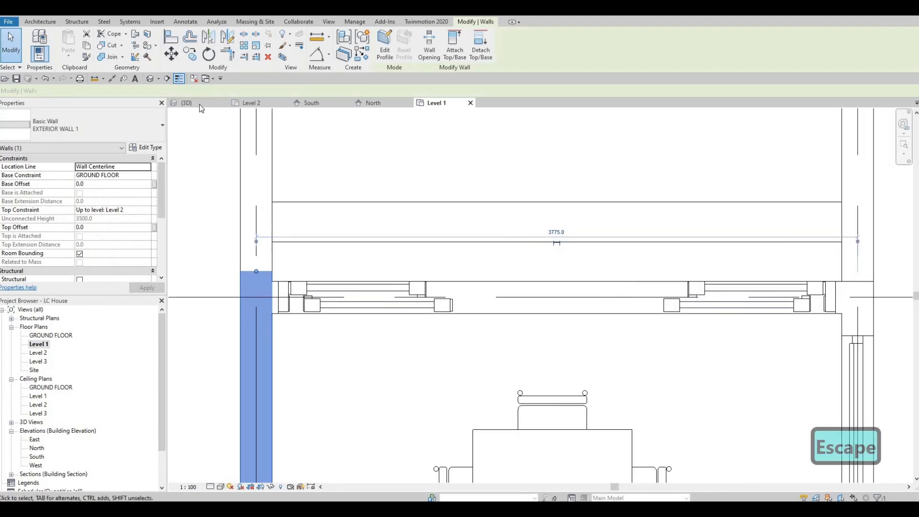
{"action": "left_click", "coordinate": [185, 102]}
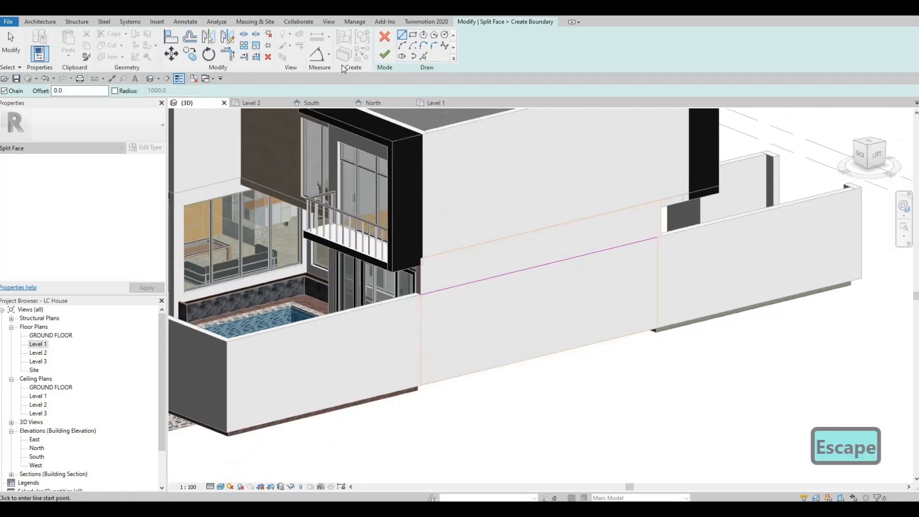
{"action": "left_click", "coordinate": [384, 45]}
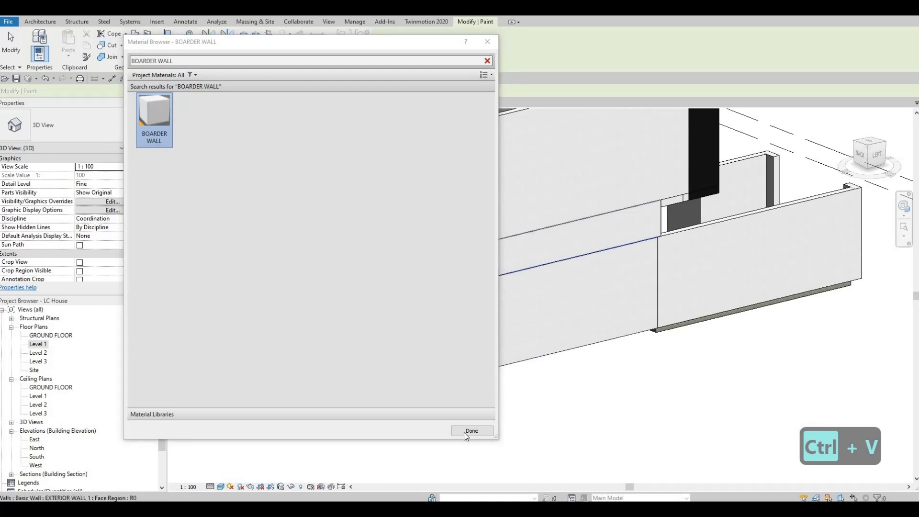
{"action": "left_click", "coordinate": [472, 431]}
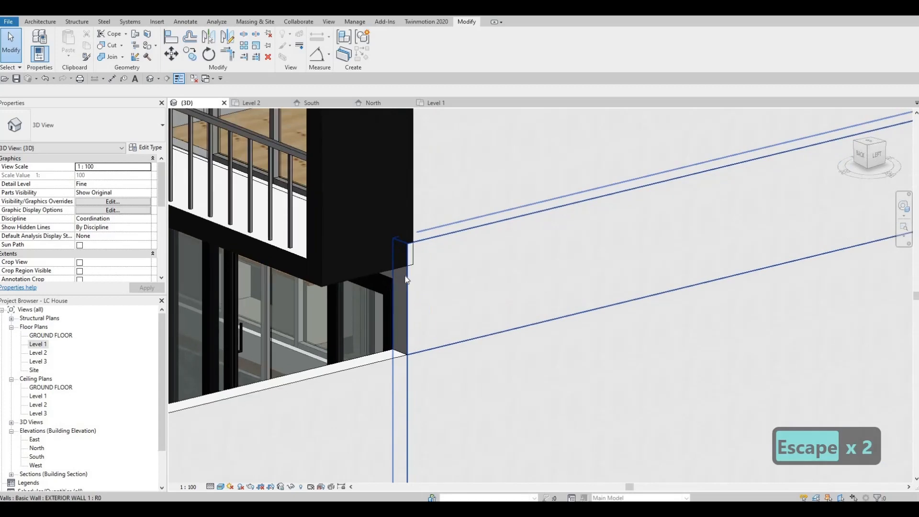
{"action": "left_click", "coordinate": [405, 275]}
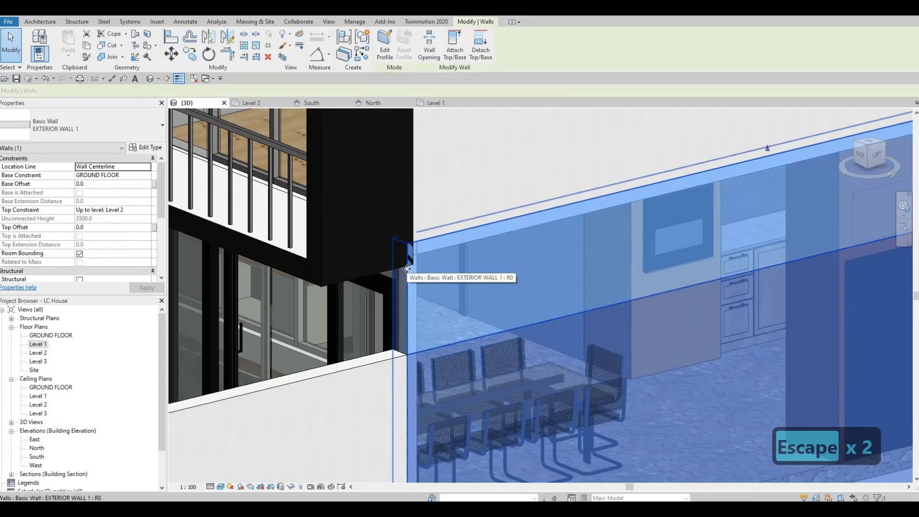
{"action": "key", "text": "Escape"}
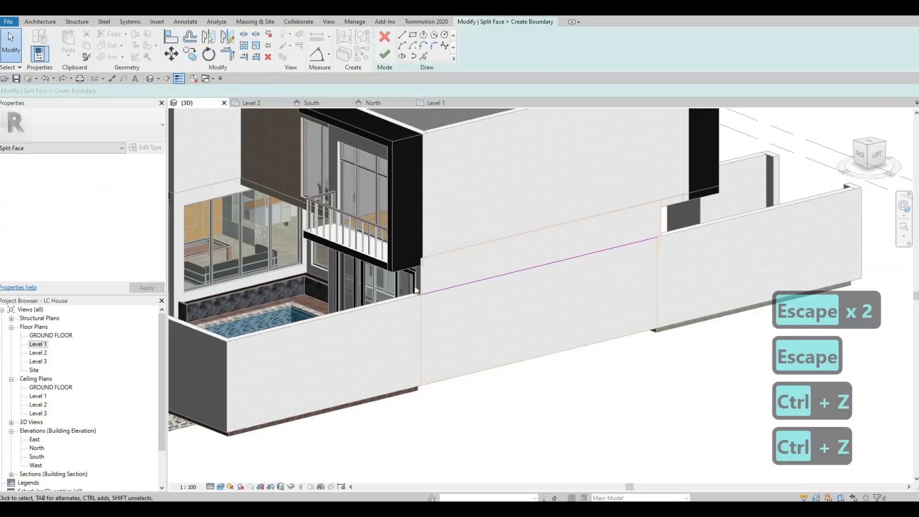
{"action": "key", "text": "Escape"}
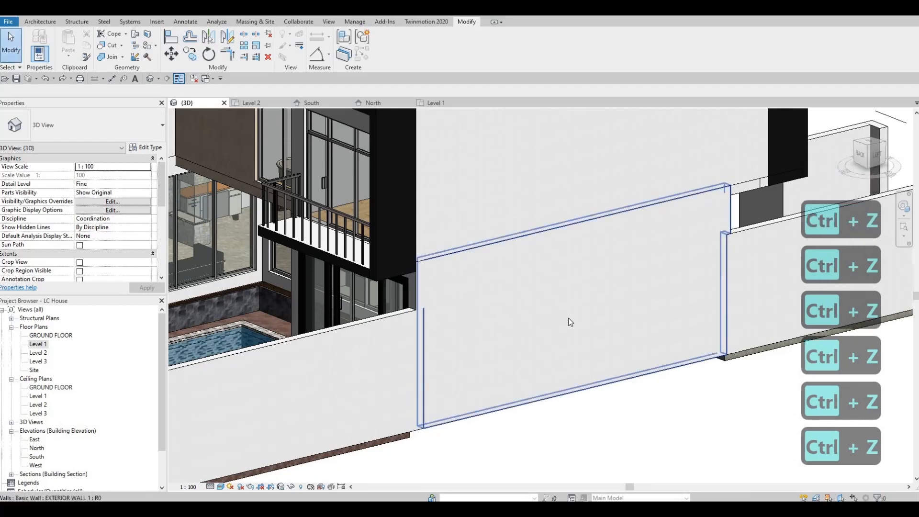
{"action": "key", "text": "Escape"}
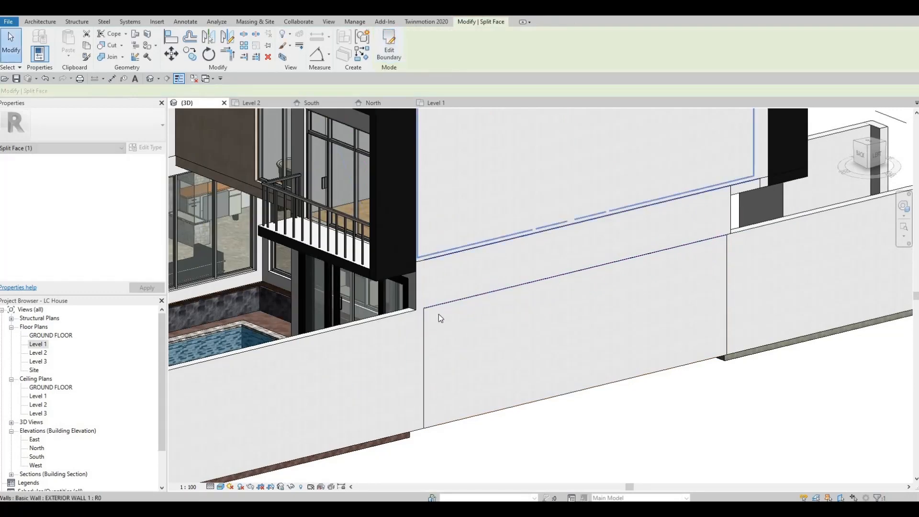
Finish the split-face sketch on the pool-side wall and paint its lower face with BOARDER WALL
{"action": "key", "text": "Escape"}
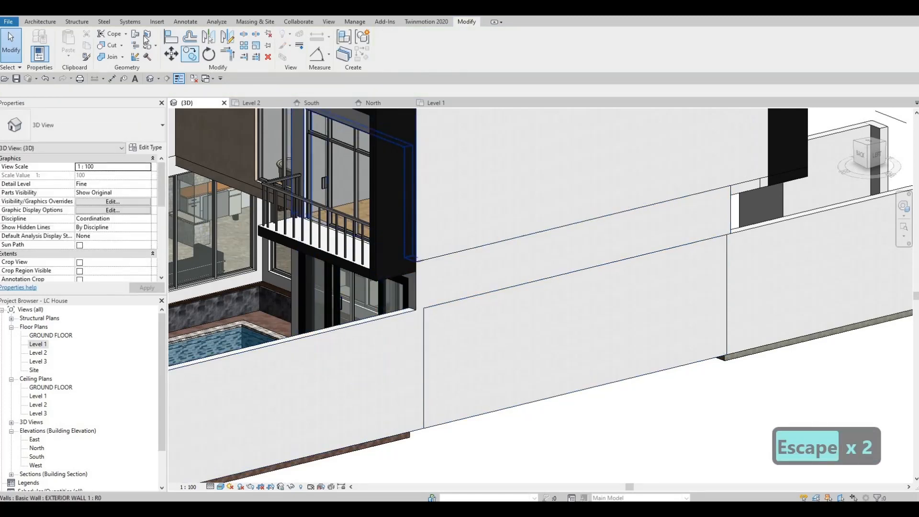
{"action": "mouse_move", "coordinate": [424, 344]}
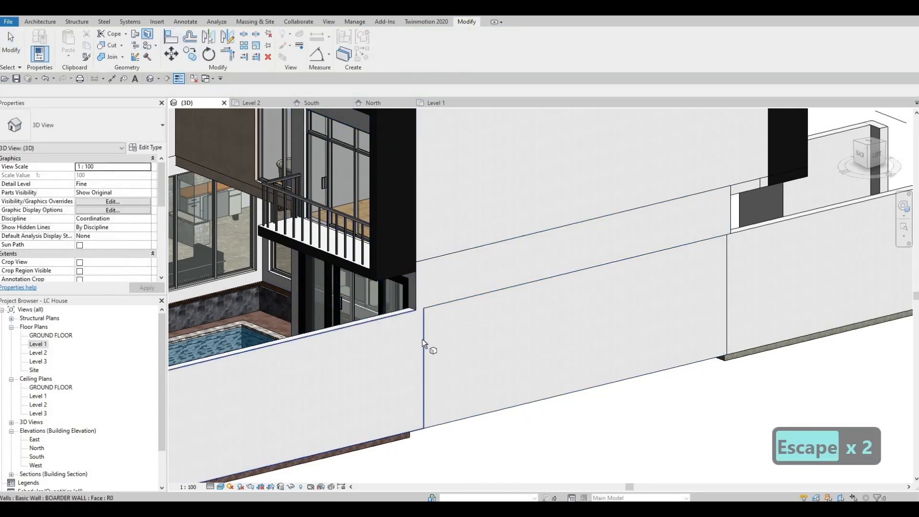
{"action": "key", "text": "Tab"}
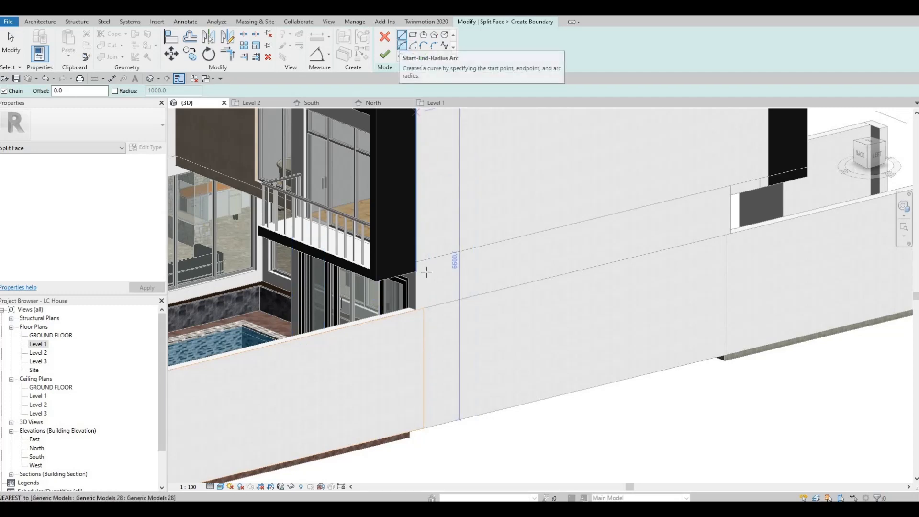
{"action": "key", "text": "Escape"}
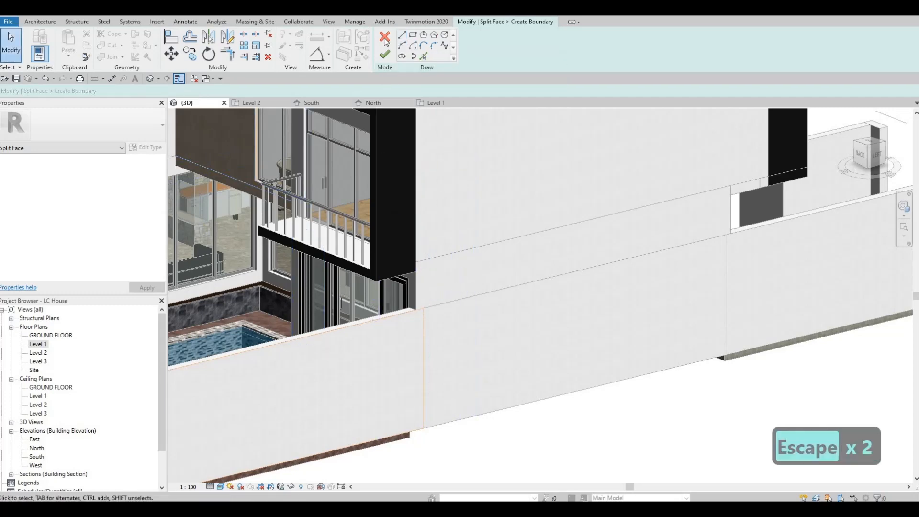
{"action": "key", "text": "Escape"}
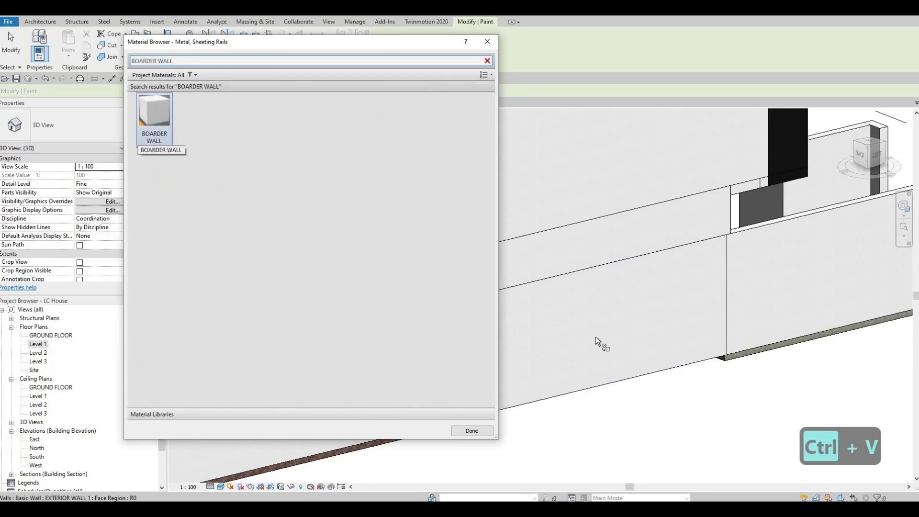
{"action": "left_click", "coordinate": [154, 111]}
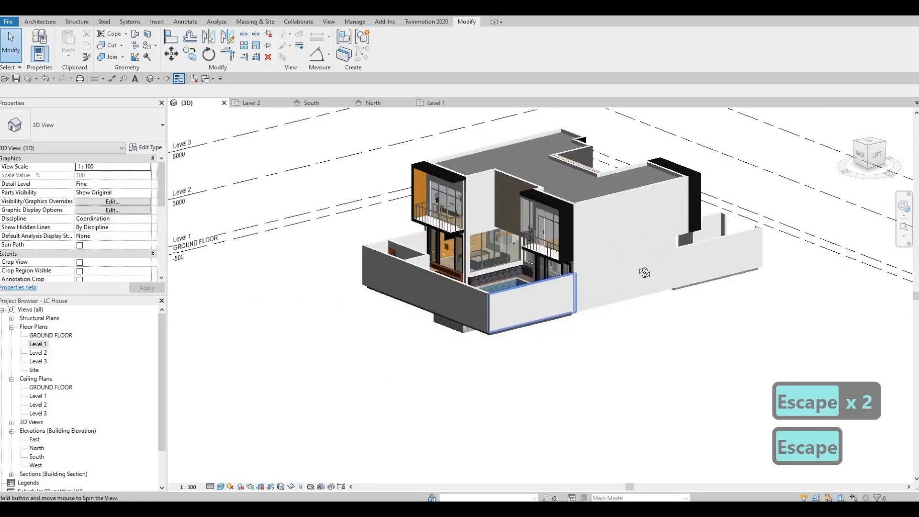
Orbit to the long side wall and sketch its horizontal split boundary line
{"action": "left_click_drag", "start_coordinate": [645, 272], "coordinate": [525, 308]}
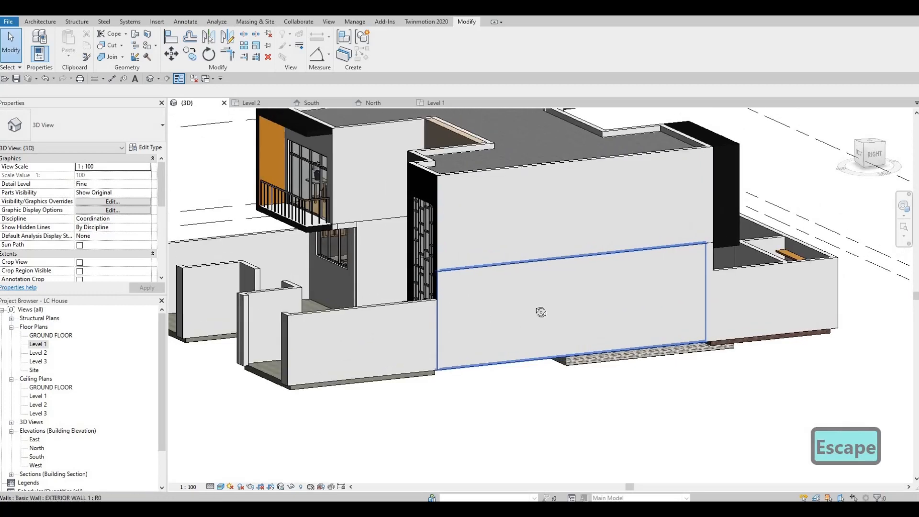
{"action": "left_click_drag", "start_coordinate": [541, 312], "coordinate": [594, 344]}
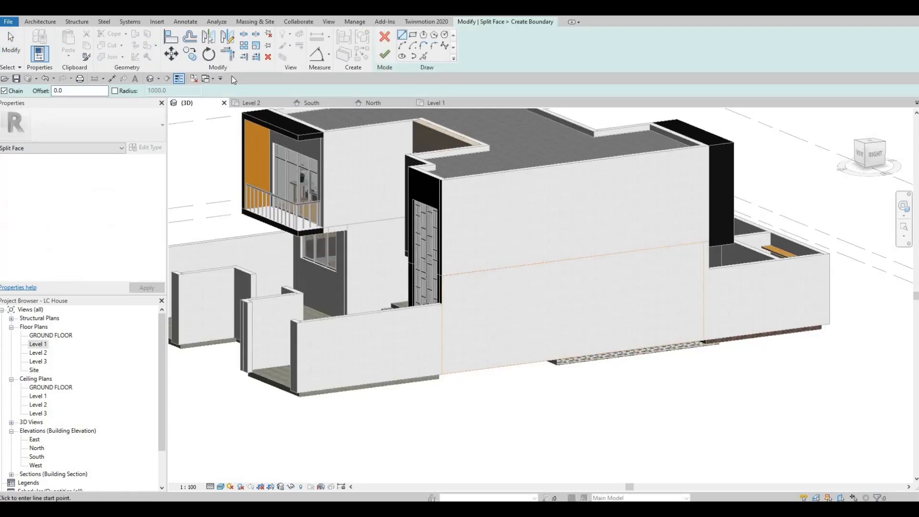
{"action": "mouse_move", "coordinate": [468, 274]}
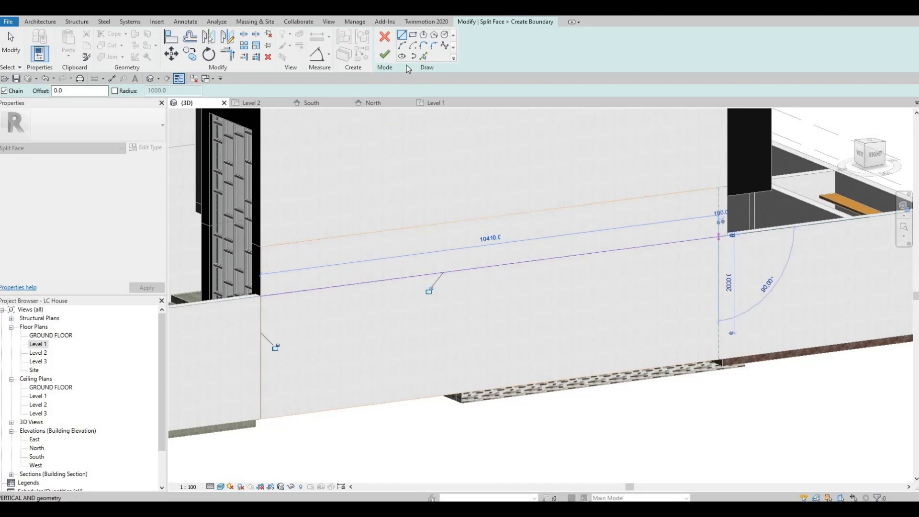
{"action": "key", "text": "Escape"}
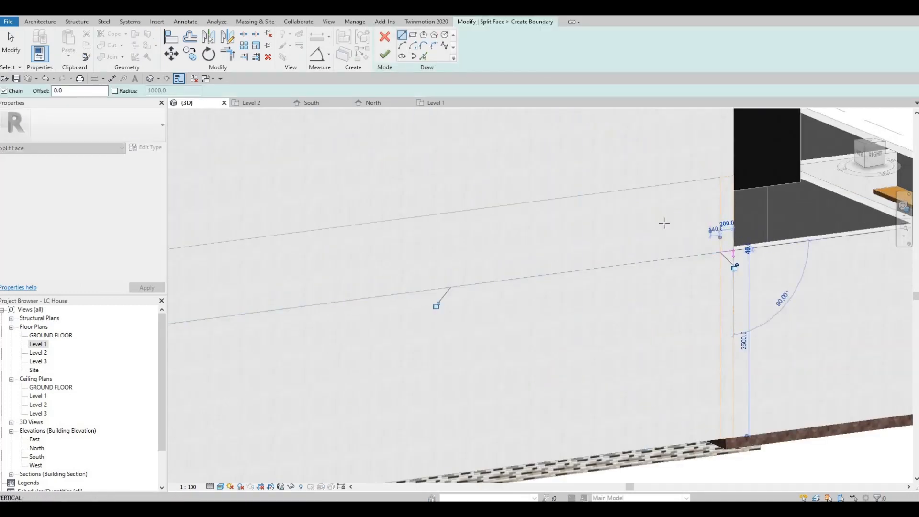
{"action": "key", "text": "Escape"}
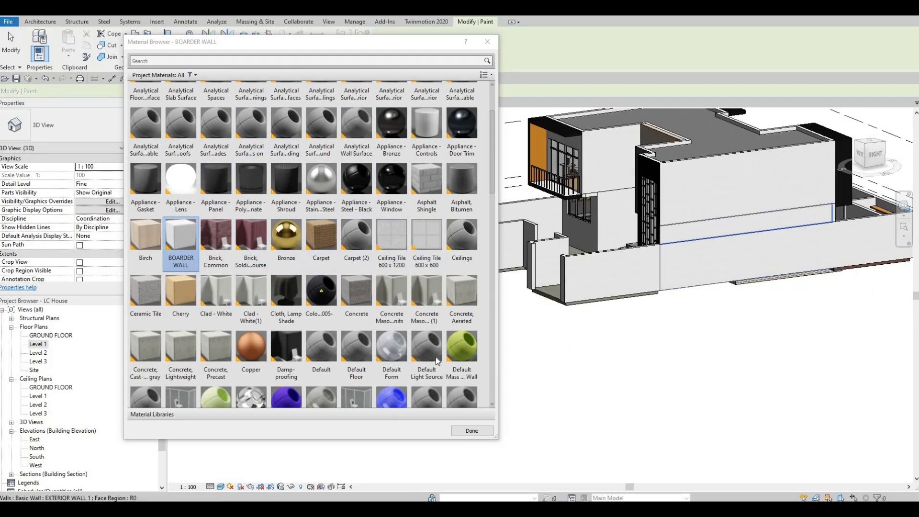
Paint the divided side wall's face region with BOARDER WALL
{"action": "left_click", "coordinate": [472, 431]}
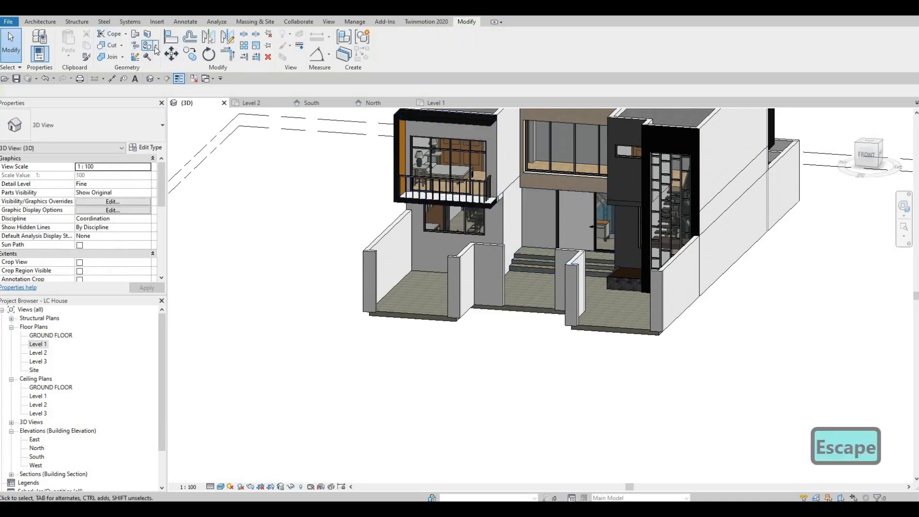
Start the Paint tool and filter the Material Browser to show only unused materials
{"action": "left_click", "coordinate": [147, 45]}
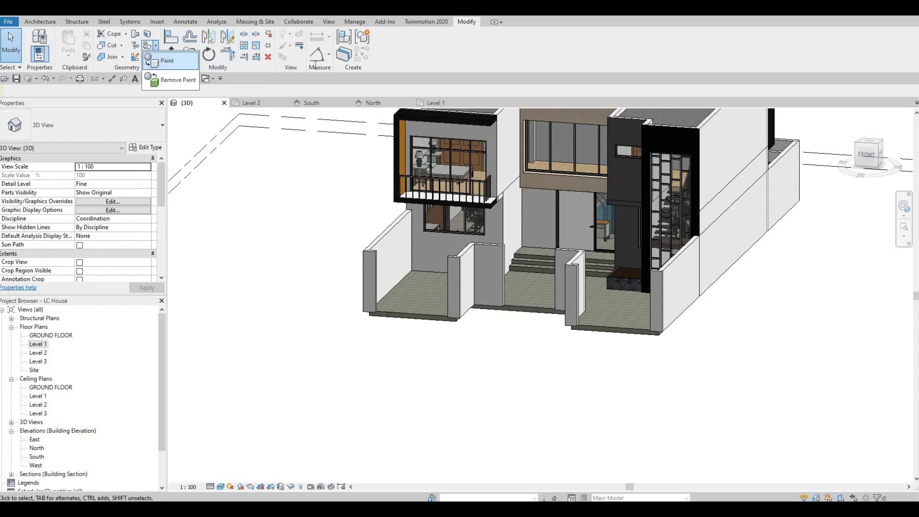
{"action": "left_click", "coordinate": [167, 61]}
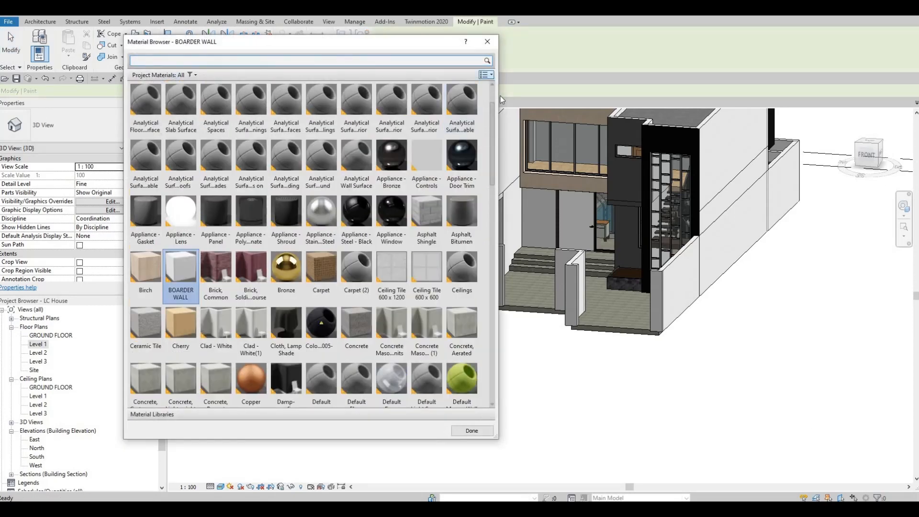
{"action": "left_click", "coordinate": [484, 74]}
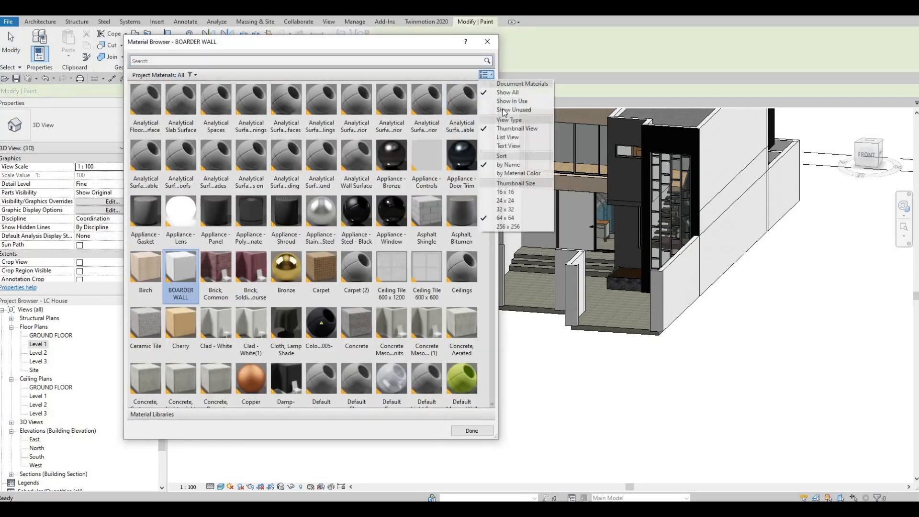
{"action": "left_click", "coordinate": [513, 109]}
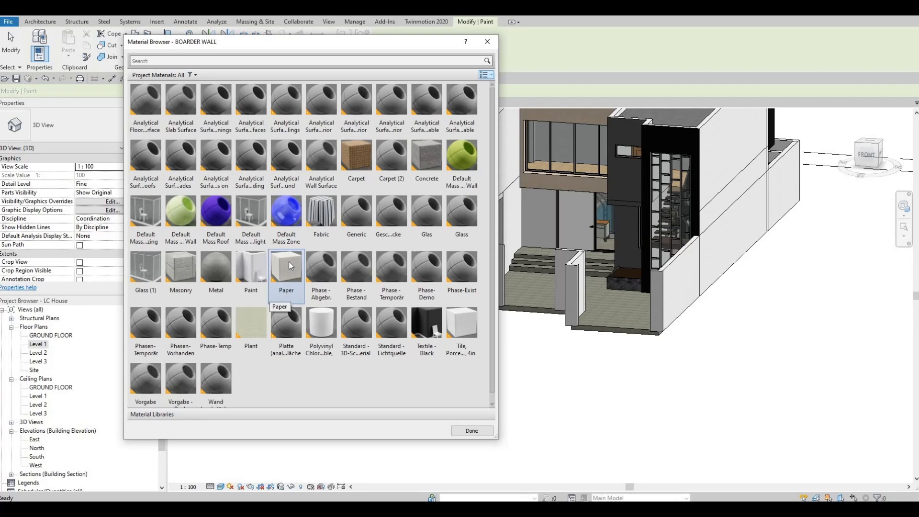
{"action": "left_click", "coordinate": [286, 265]}
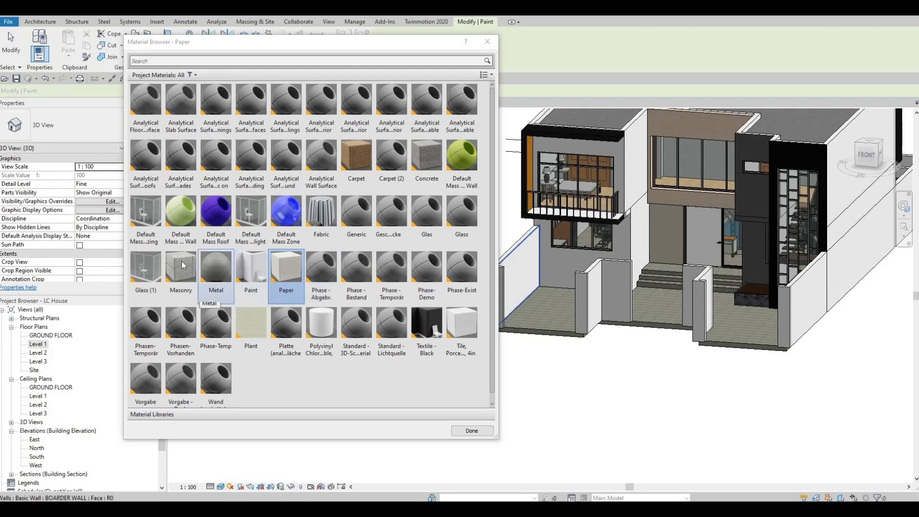
Paint the front and surrounding exterior wall faces with Masonry, orbiting around the house
{"action": "left_click", "coordinate": [181, 267]}
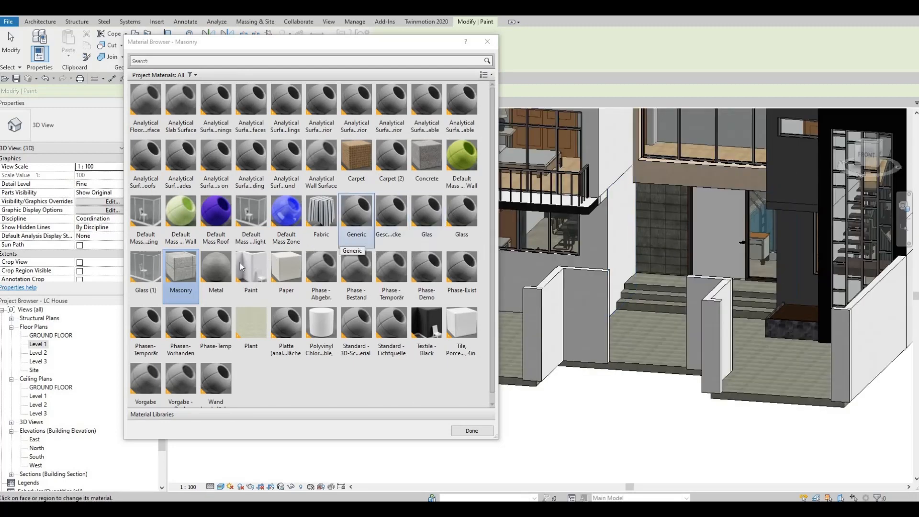
{"action": "mouse_move", "coordinate": [291, 280]}
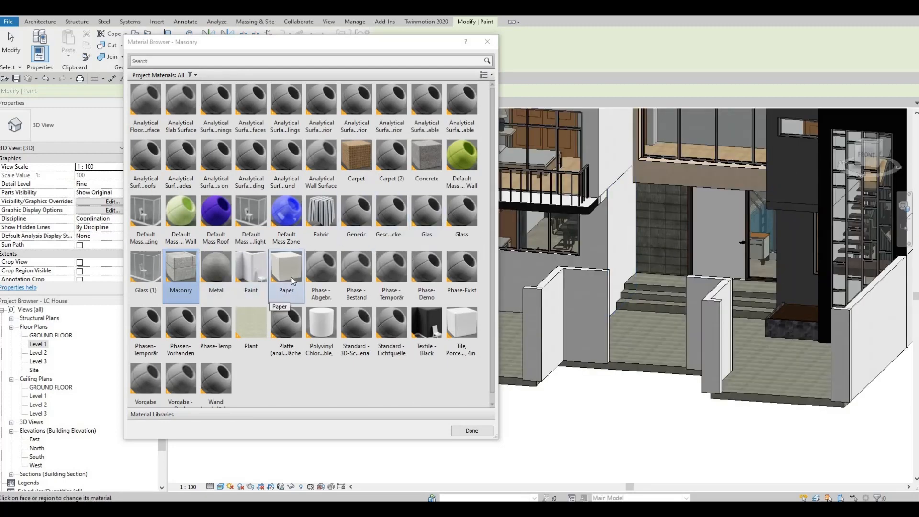
{"action": "left_click", "coordinate": [286, 267]}
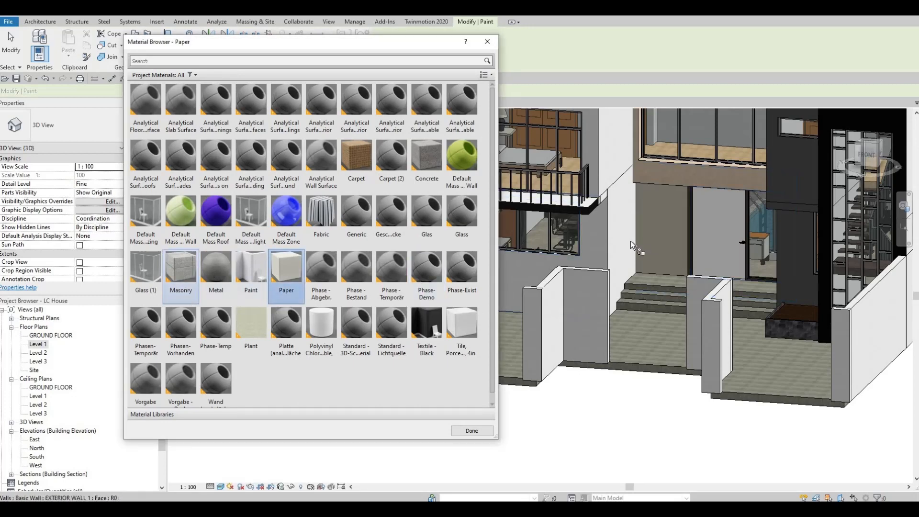
{"action": "left_click", "coordinate": [180, 267]}
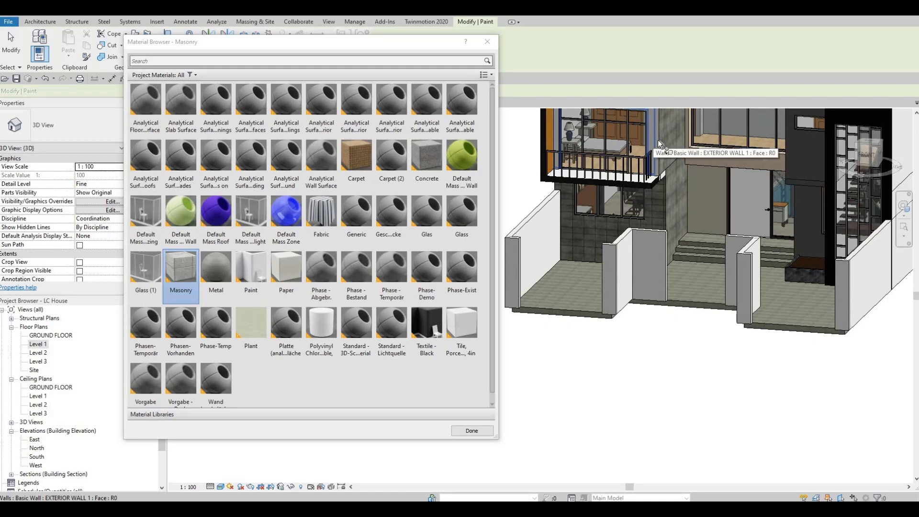
{"action": "mouse_move", "coordinate": [680, 249]}
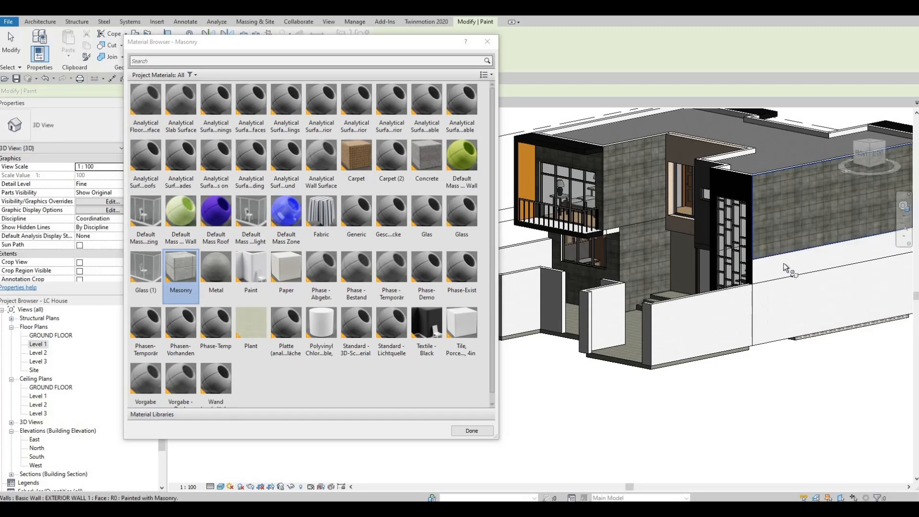
{"action": "left_click_drag", "start_coordinate": [787, 266], "coordinate": [758, 264]}
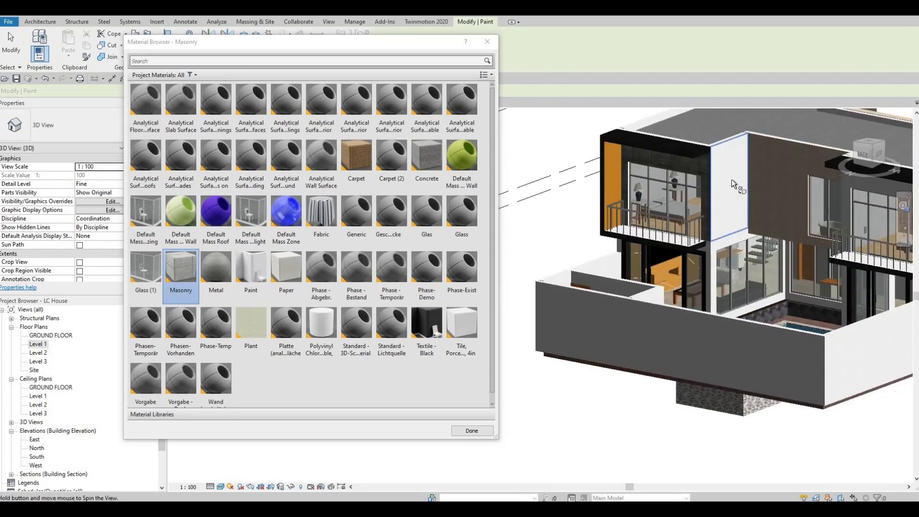
{"action": "left_click_drag", "start_coordinate": [734, 183], "coordinate": [726, 240]}
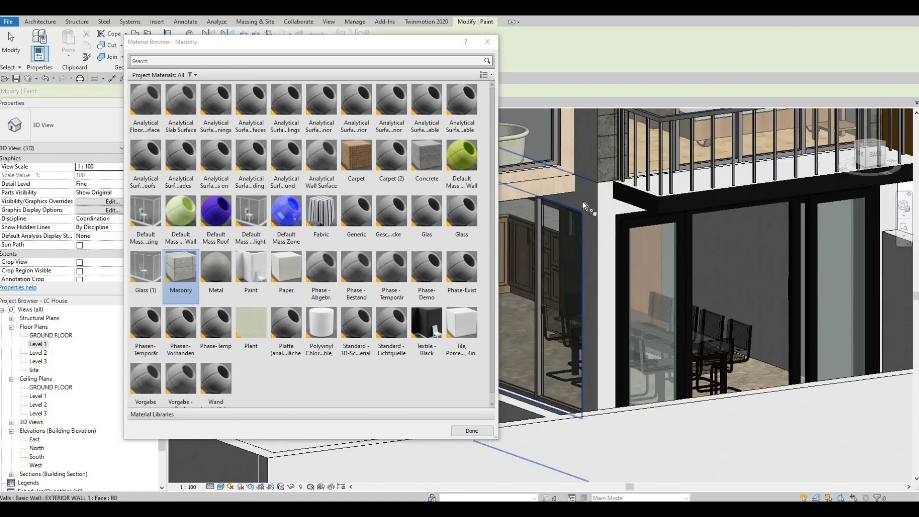
{"action": "mouse_move", "coordinate": [588, 169]}
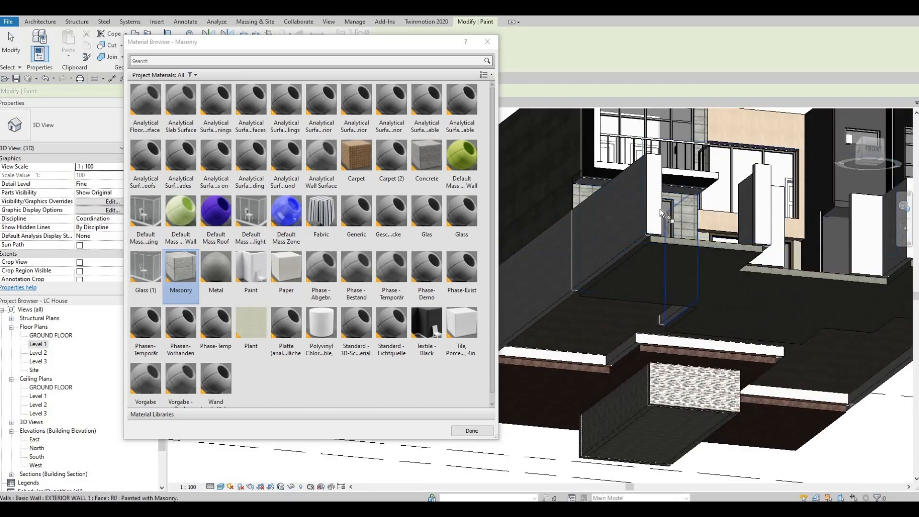
{"action": "left_click_drag", "start_coordinate": [661, 213], "coordinate": [726, 178]}
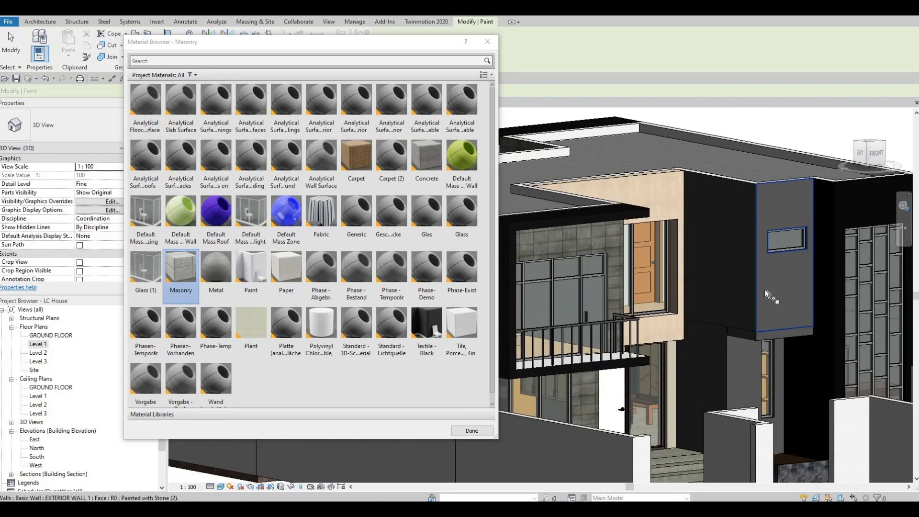
{"action": "mouse_move", "coordinate": [765, 294]}
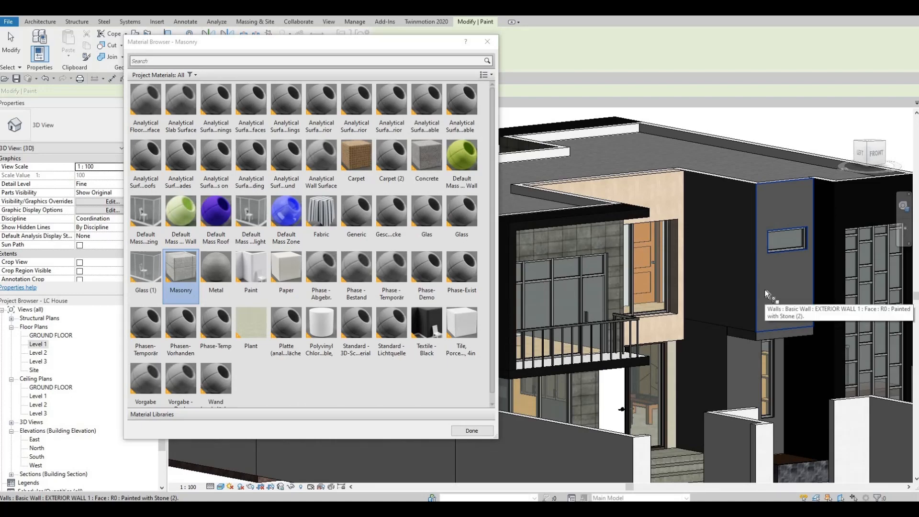
{"action": "mouse_move", "coordinate": [755, 332]}
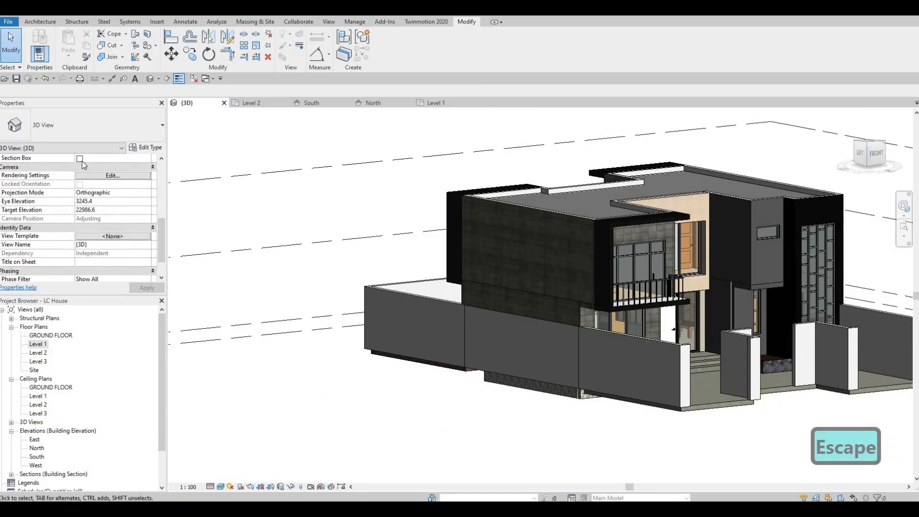
Enable the 3D view's Section Box and drag it down to cut into the house
{"action": "left_click", "coordinate": [80, 157]}
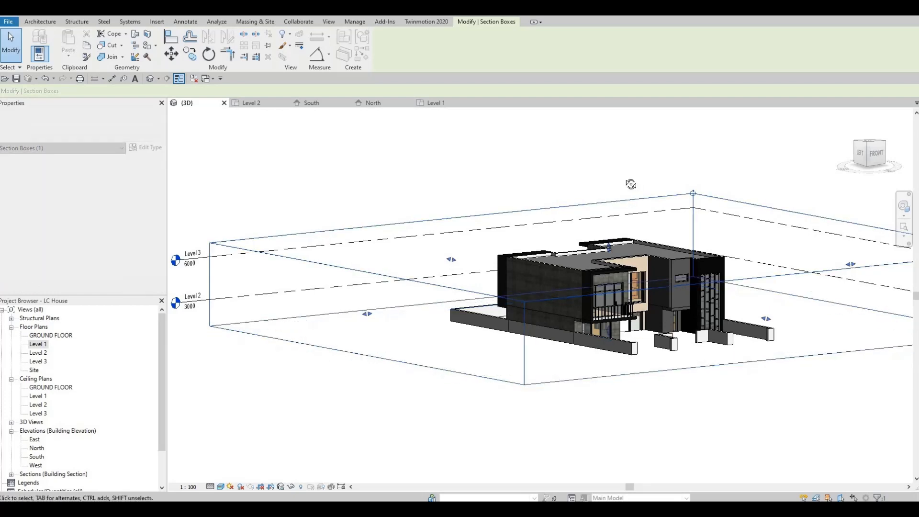
{"action": "left_click_drag", "start_coordinate": [631, 183], "coordinate": [637, 253]}
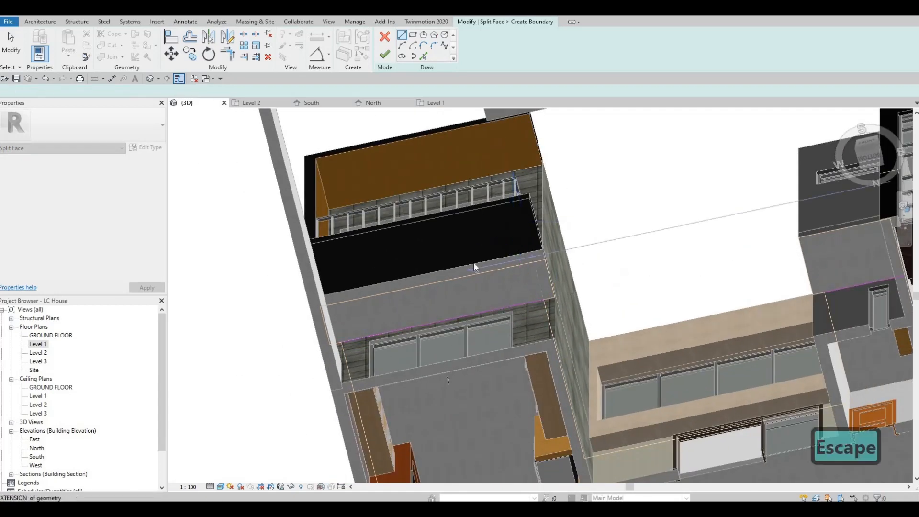
{"action": "key", "text": "Escape"}
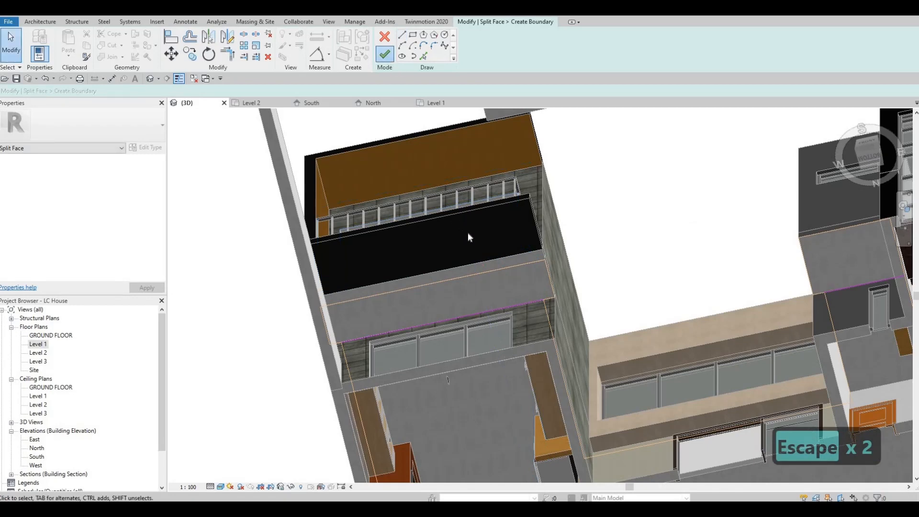
{"action": "key", "text": "Escape"}
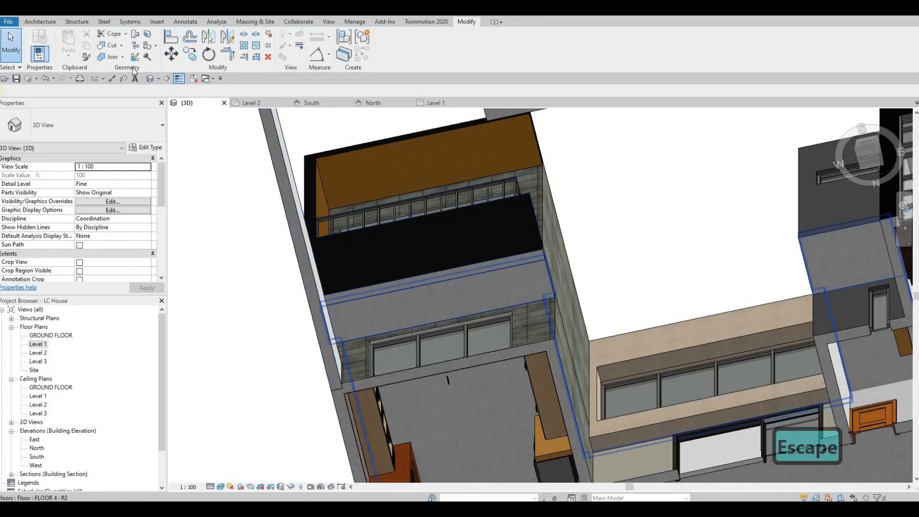
{"action": "key", "text": "Escape"}
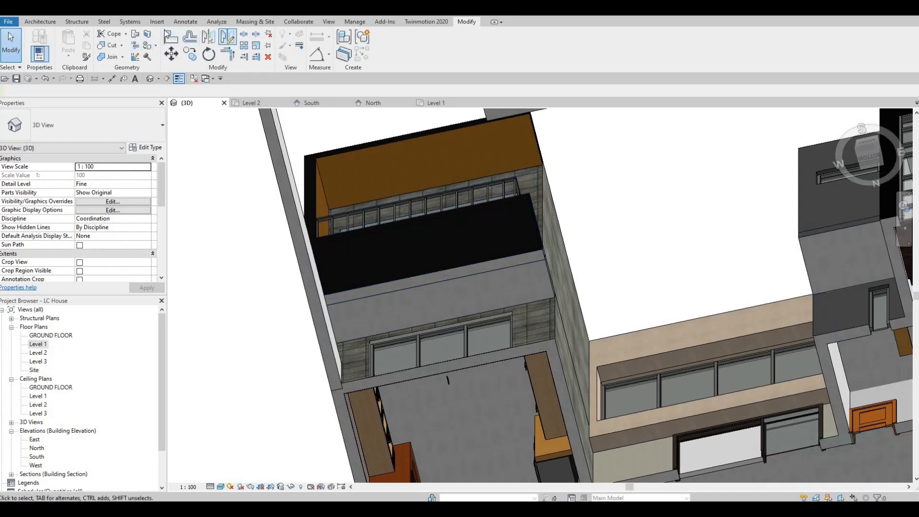
{"action": "mouse_move", "coordinate": [147, 34]}
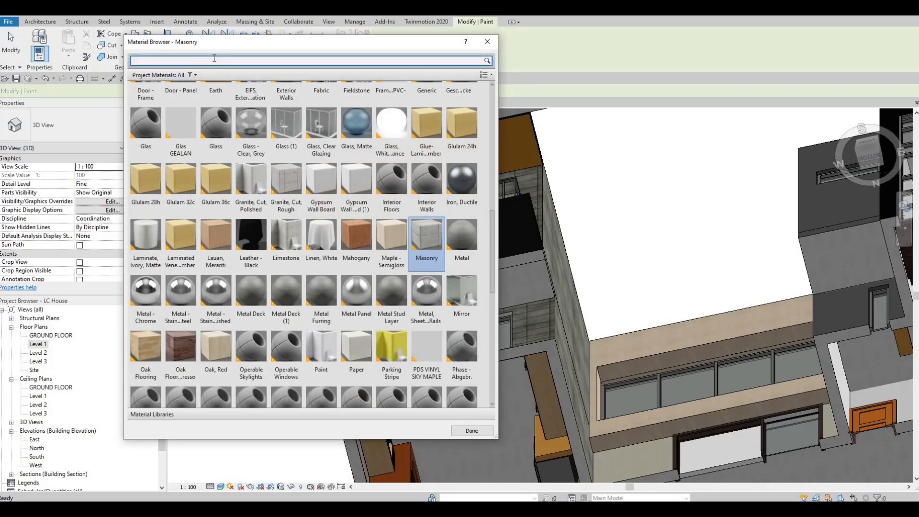
Paint rear faces with Stone (2), then Masonry, and finish painting
{"action": "type", "text": "stone"}
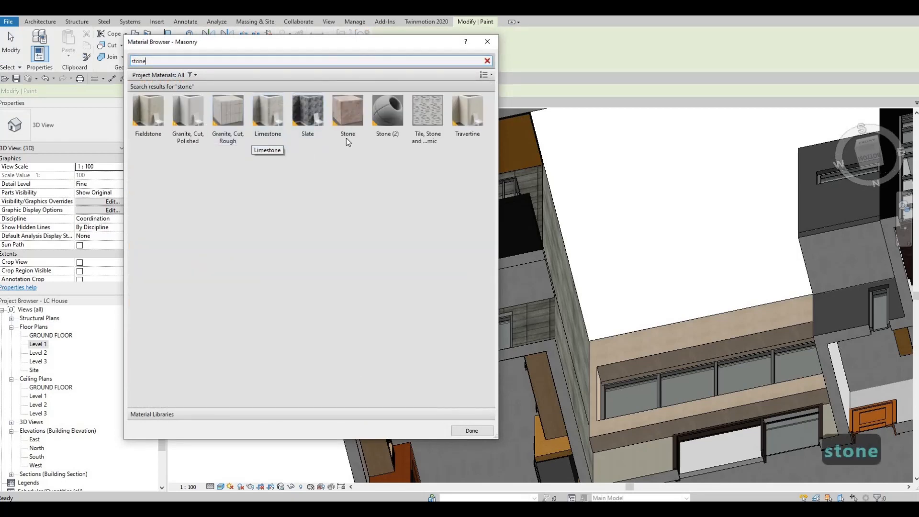
{"action": "left_click", "coordinate": [388, 110]}
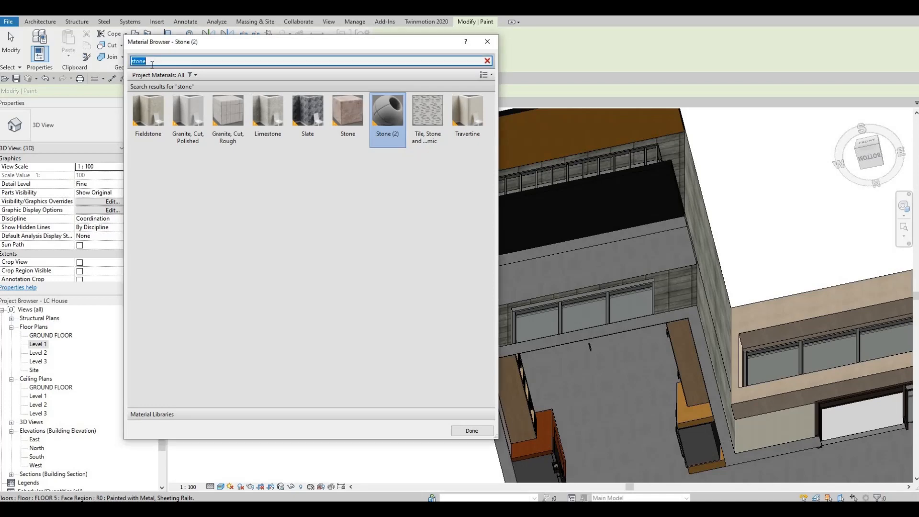
{"action": "type", "text": "maso"}
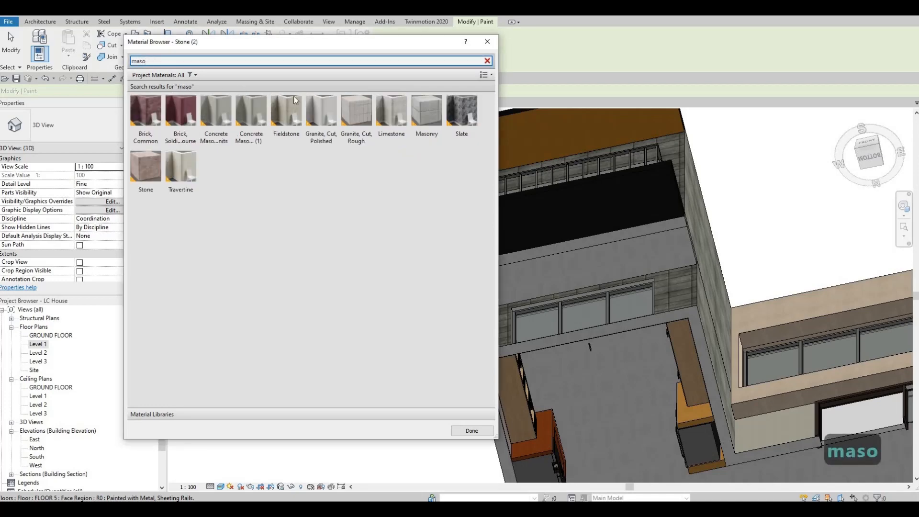
{"action": "left_click", "coordinate": [426, 110]}
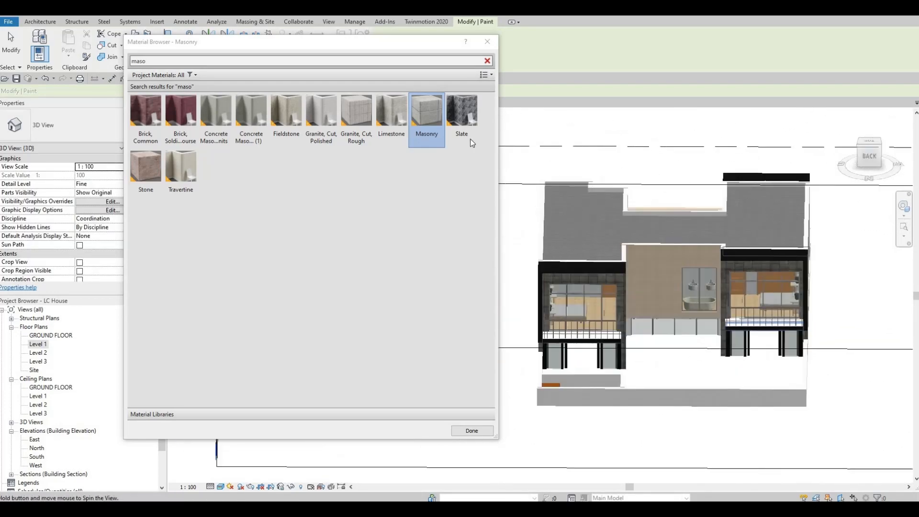
{"action": "left_click", "coordinate": [472, 430]}
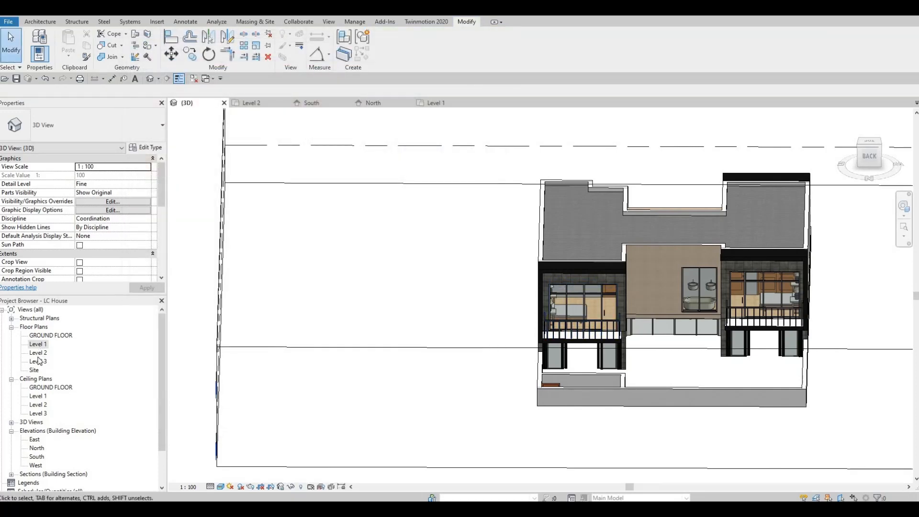
Open the Level 2 plan and edit the balcony railing's sketch path
{"action": "left_click", "coordinate": [38, 343]}
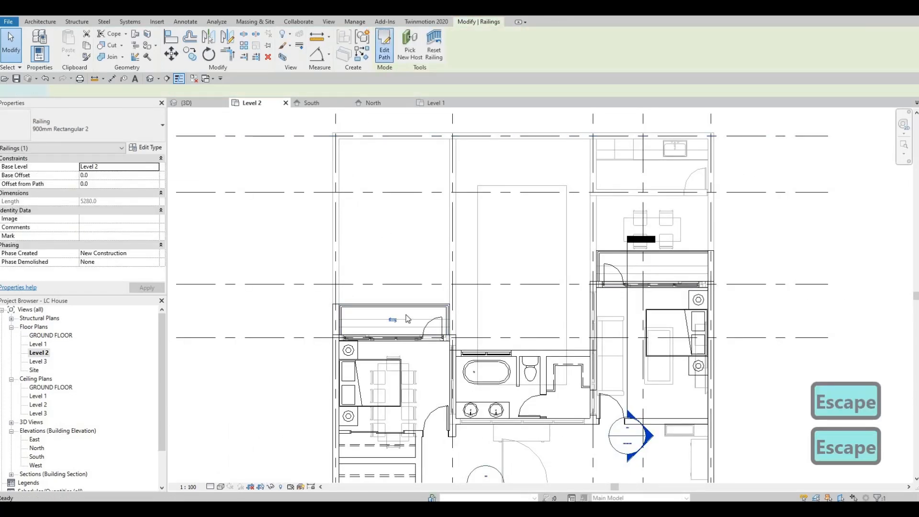
{"action": "left_click", "coordinate": [384, 44]}
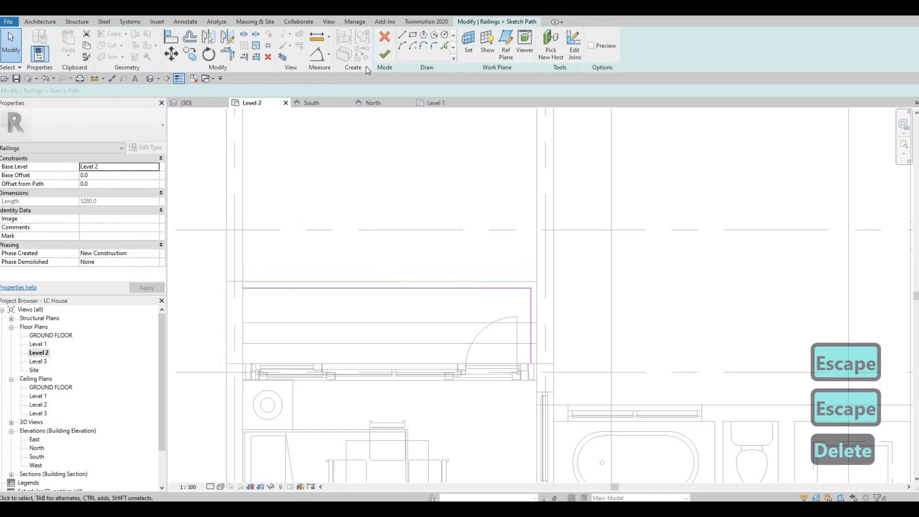
{"action": "key", "text": "Escape"}
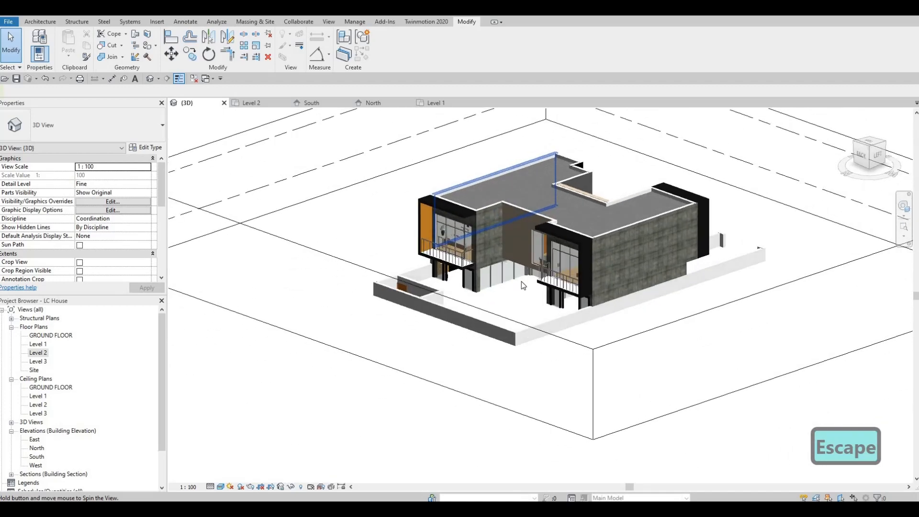
Zoom to the long side wall and turn off the Section Box
{"action": "left_click_drag", "start_coordinate": [522, 285], "coordinate": [546, 327]}
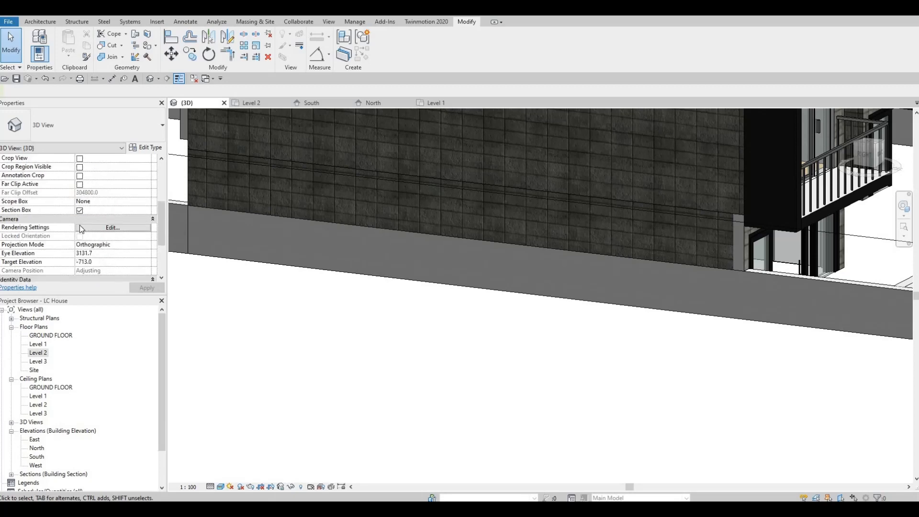
{"action": "key", "text": "Escape"}
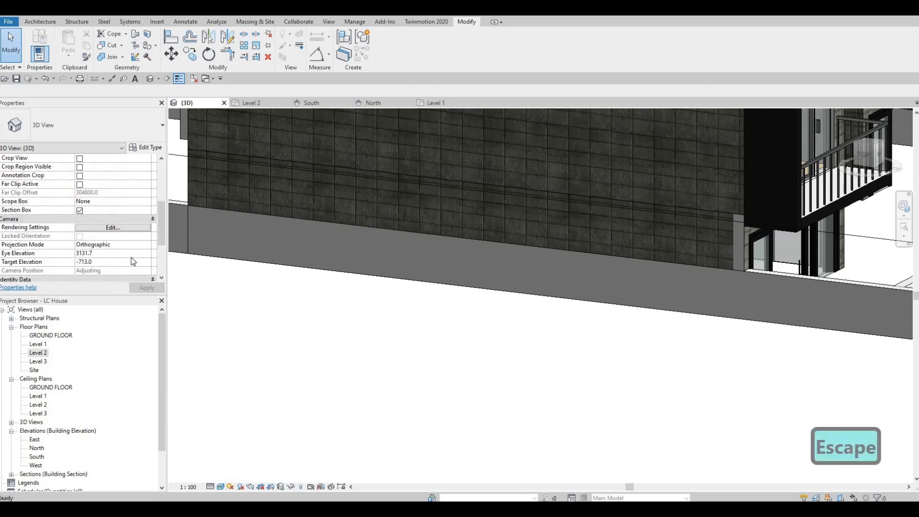
{"action": "left_click", "coordinate": [80, 210]}
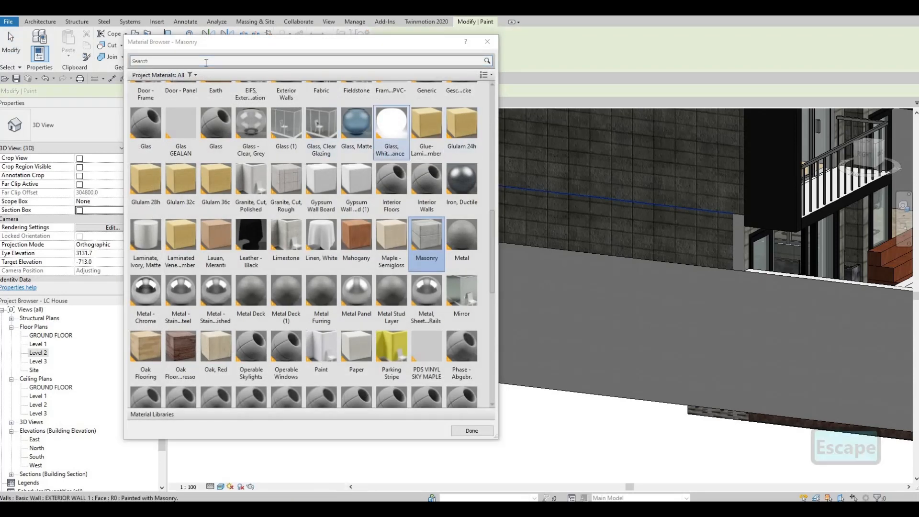
Search 'mas' in Paint, stop painting, orbit to the courtyard, and open the Level 2 plan
{"action": "type", "text": "mas"}
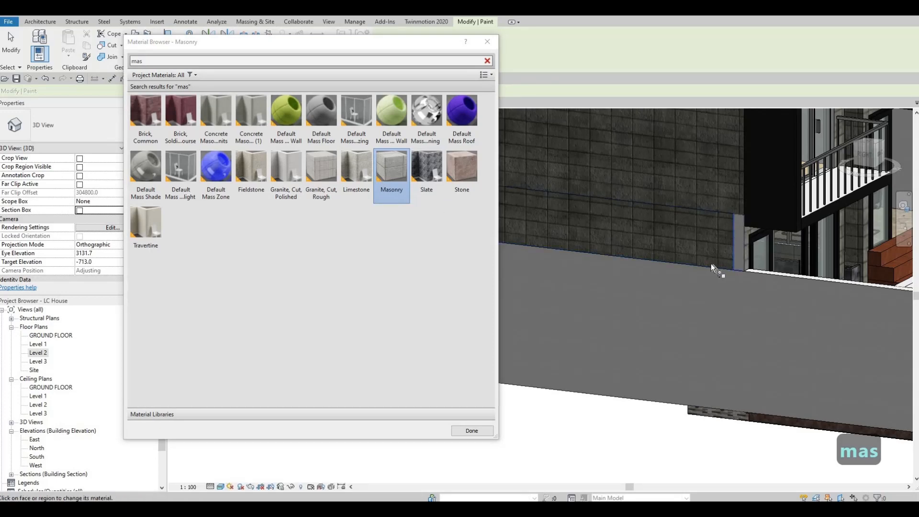
{"action": "key", "text": "Escape"}
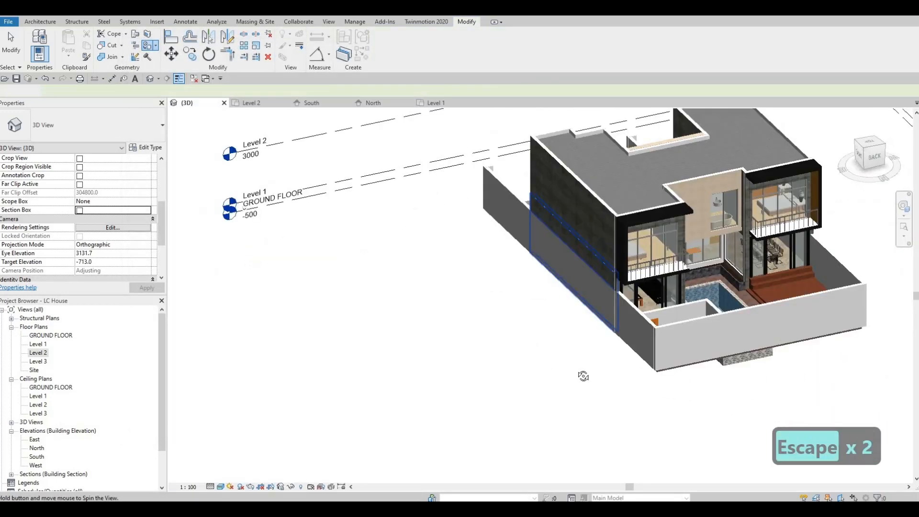
{"action": "left_click_drag", "start_coordinate": [586, 375], "coordinate": [527, 299]}
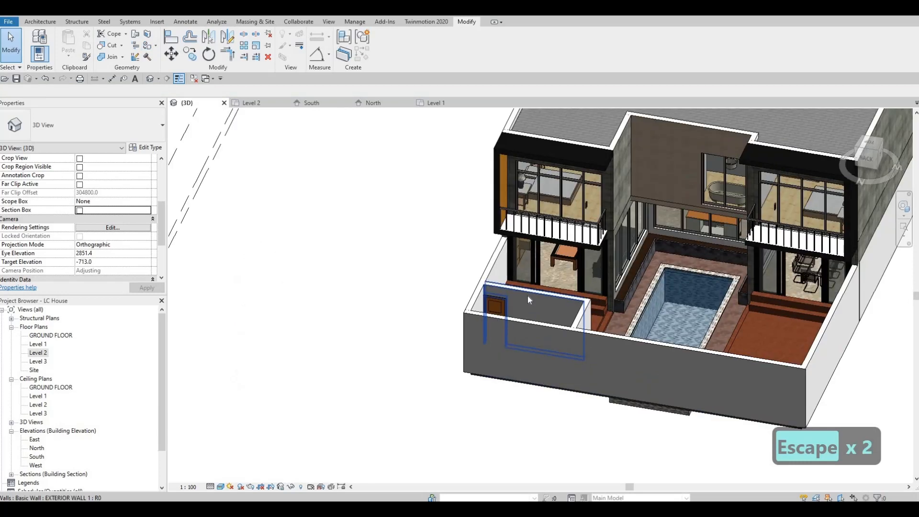
{"action": "left_click", "coordinate": [37, 353]}
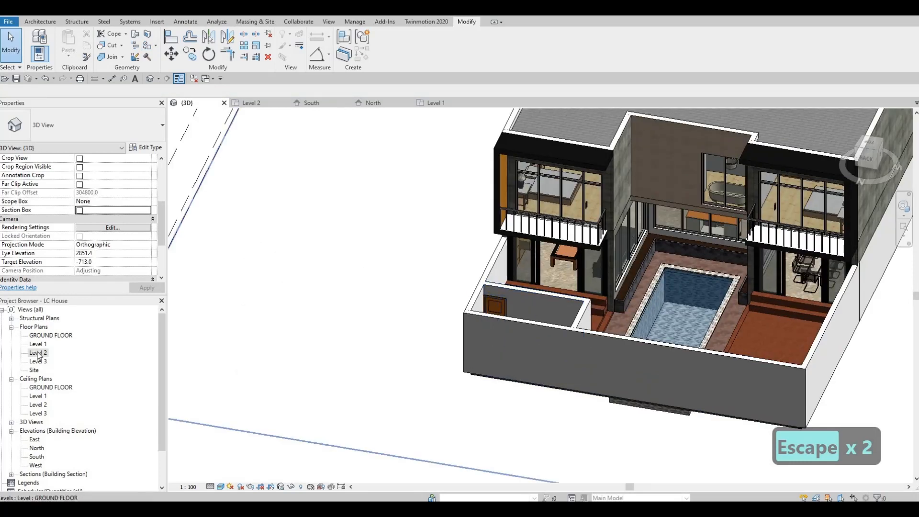
{"action": "double_click", "coordinate": [38, 353]}
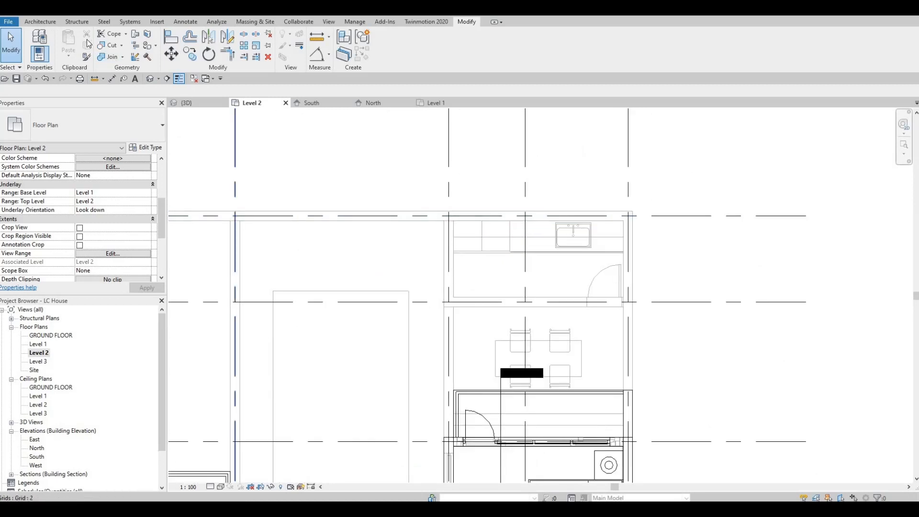
Sketch a footprint roof around the sink room, offset -400 from Level 2, and view it in 3D
{"action": "left_click", "coordinate": [39, 22]}
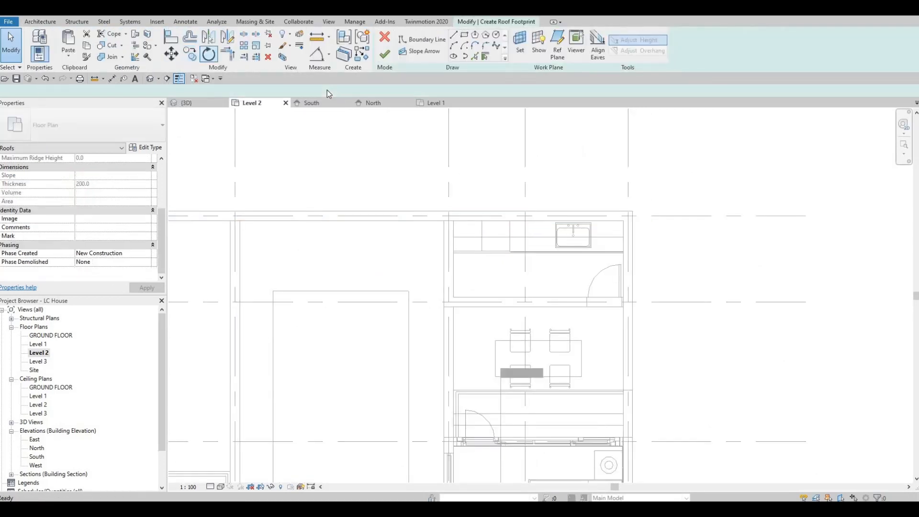
{"action": "left_click", "coordinate": [427, 39]}
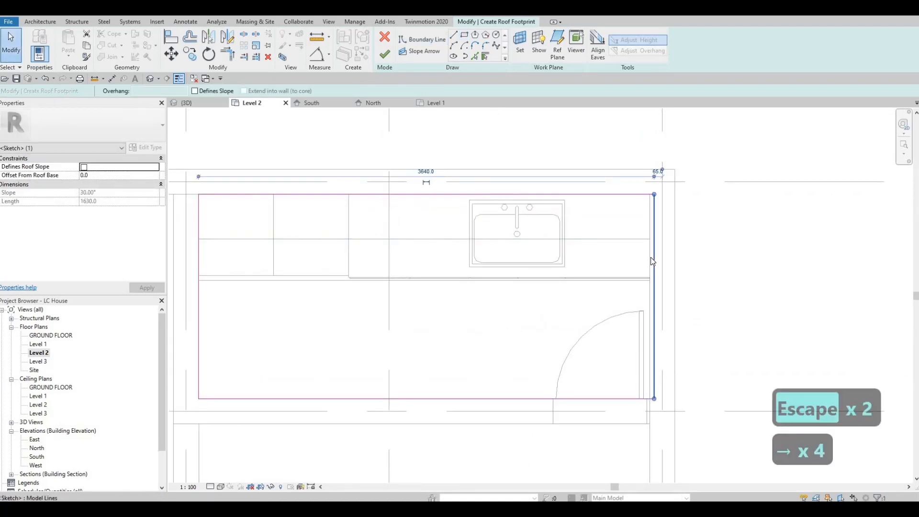
{"action": "key", "text": "Escape"}
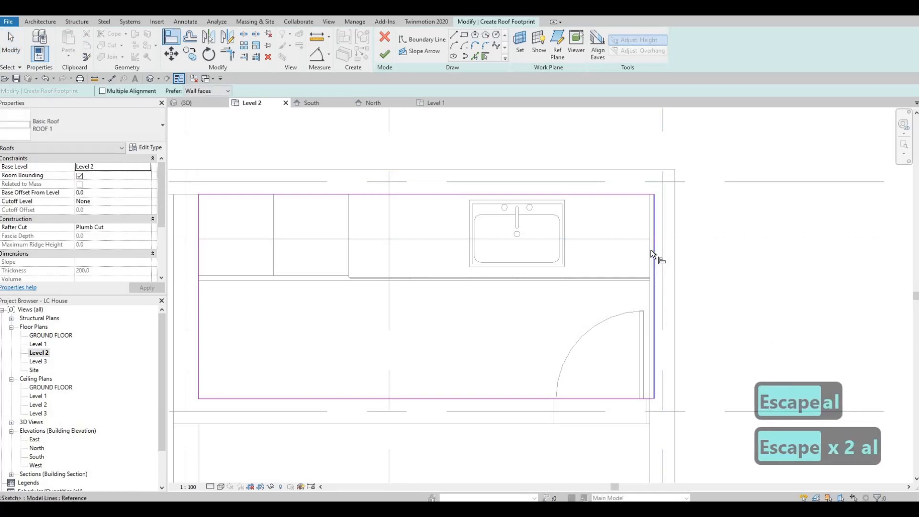
{"action": "mouse_move", "coordinate": [637, 273]}
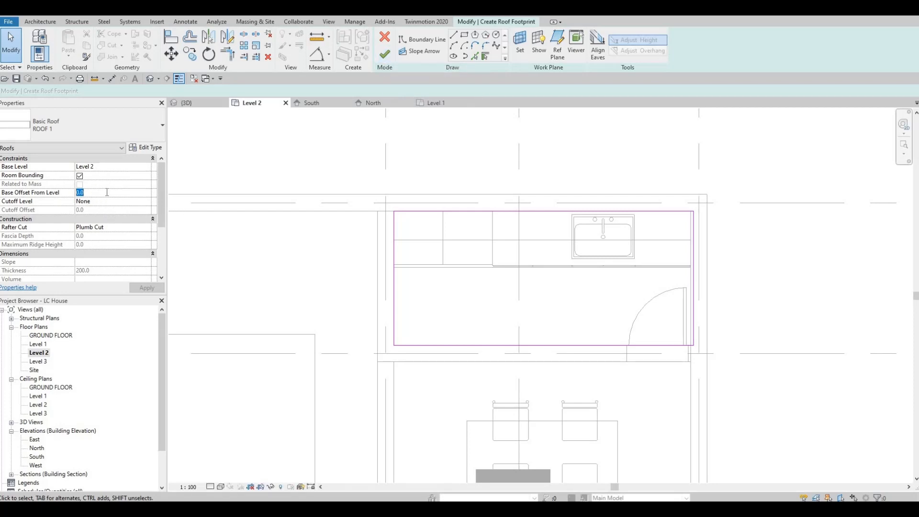
{"action": "left_click", "coordinate": [147, 288]}
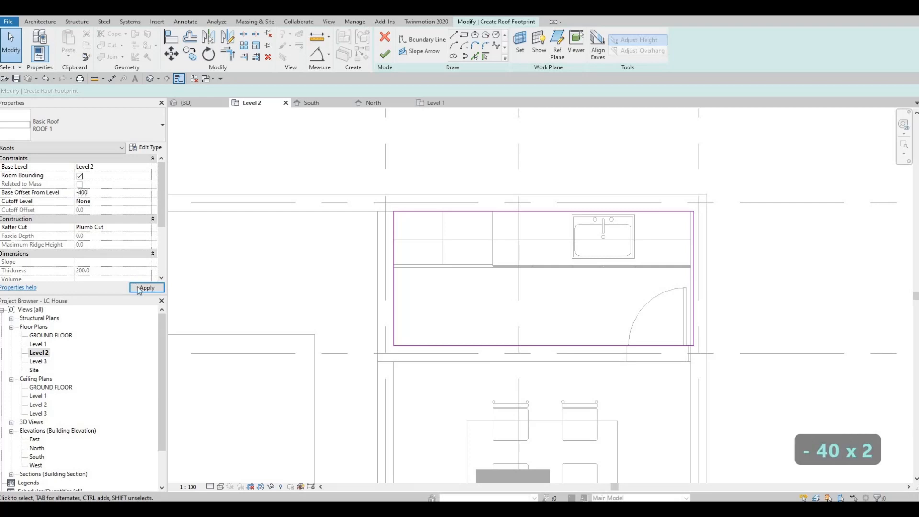
{"action": "left_click", "coordinate": [147, 288]}
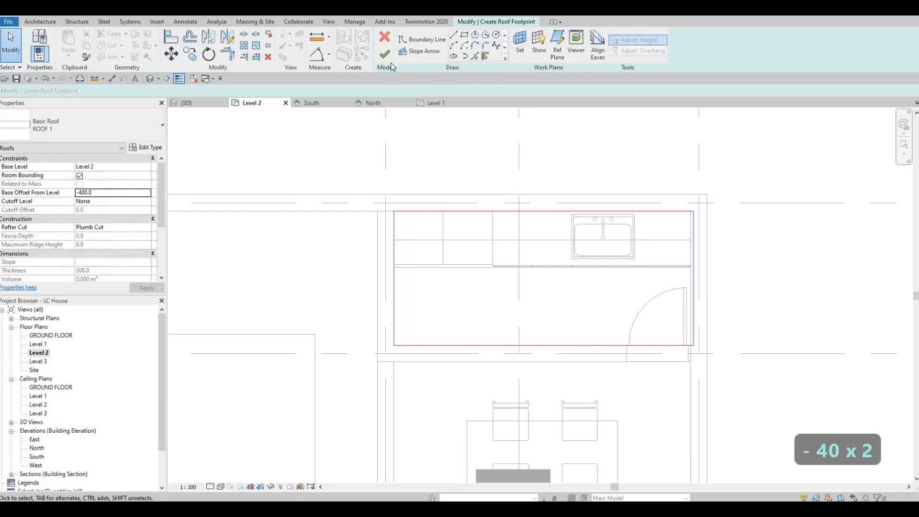
{"action": "key", "text": "Escape"}
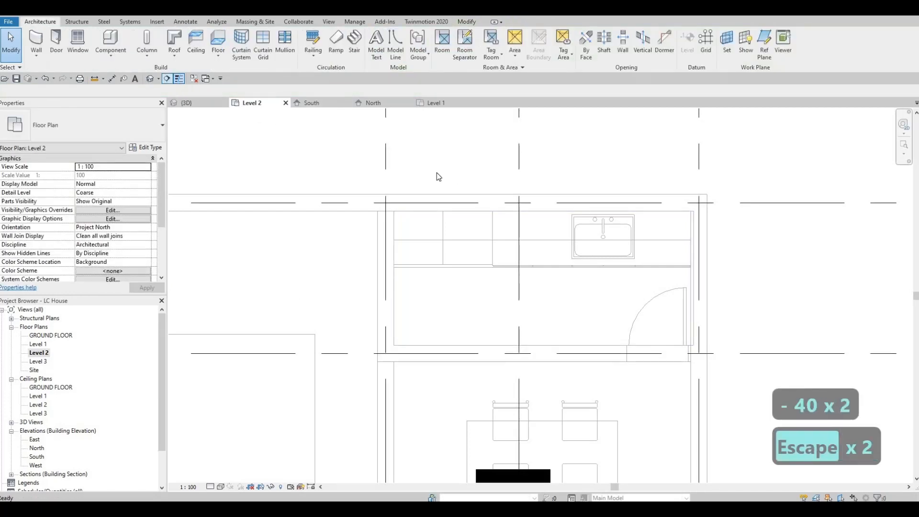
{"action": "left_click", "coordinate": [185, 102]}
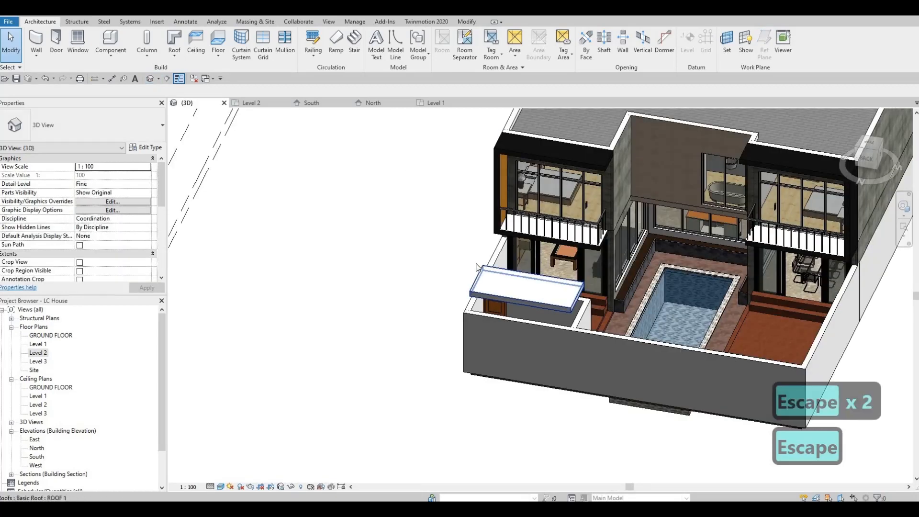
Select the small roof and set its Base Offset From Level to -1400
{"action": "left_click", "coordinate": [526, 295]}
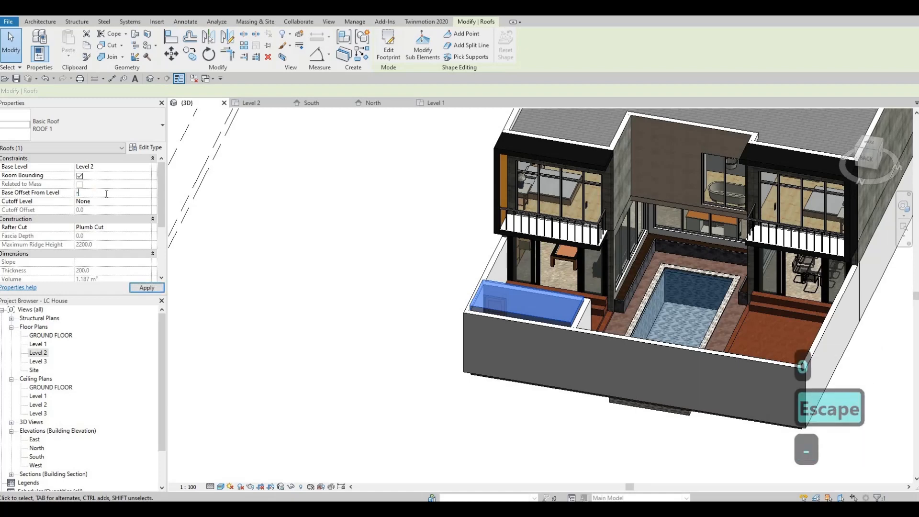
{"action": "type", "text": "-1400"}
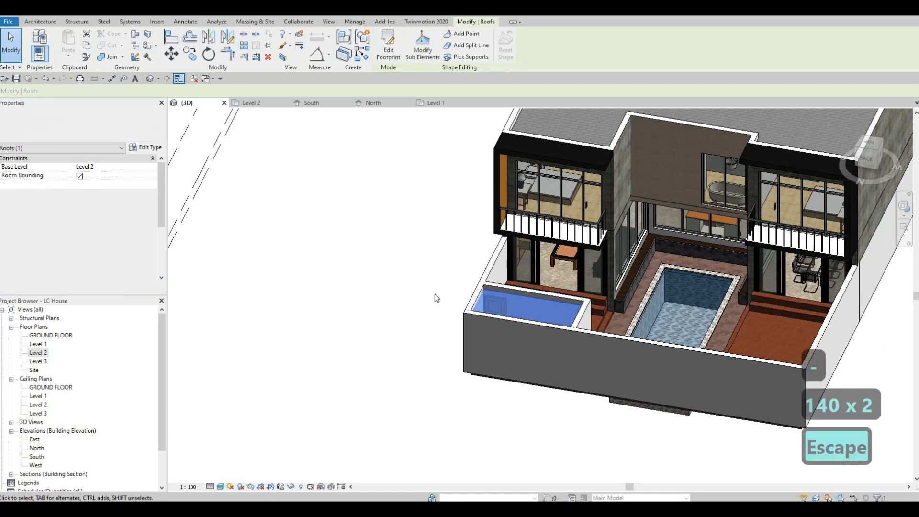
{"action": "key", "text": "Escape"}
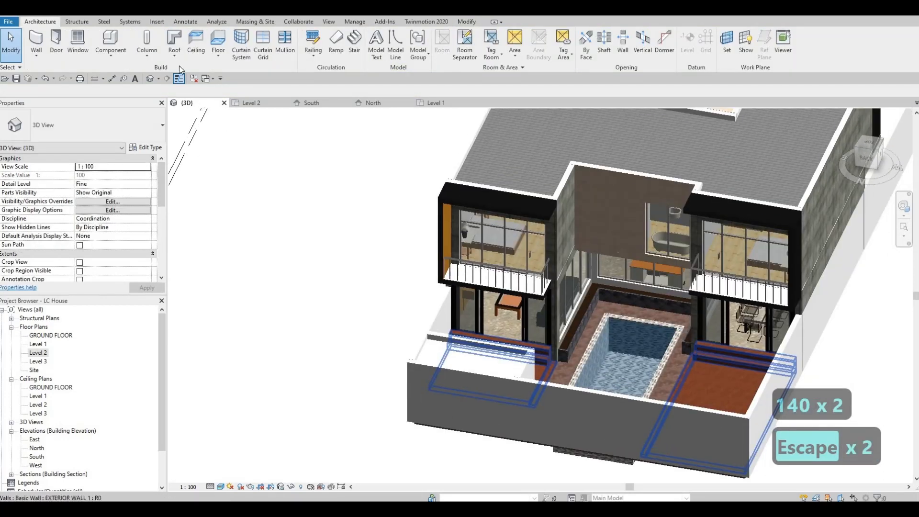
{"action": "key", "text": "Escape"}
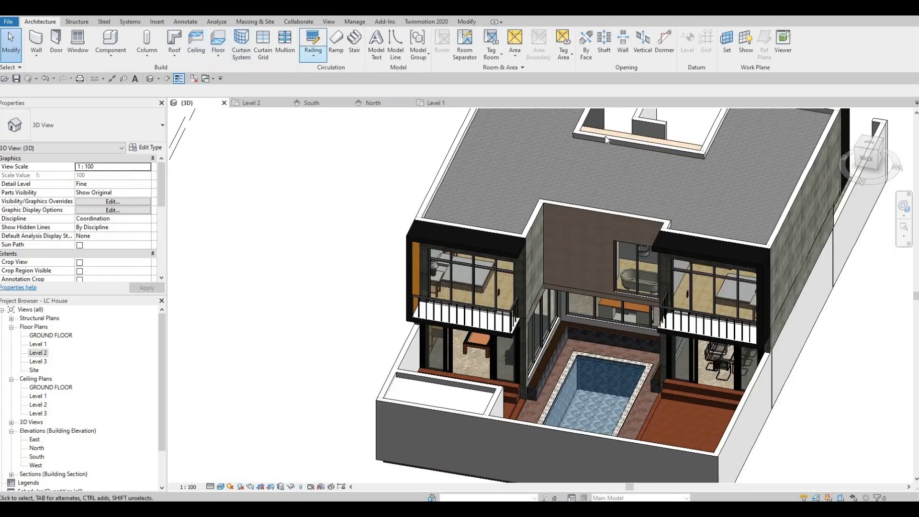
Paint the small flat roof beside the courtyard with Asphalt Shingle, searching 'asp'
{"action": "left_click", "coordinate": [608, 140]}
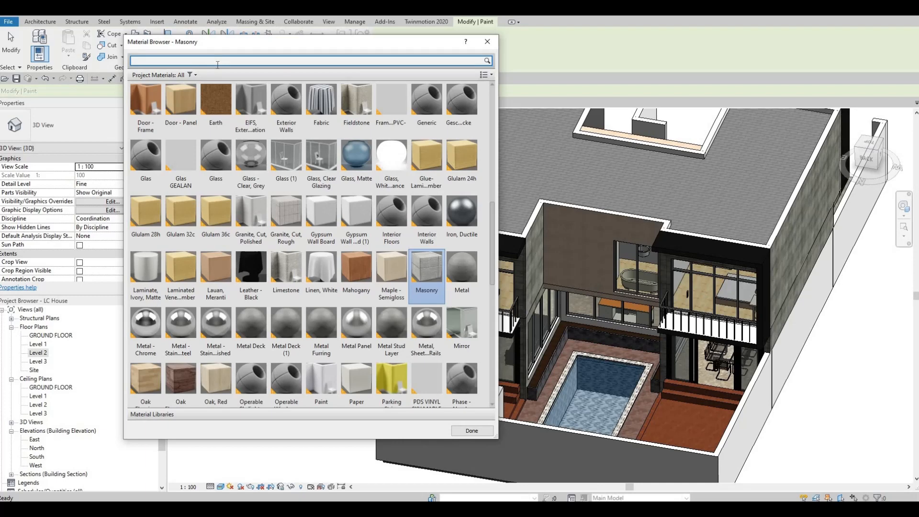
{"action": "type", "text": "ash"}
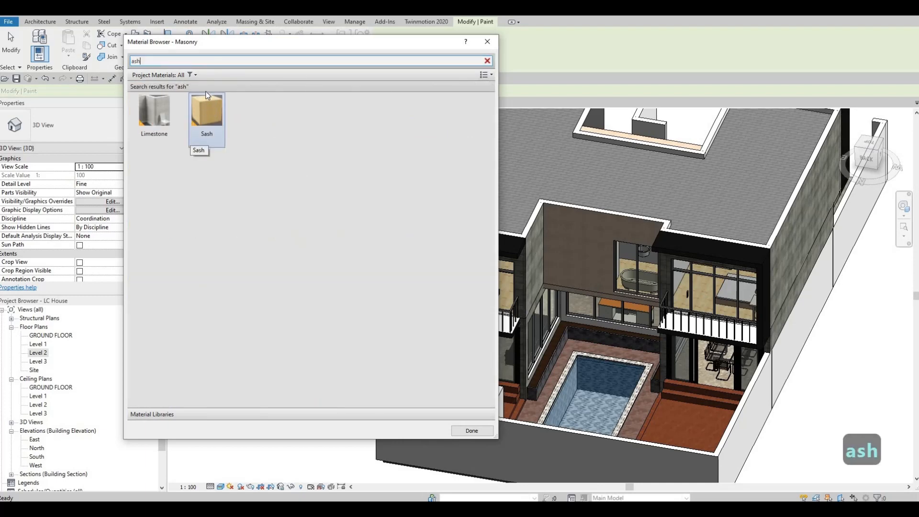
{"action": "type", "text": "asp"}
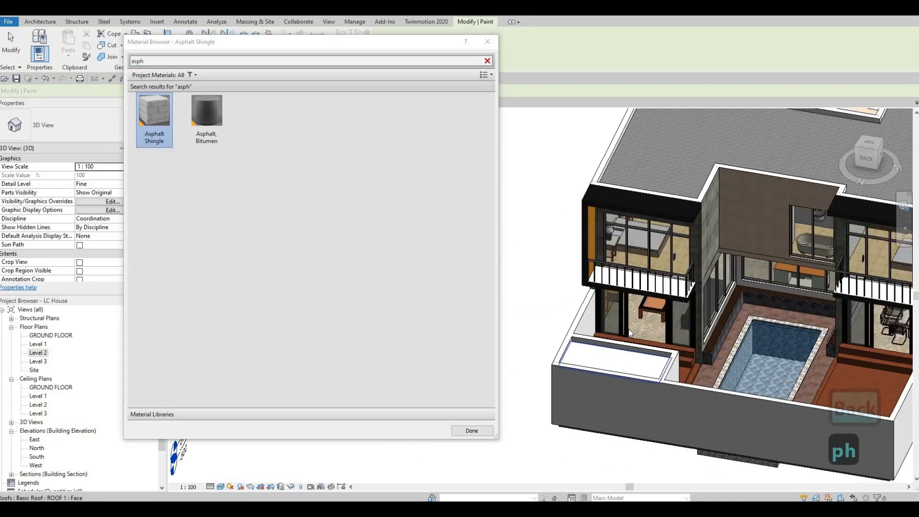
{"action": "key", "text": "Escape"}
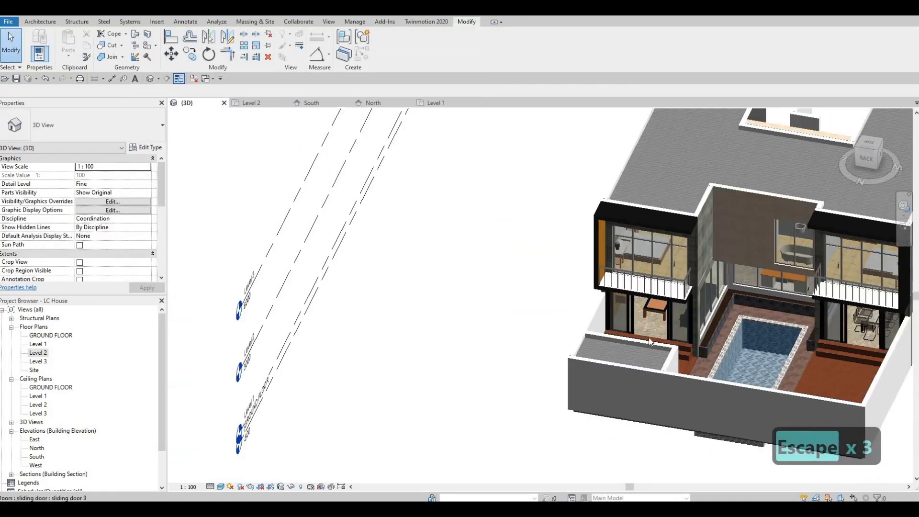
Zoom in toward the courtyard balcony to paint faces there
{"action": "left_click_drag", "start_coordinate": [644, 340], "coordinate": [691, 329]}
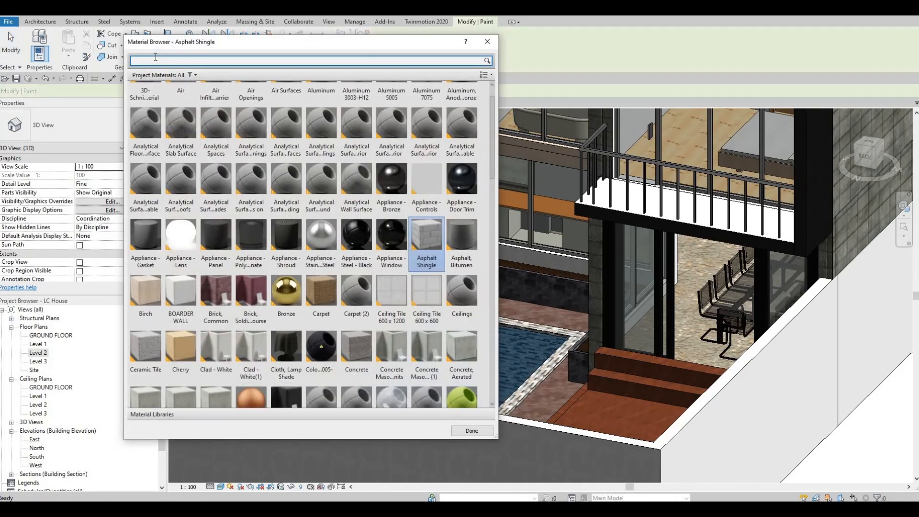
Pick Masonry via 'maso' search and paint a courtyard wall face
{"action": "type", "text": "maso"}
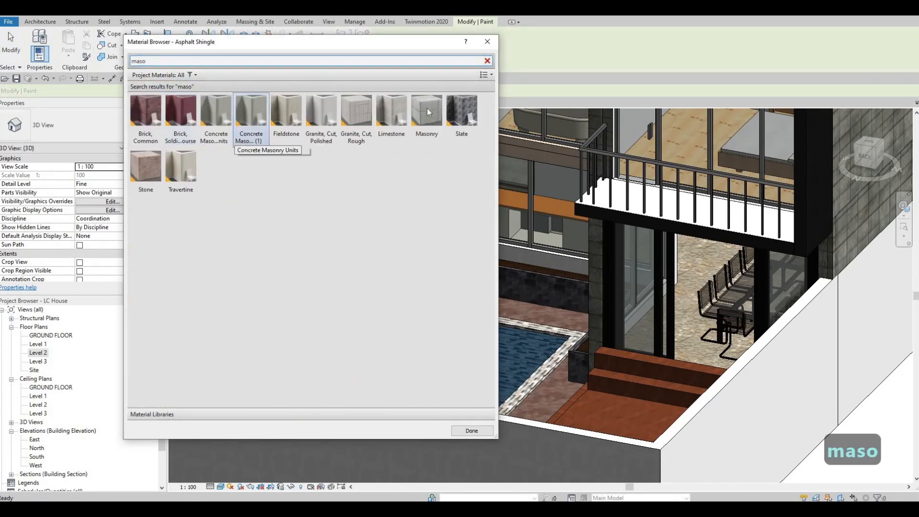
{"action": "left_click", "coordinate": [426, 110]}
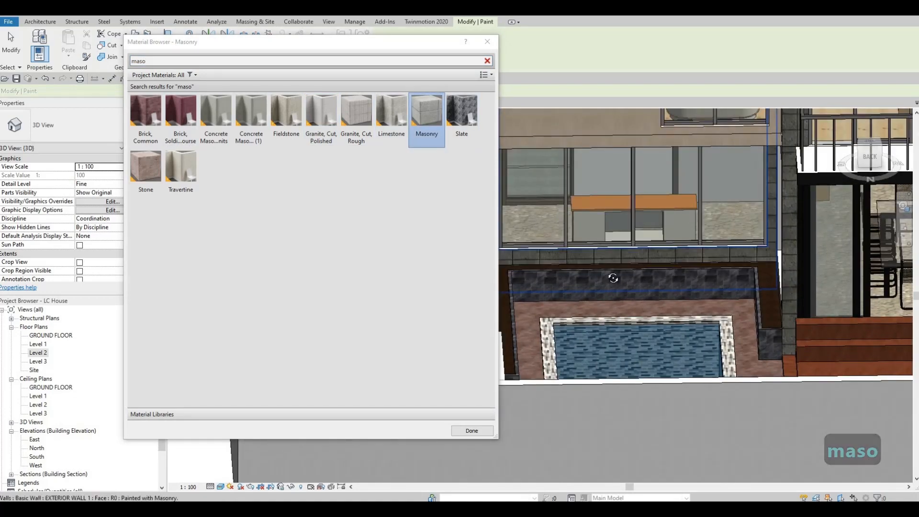
{"action": "left_click_drag", "start_coordinate": [613, 279], "coordinate": [665, 246]}
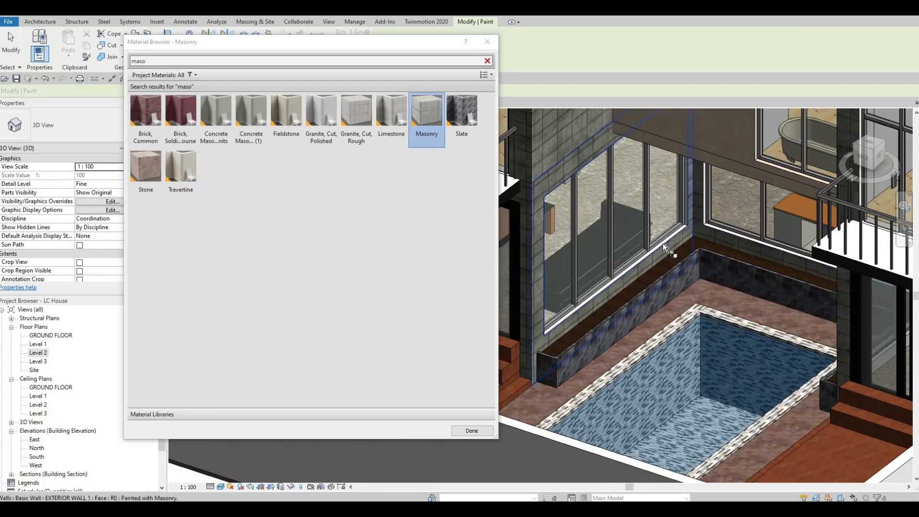
{"action": "key", "text": "Tab"}
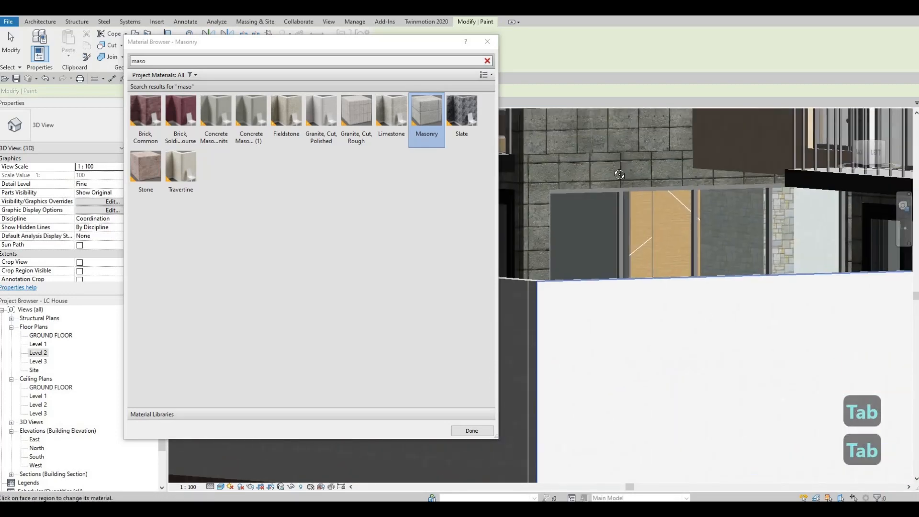
{"action": "left_click", "coordinate": [619, 175]}
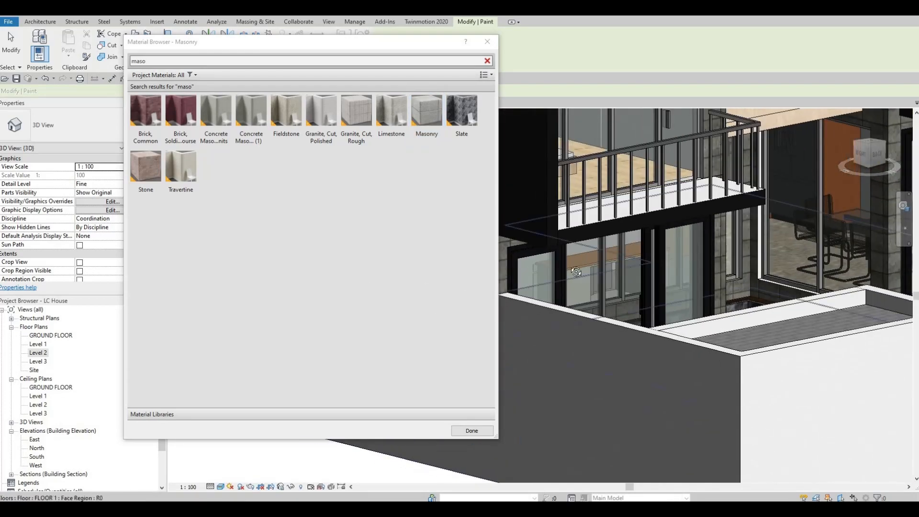
Cycle through balcony floor-edge, upper facade and courtyard wall faces to paint with Masonry
{"action": "left_click_drag", "start_coordinate": [575, 271], "coordinate": [589, 190]}
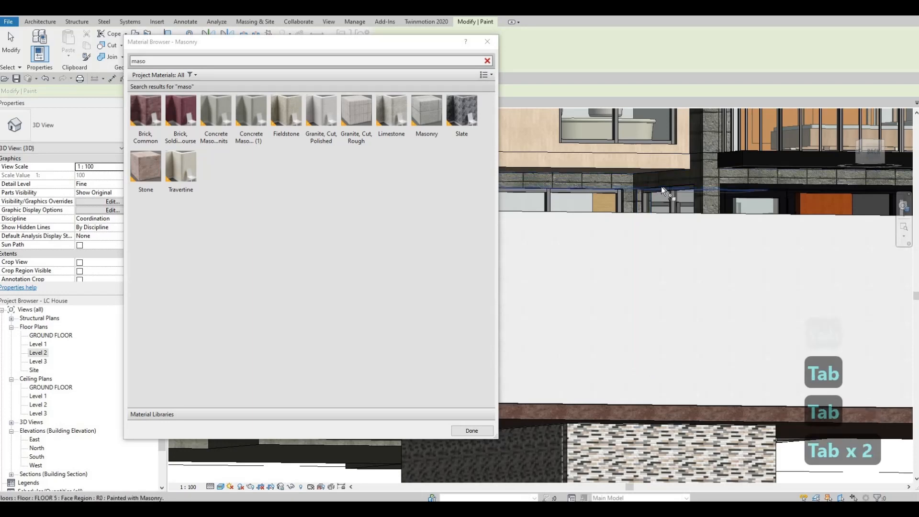
{"action": "key", "text": "Tab"}
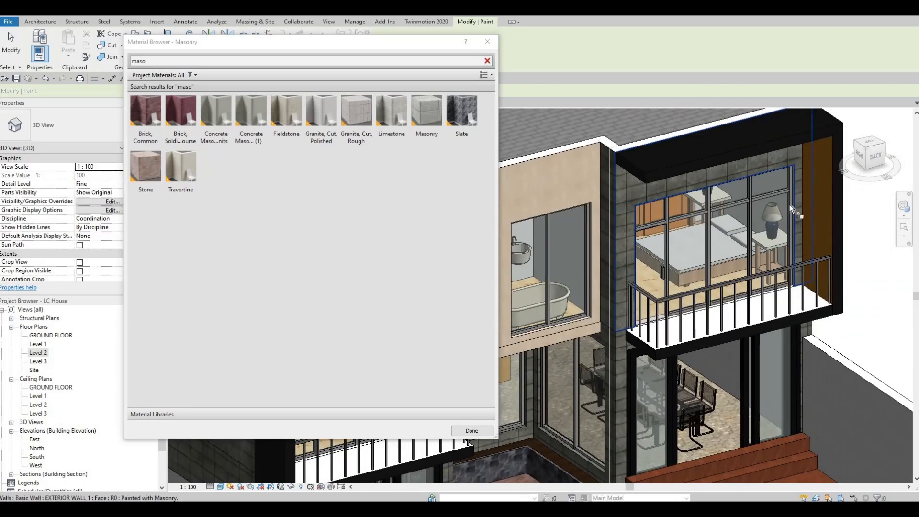
{"action": "key", "text": "Tab"}
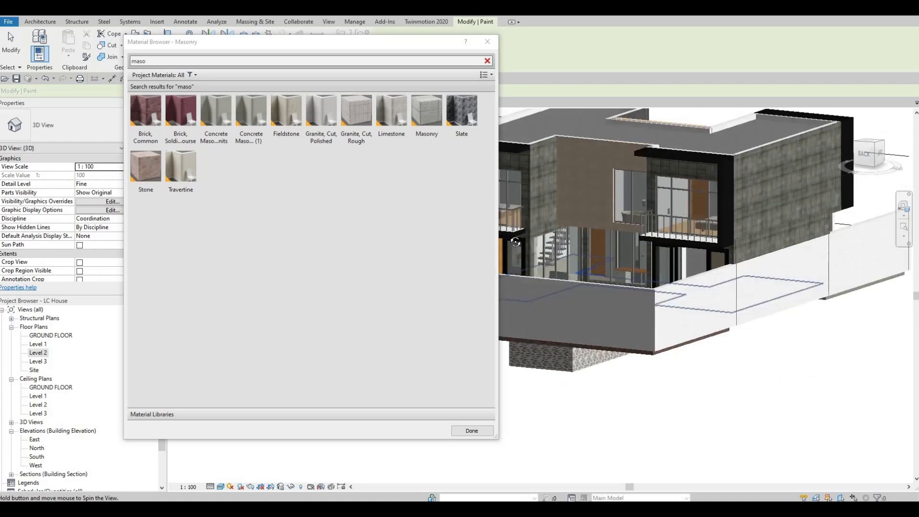
{"action": "left_click_drag", "start_coordinate": [516, 242], "coordinate": [580, 279]}
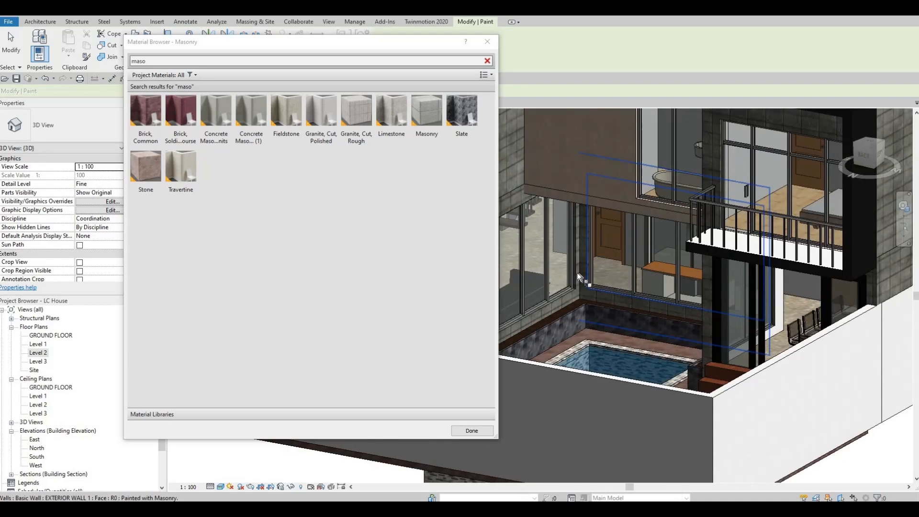
{"action": "key", "text": "Tab"}
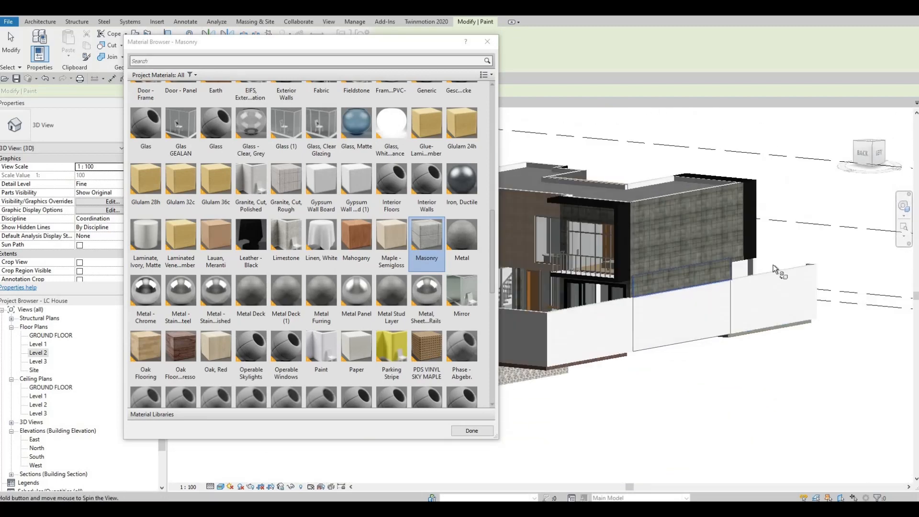
Orbit the 3D view to look down over the house roof and courtyard pool
{"action": "left_click_drag", "start_coordinate": [773, 269], "coordinate": [673, 337]}
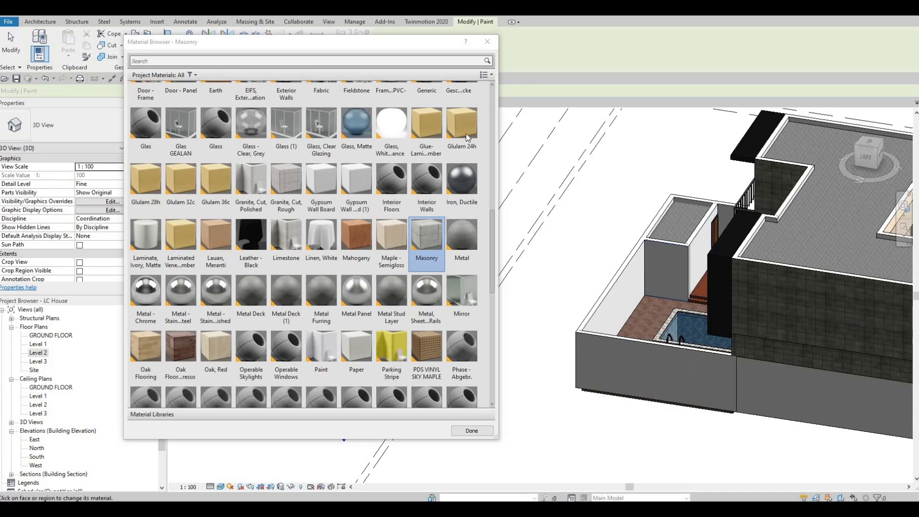
{"action": "mouse_move", "coordinate": [145, 290]}
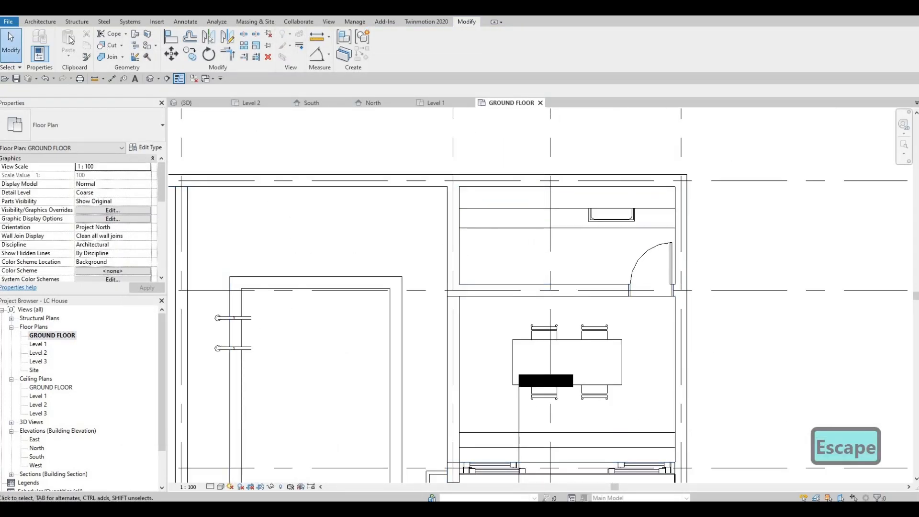
Draw a 2200 mm curtain wall by the dining table, cut it into the host wall, view in 3D
{"action": "left_click", "coordinate": [39, 21]}
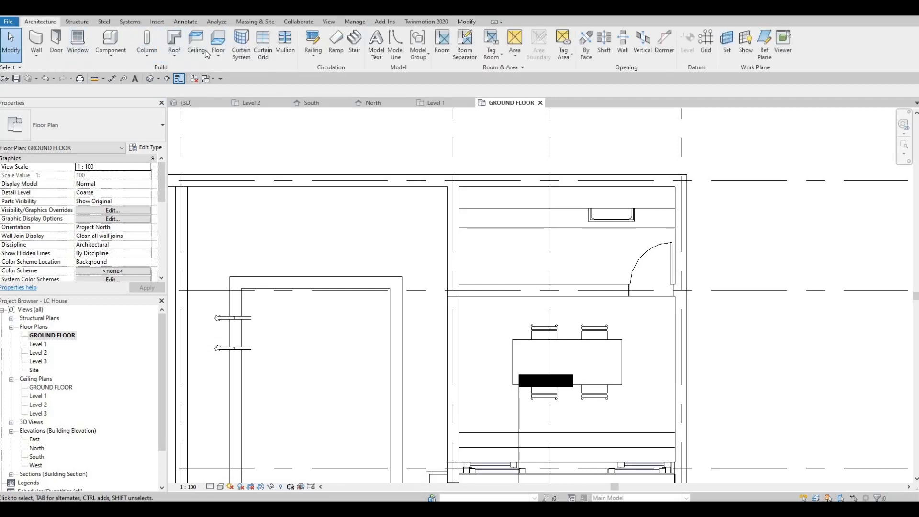
{"action": "mouse_move", "coordinate": [111, 39]}
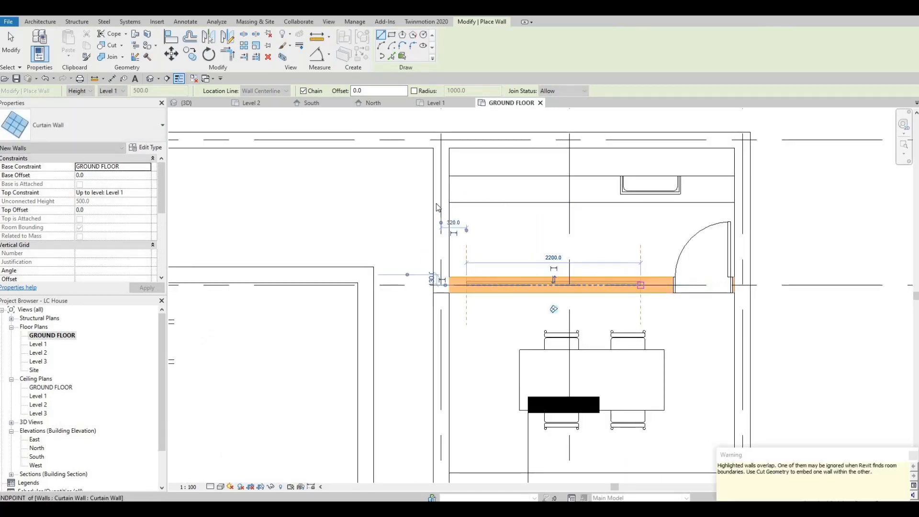
{"action": "key", "text": "Escape"}
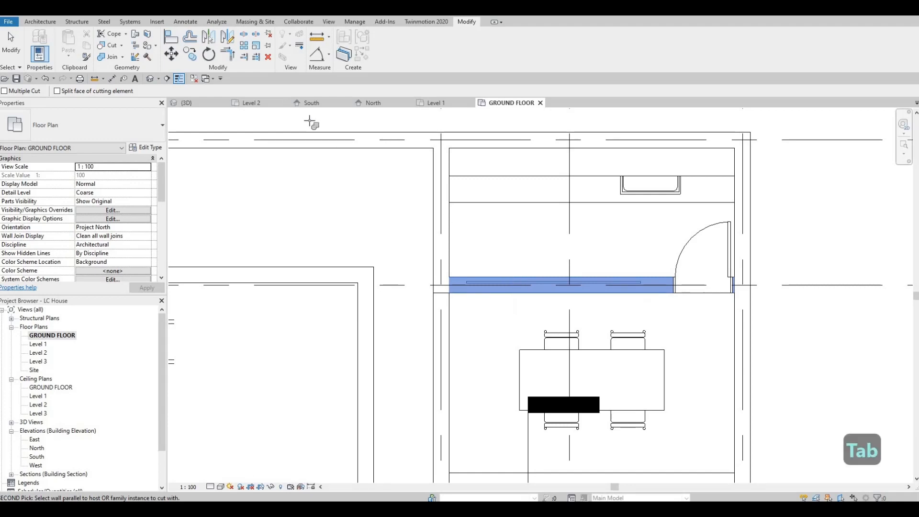
{"action": "key", "text": "Tab"}
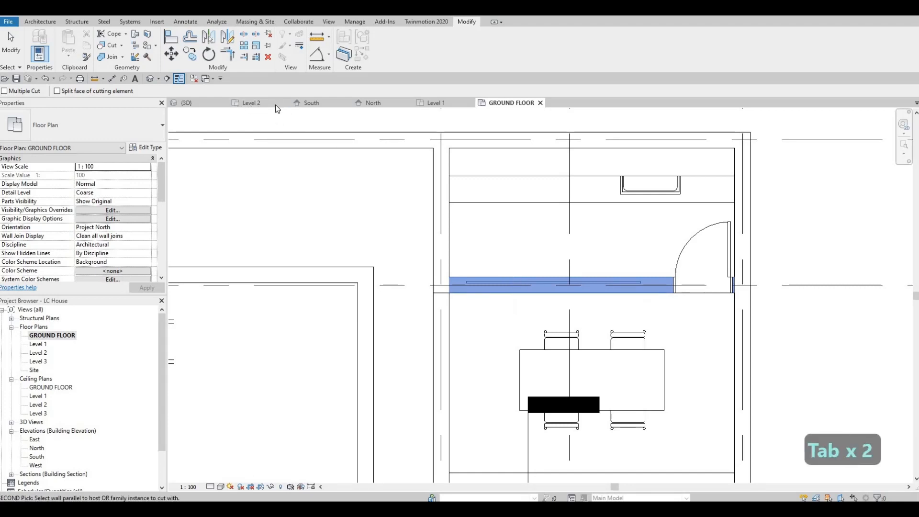
{"action": "mouse_move", "coordinate": [203, 104]}
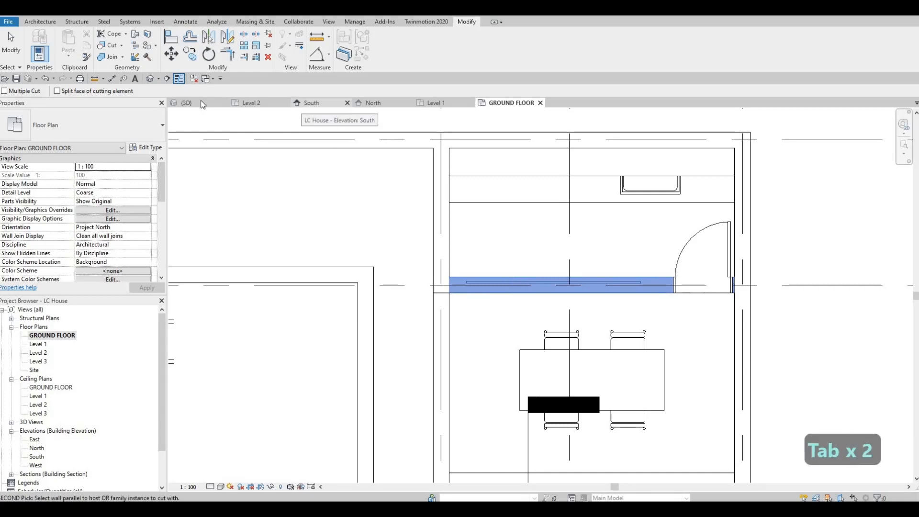
{"action": "left_click", "coordinate": [186, 102]}
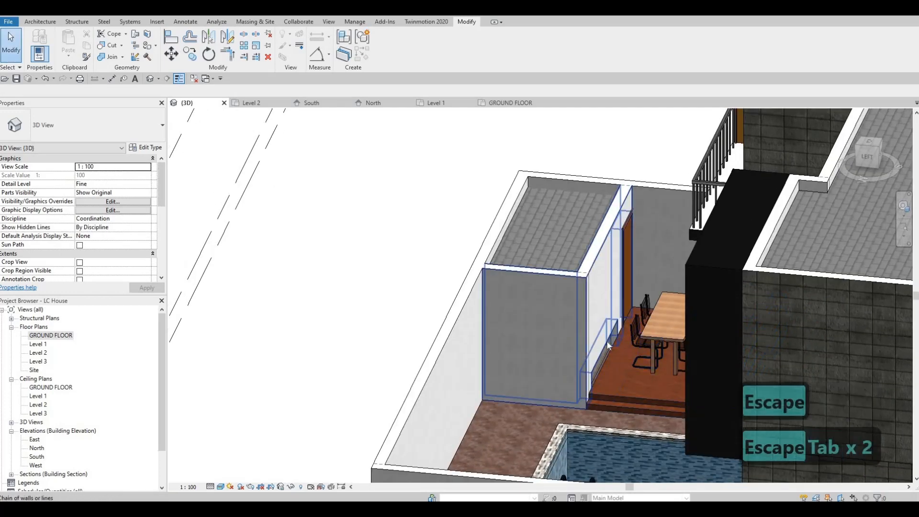
Raise the curtain wall base into a ~430 mm high strip and add mullions to all grid lines
{"action": "key", "text": "Tab"}
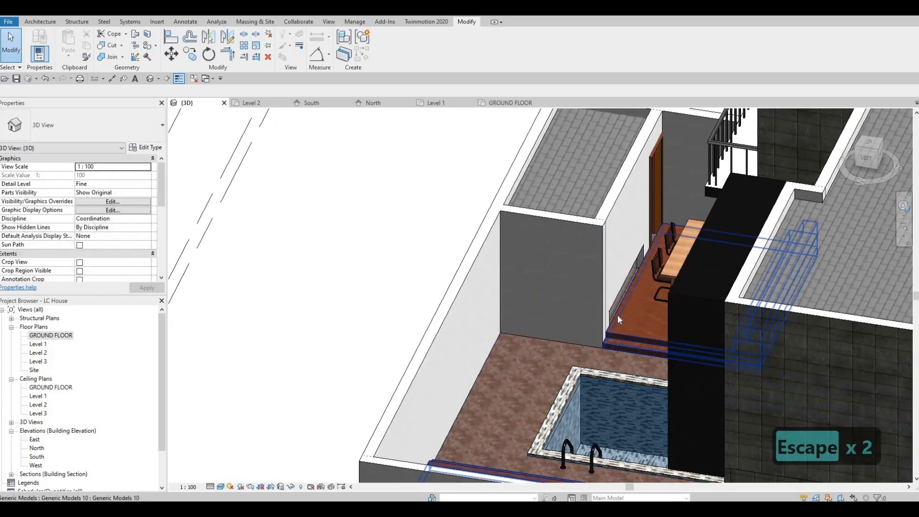
{"action": "left_click", "coordinate": [637, 289]}
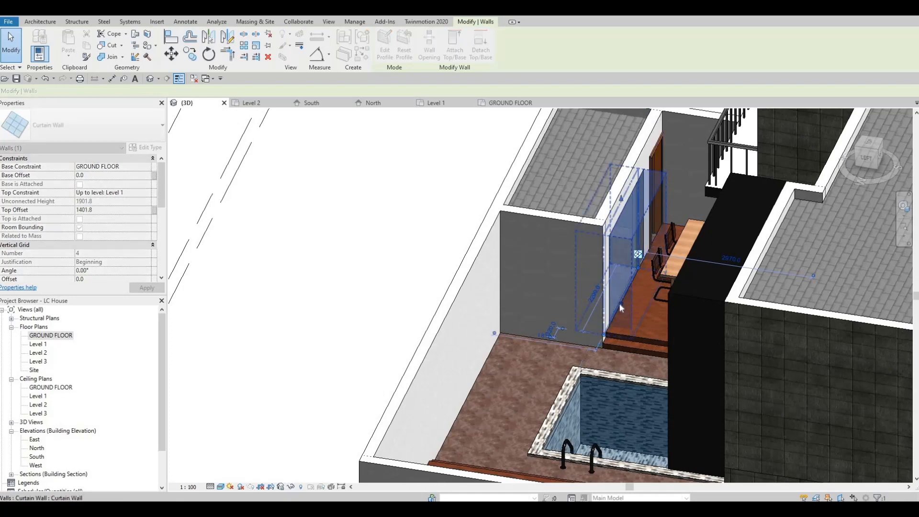
{"action": "left_click_drag", "start_coordinate": [638, 253], "coordinate": [611, 253]}
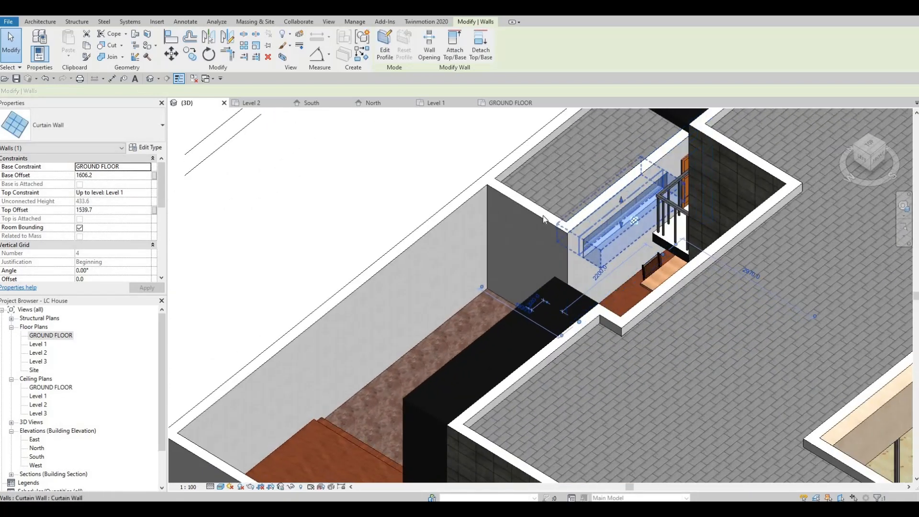
{"action": "key", "text": "Escape"}
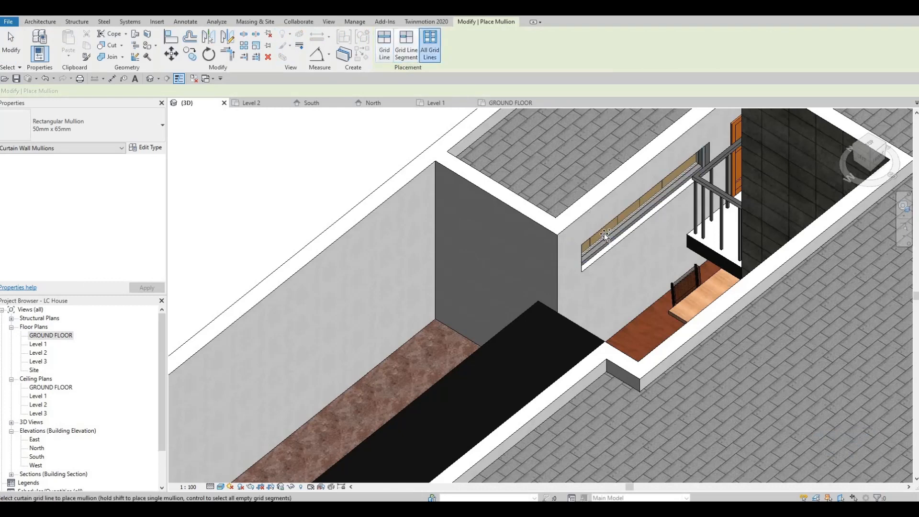
{"action": "key", "text": "Escape"}
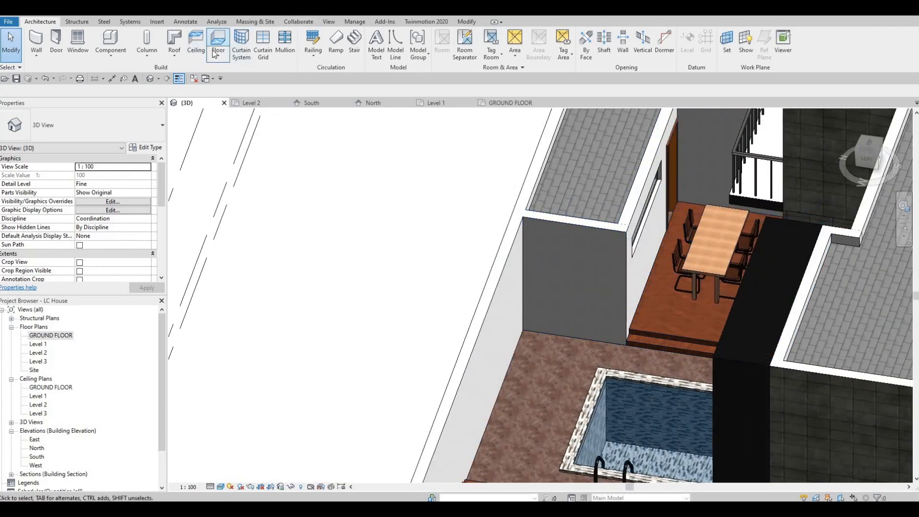
Paint the jamb wall faces beside the new window strip with Concrete
{"action": "left_click", "coordinate": [466, 22]}
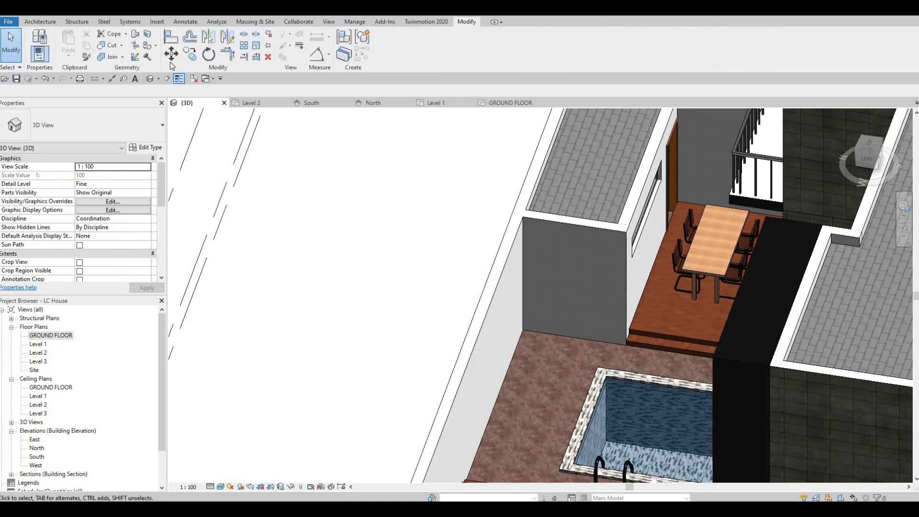
{"action": "left_click", "coordinate": [145, 45]}
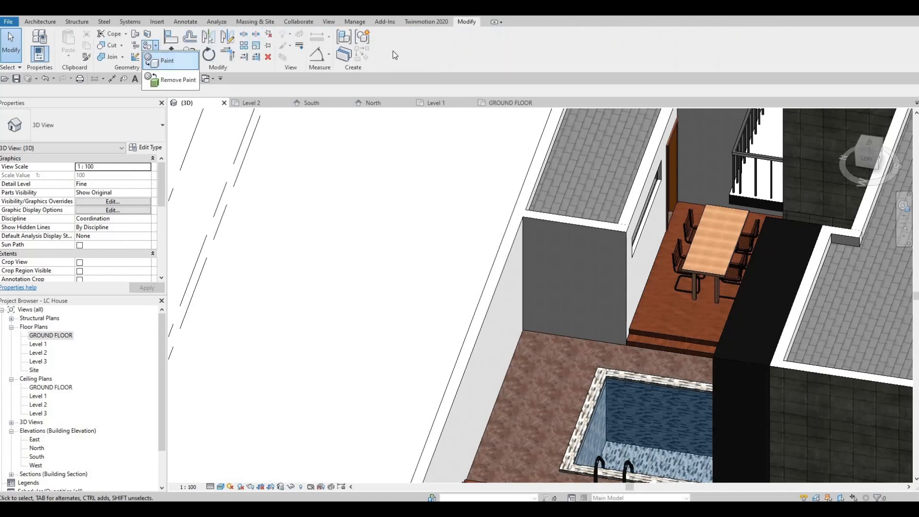
{"action": "left_click", "coordinate": [167, 61]}
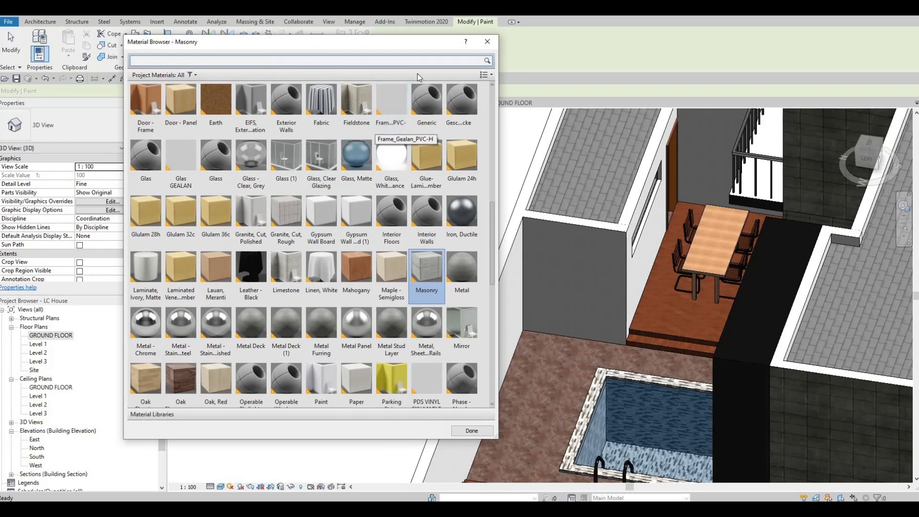
{"action": "left_click", "coordinate": [483, 74]}
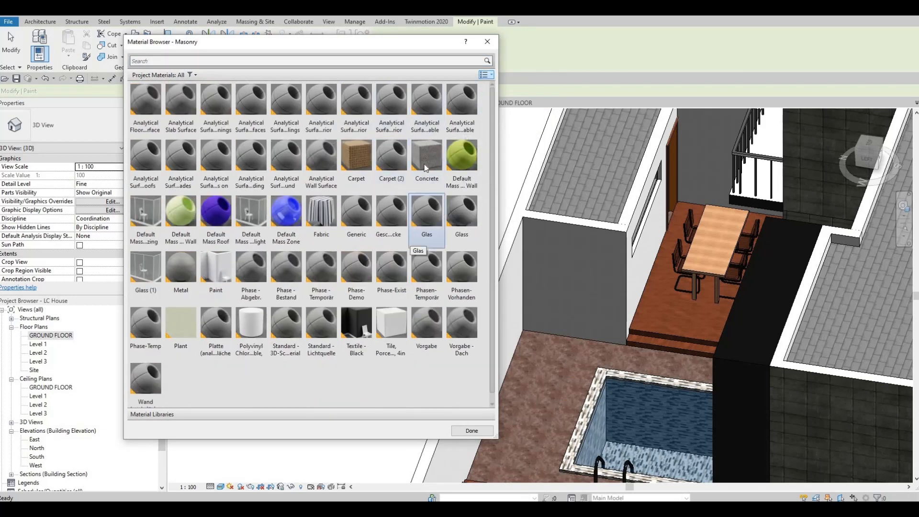
{"action": "left_click", "coordinate": [426, 155]}
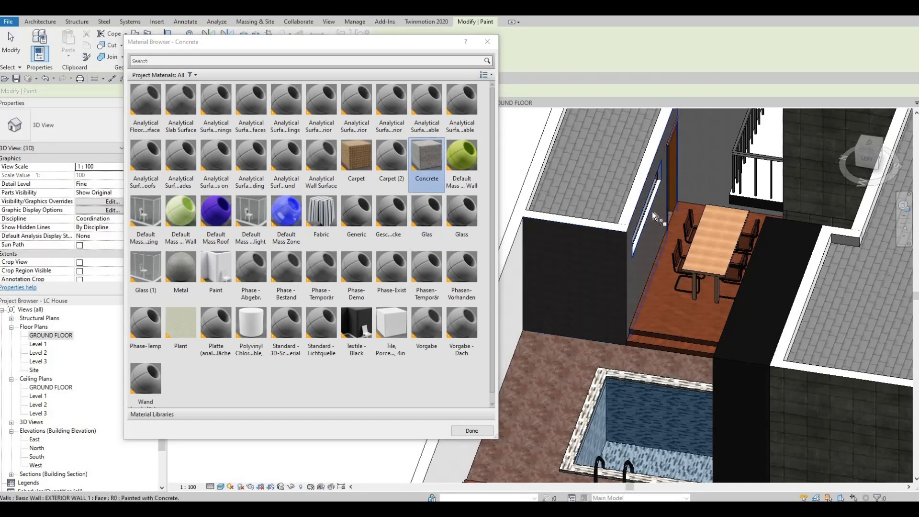
{"action": "key", "text": "Tab"}
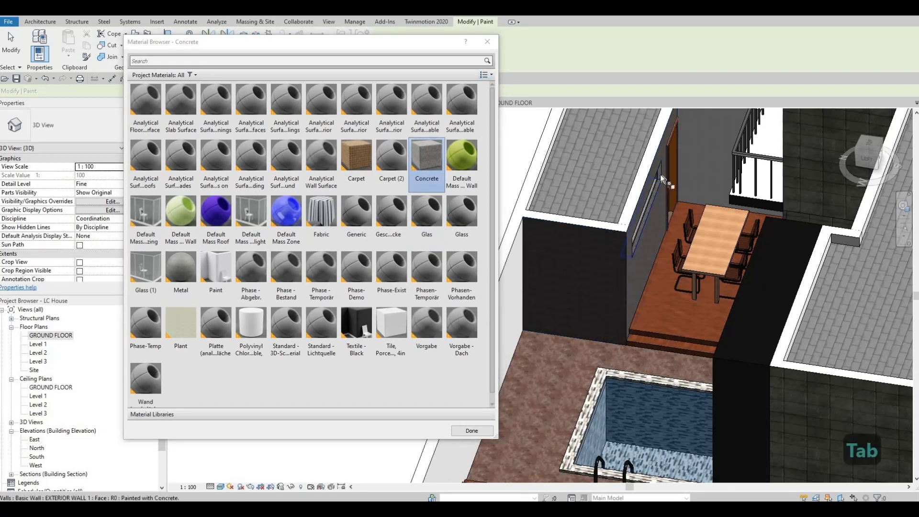
{"action": "key", "text": "Tab"}
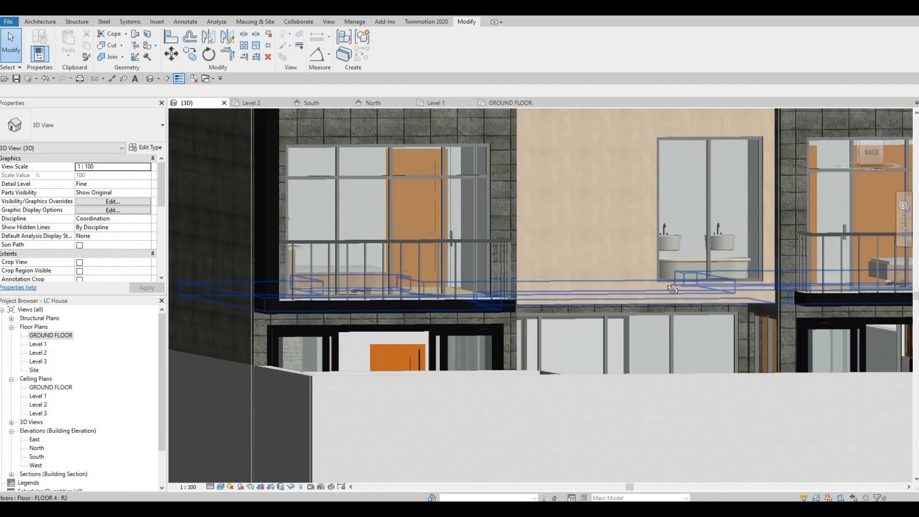
{"action": "left_click_drag", "start_coordinate": [673, 287], "coordinate": [700, 407]}
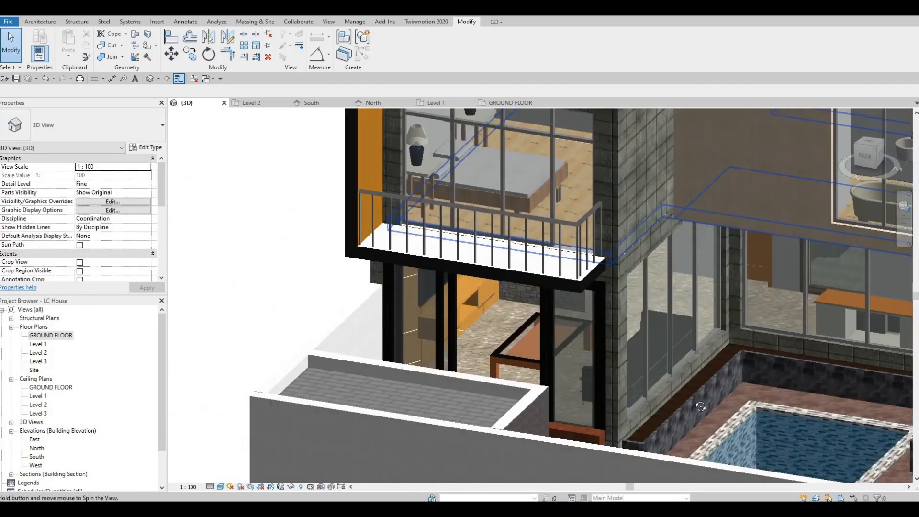
{"action": "left_click_drag", "start_coordinate": [701, 406], "coordinate": [693, 326]}
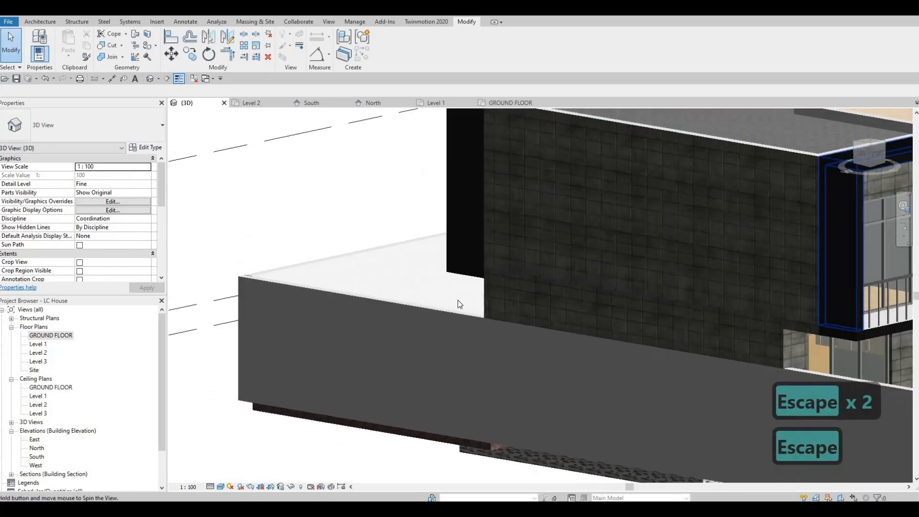
{"action": "left_click_drag", "start_coordinate": [460, 304], "coordinate": [681, 315]}
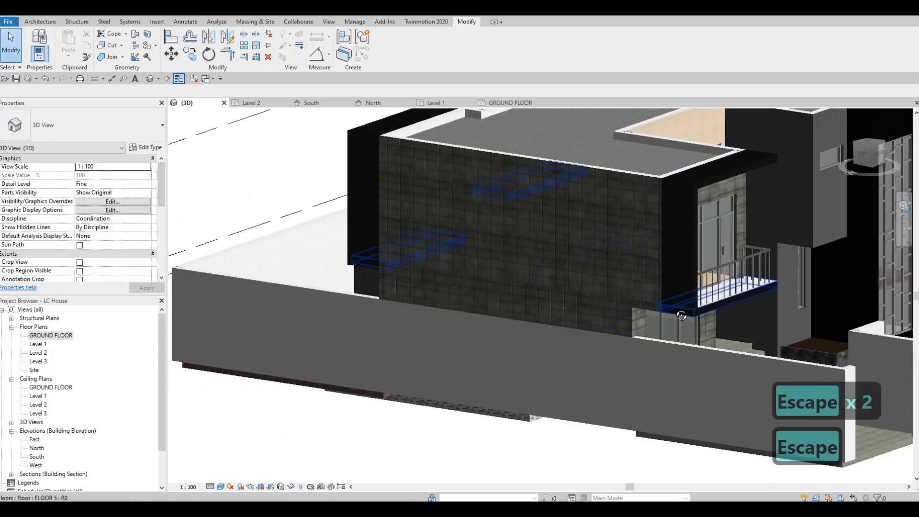
{"action": "left_click", "coordinate": [868, 154]}
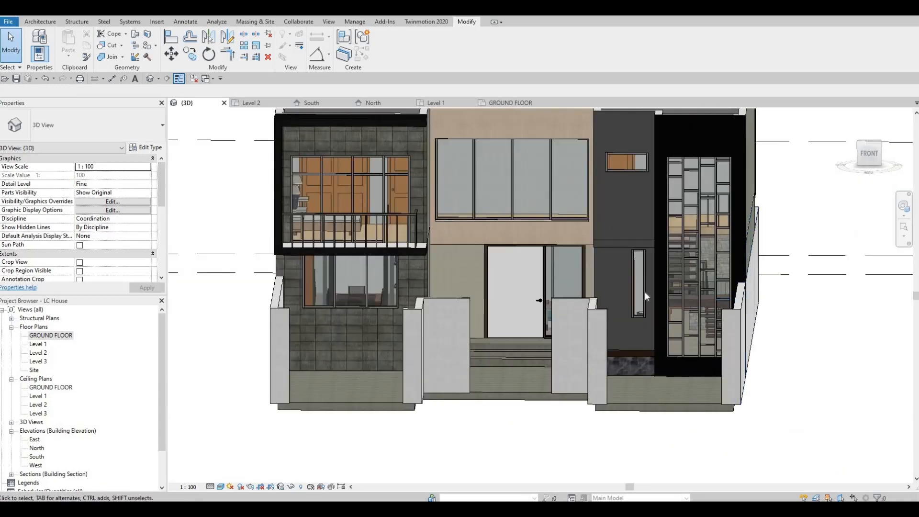
{"action": "left_click_drag", "start_coordinate": [645, 296], "coordinate": [640, 313]}
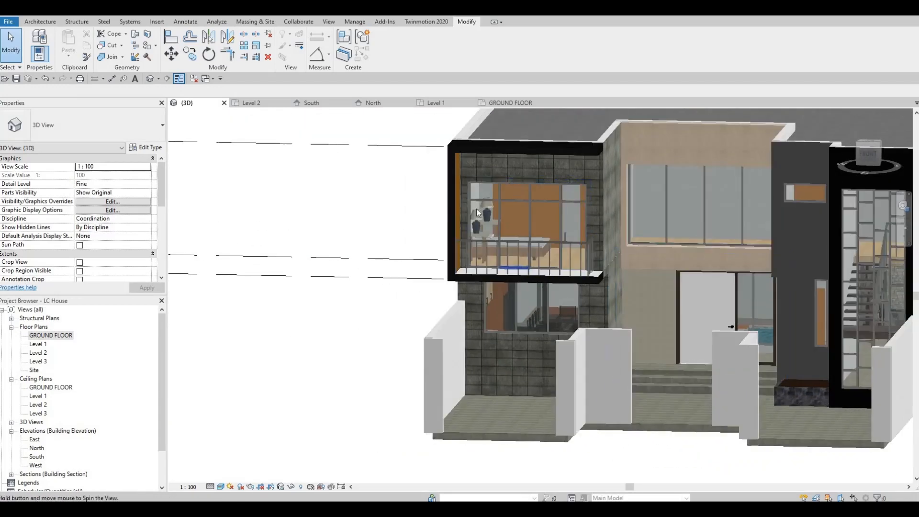
{"action": "left_click_drag", "start_coordinate": [478, 213], "coordinate": [495, 295]}
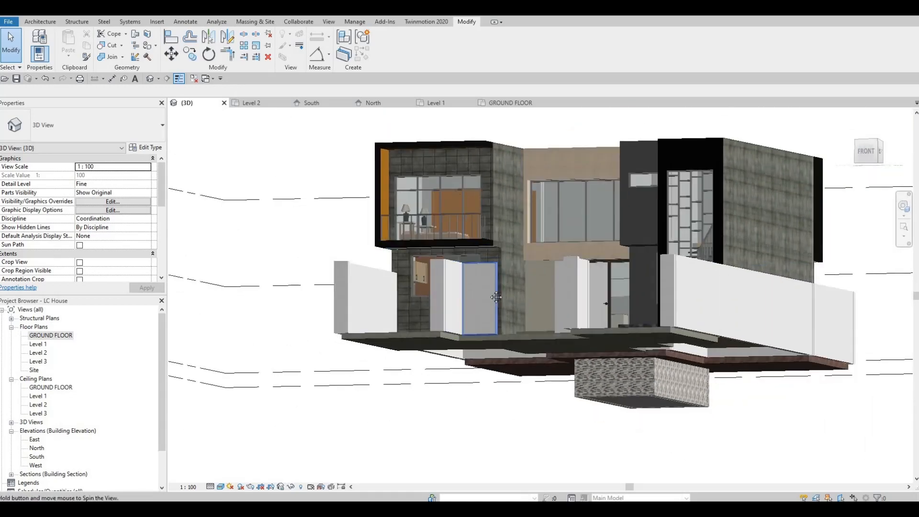
{"action": "left_click_drag", "start_coordinate": [496, 298], "coordinate": [679, 350]}
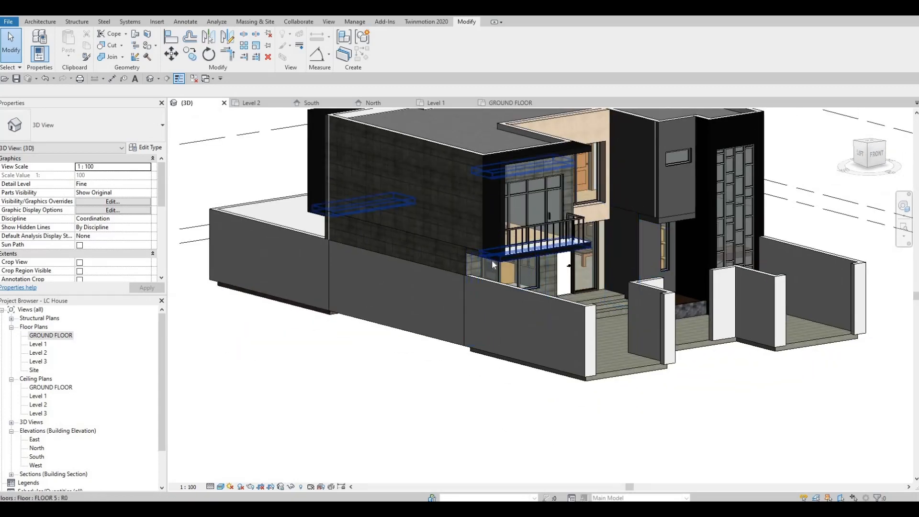
{"action": "left_click_drag", "start_coordinate": [493, 264], "coordinate": [410, 398]}
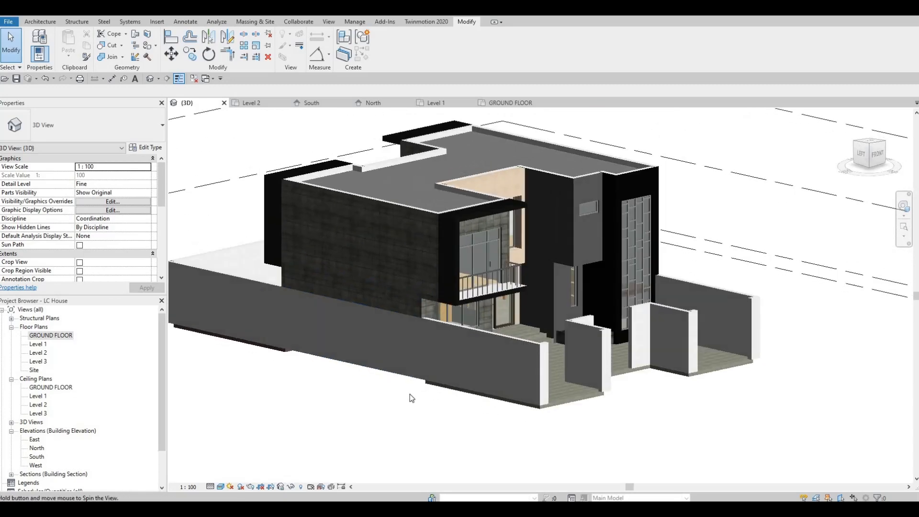
{"action": "left_click_drag", "start_coordinate": [410, 397], "coordinate": [407, 398]}
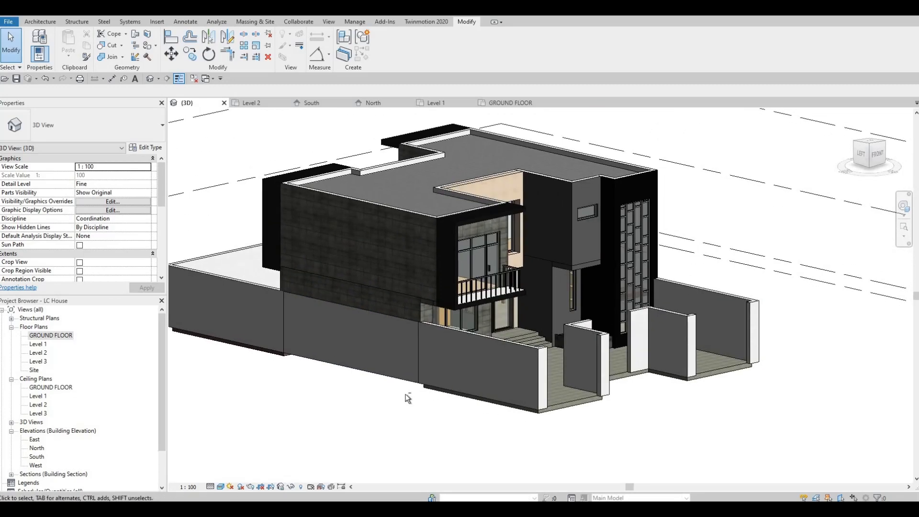